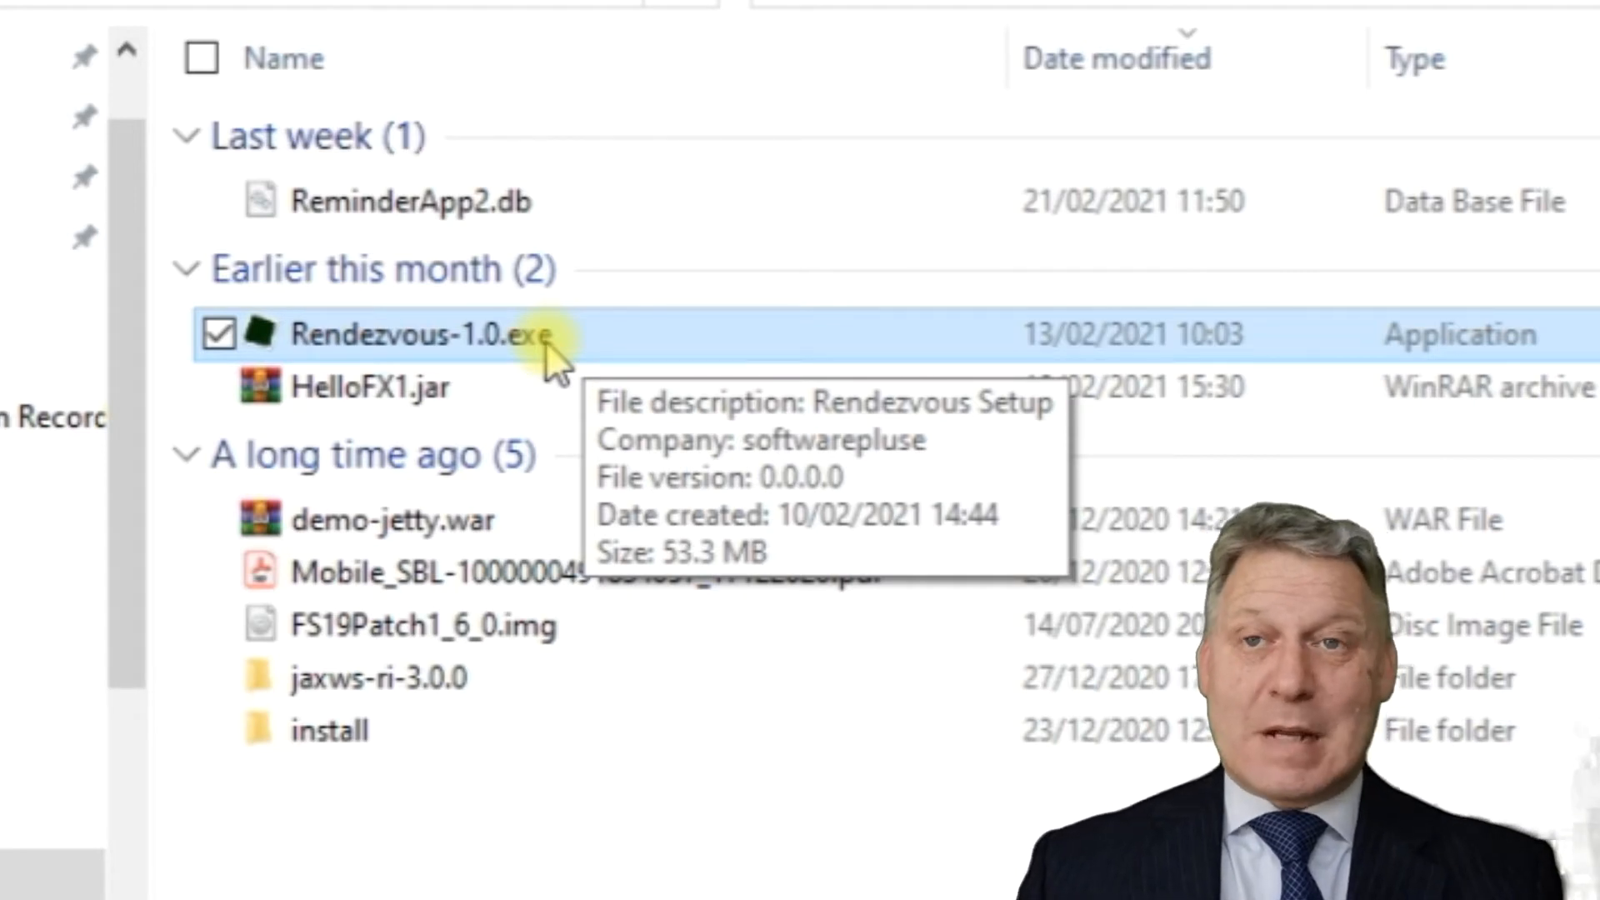
mouse_move(612, 393)
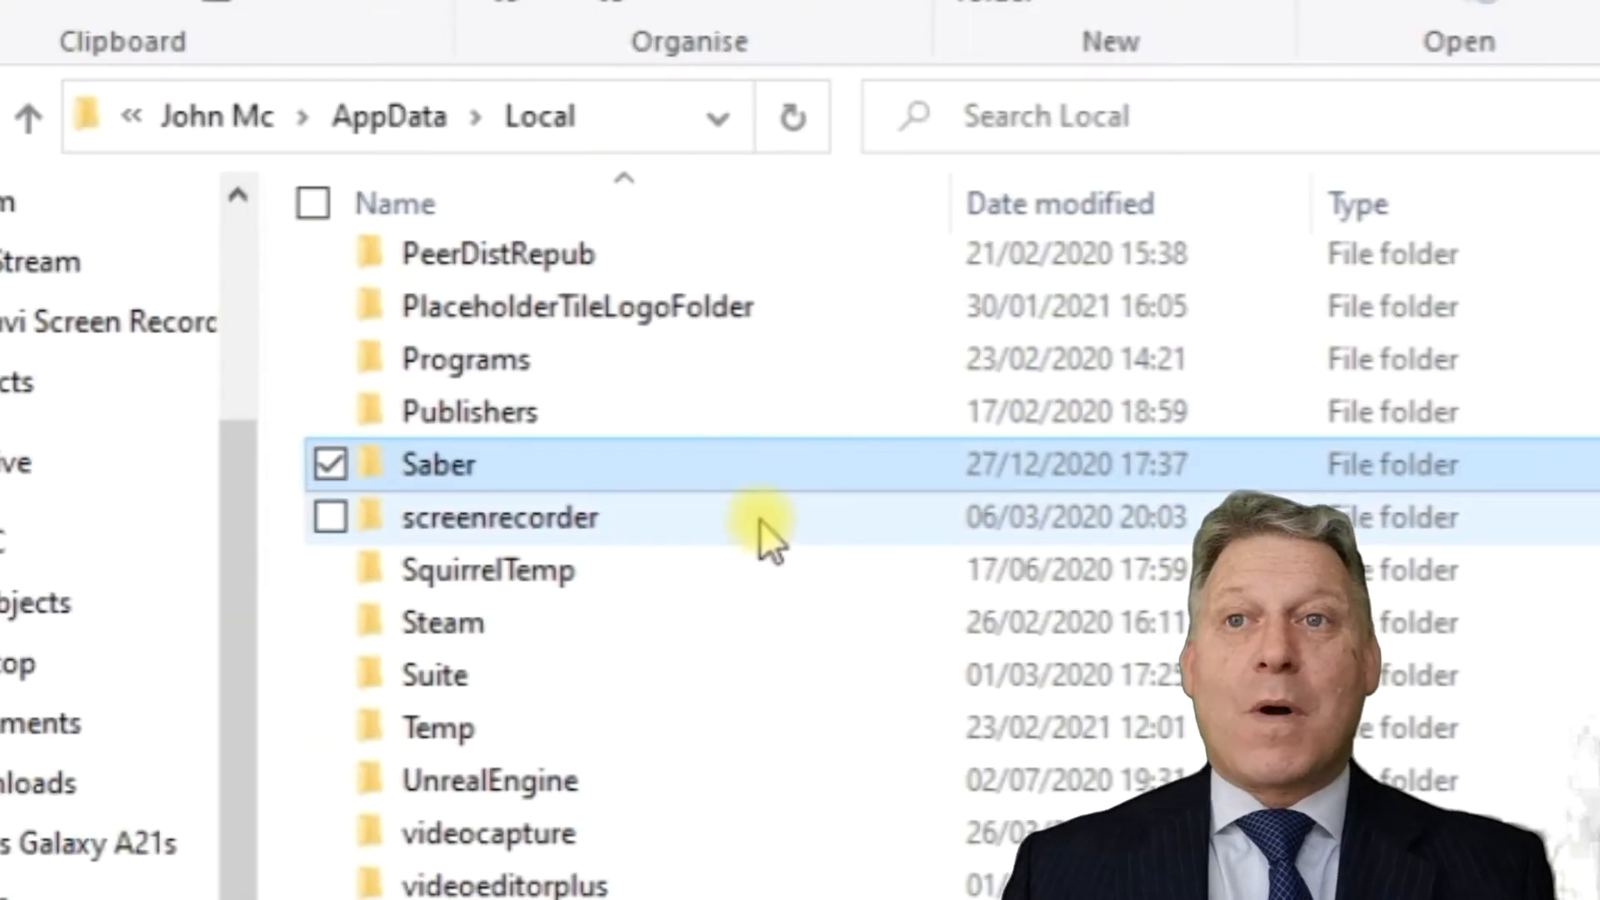
mouse_move(760, 518)
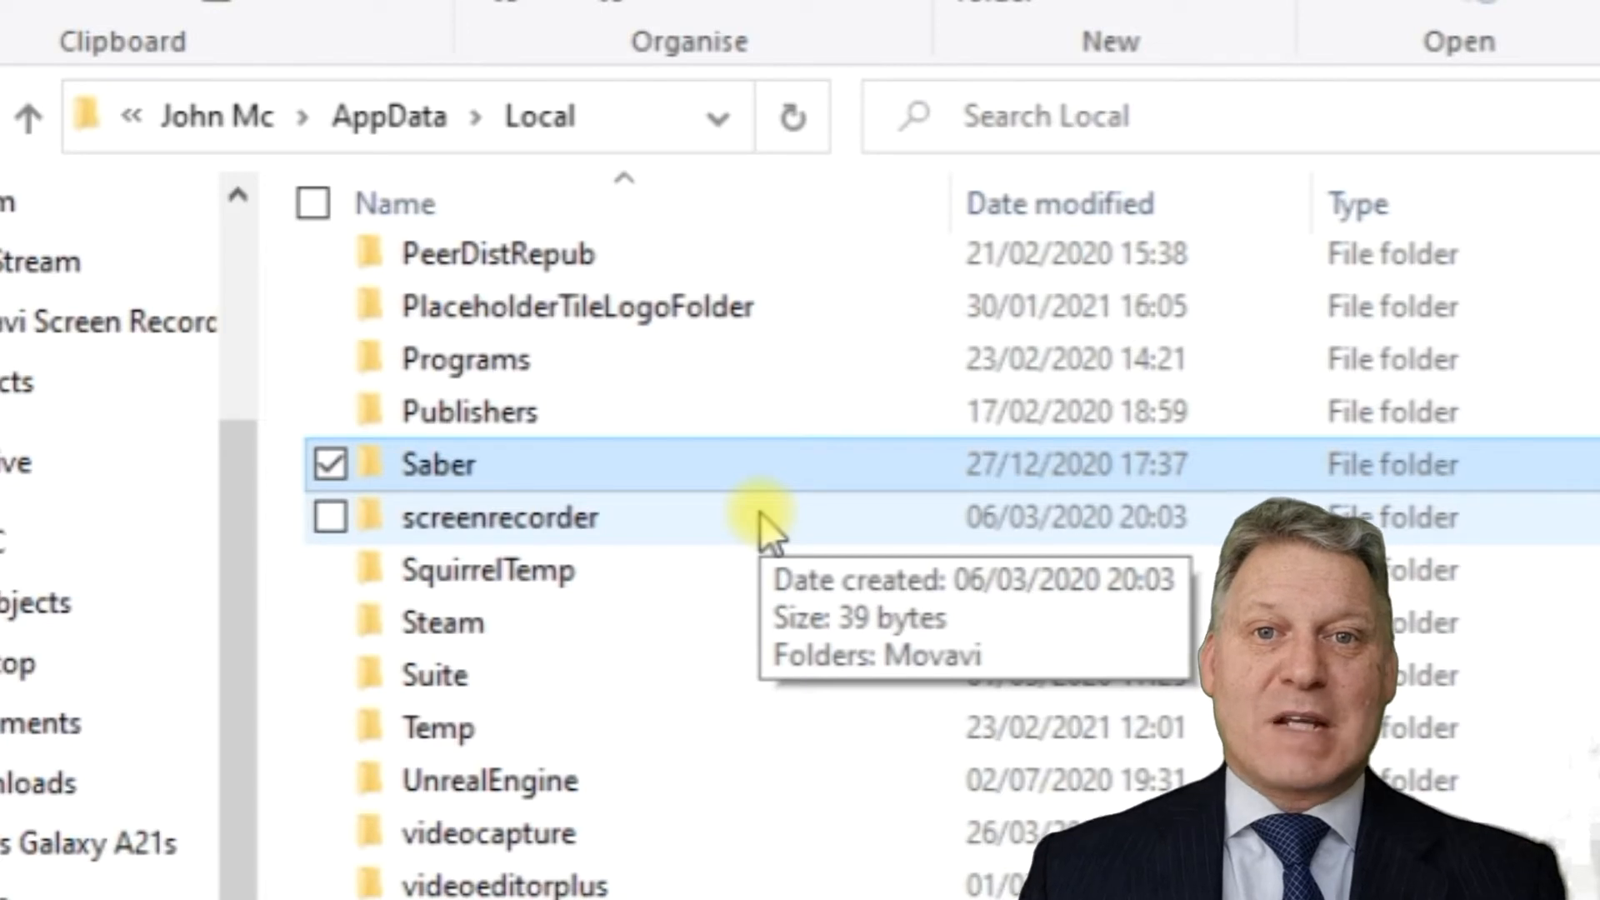
mouse_move(612, 306)
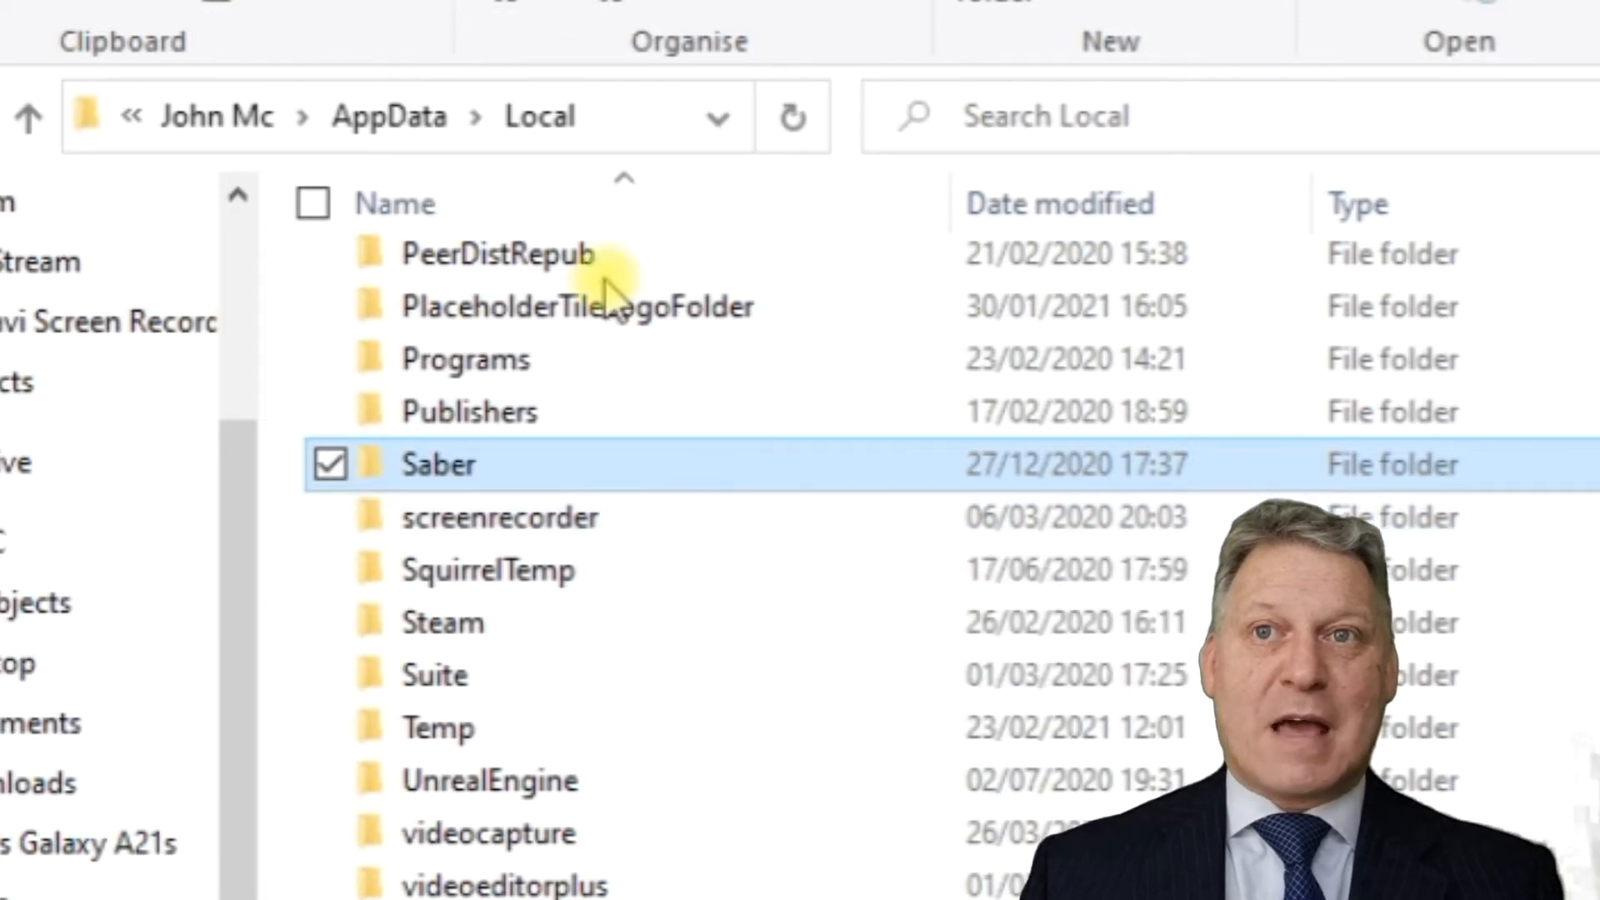
mouse_move(608, 359)
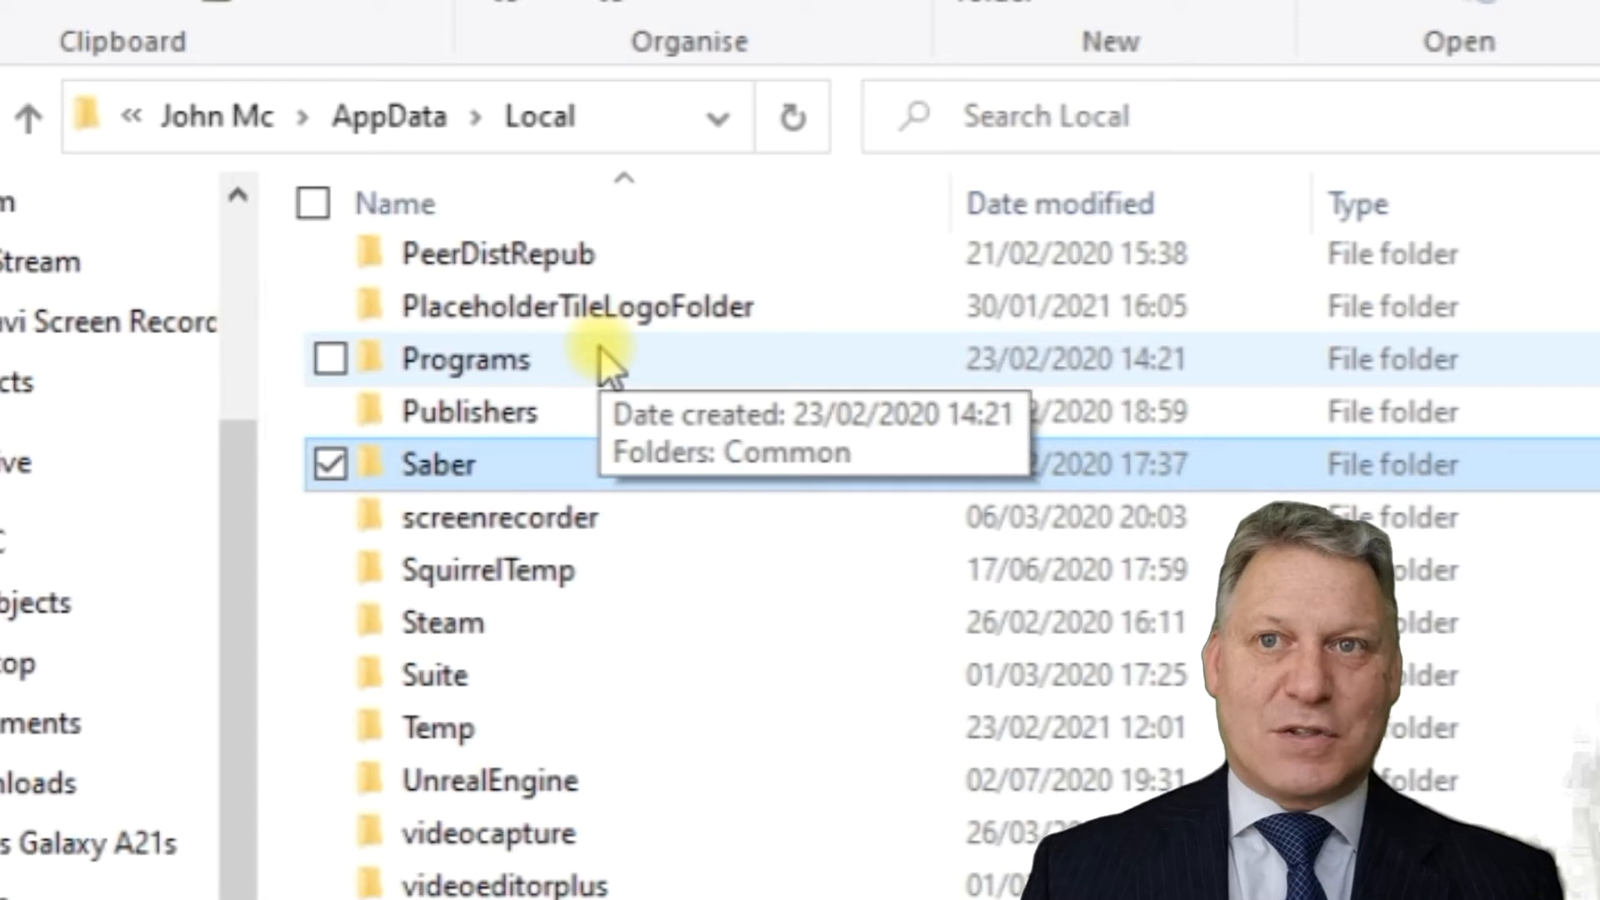
mouse_move(481, 117)
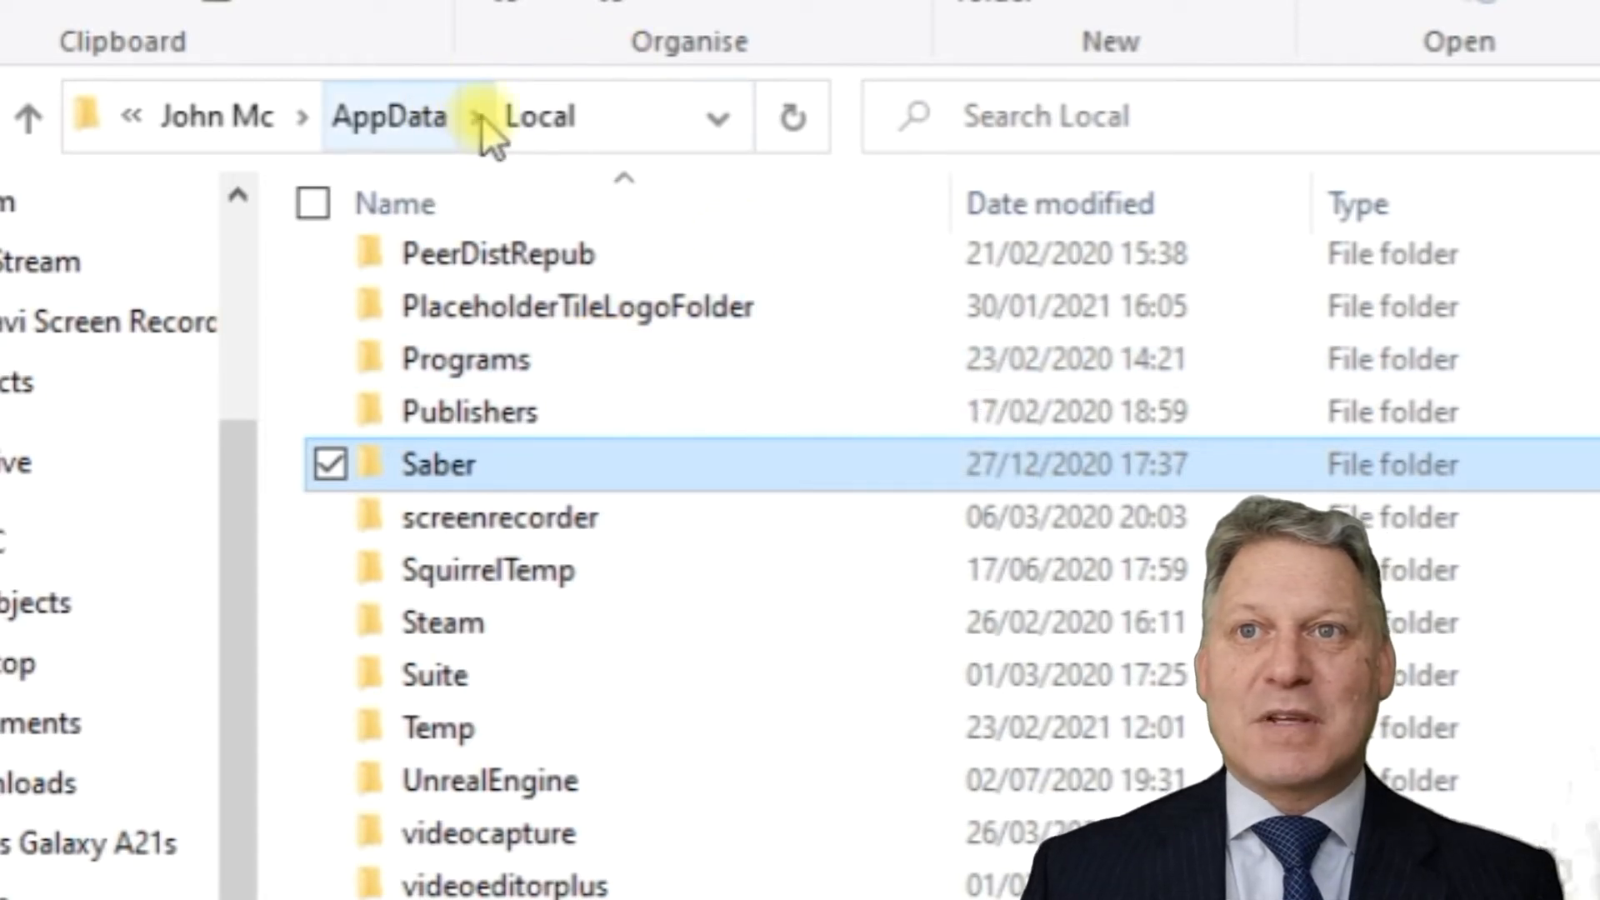
- Reveal the full path of the AppData Local folder and browse its contents
click(408, 117)
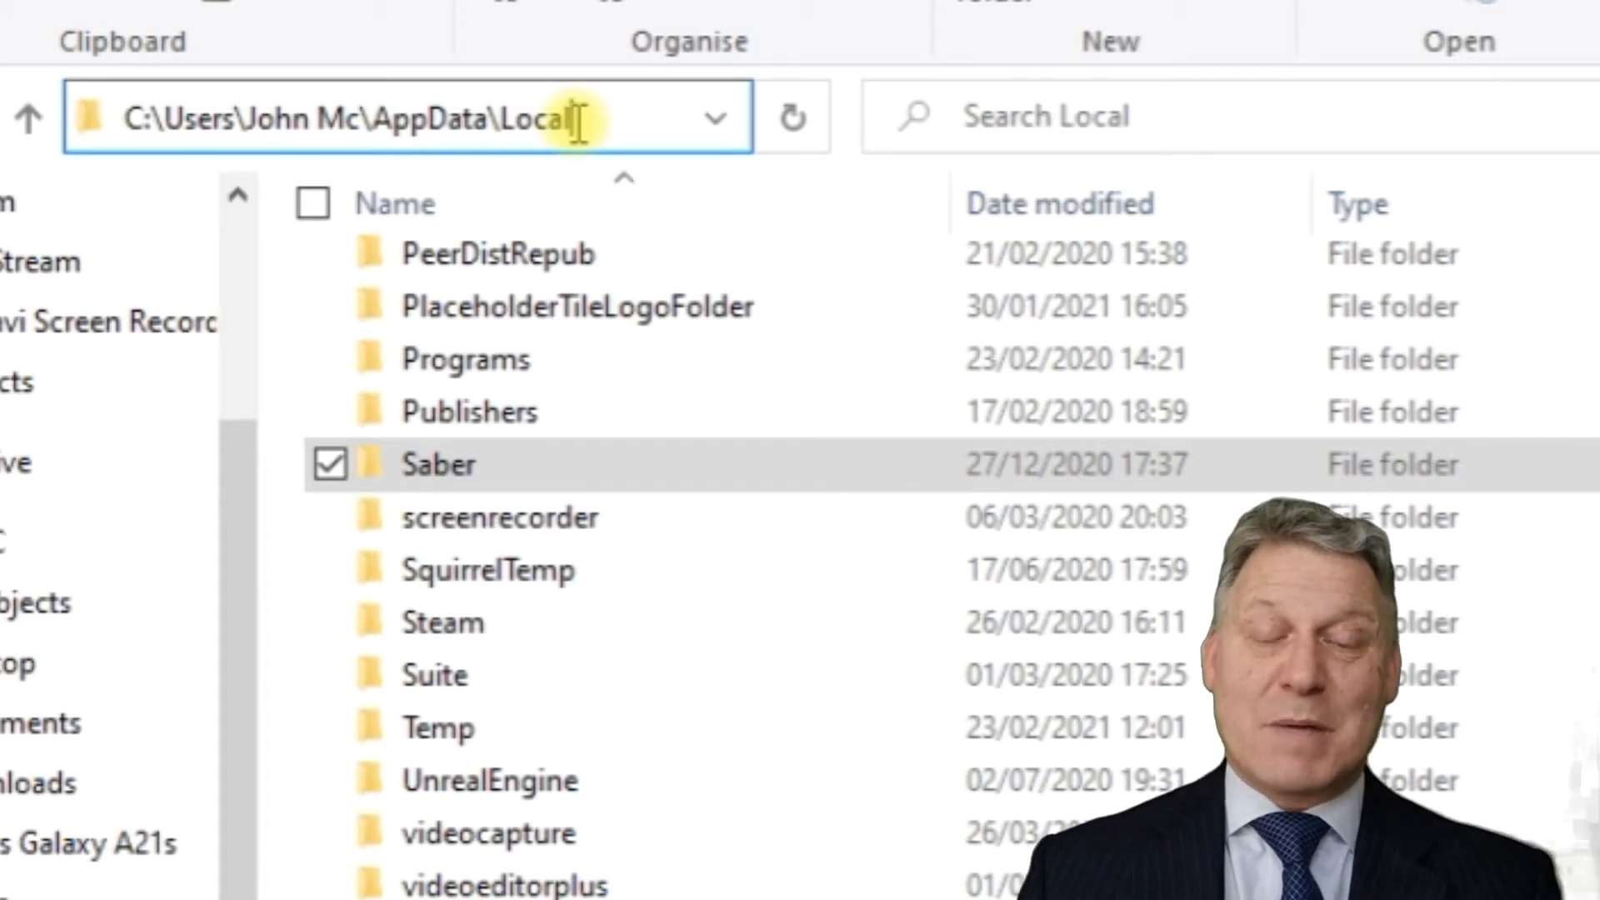
click(500, 464)
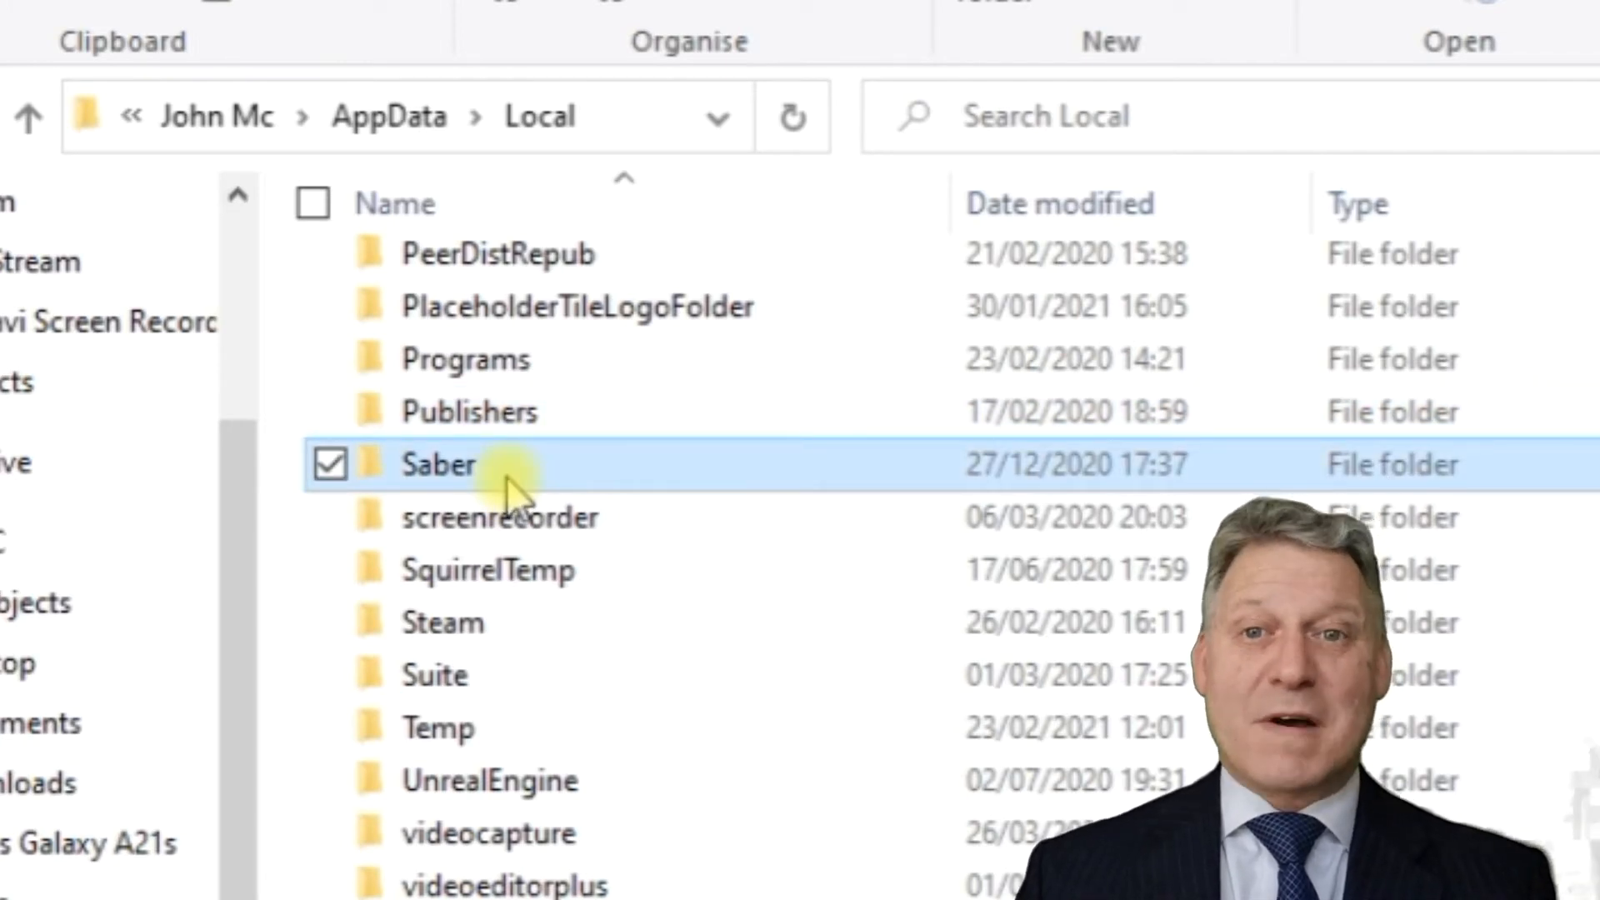
mouse_move(1326, 46)
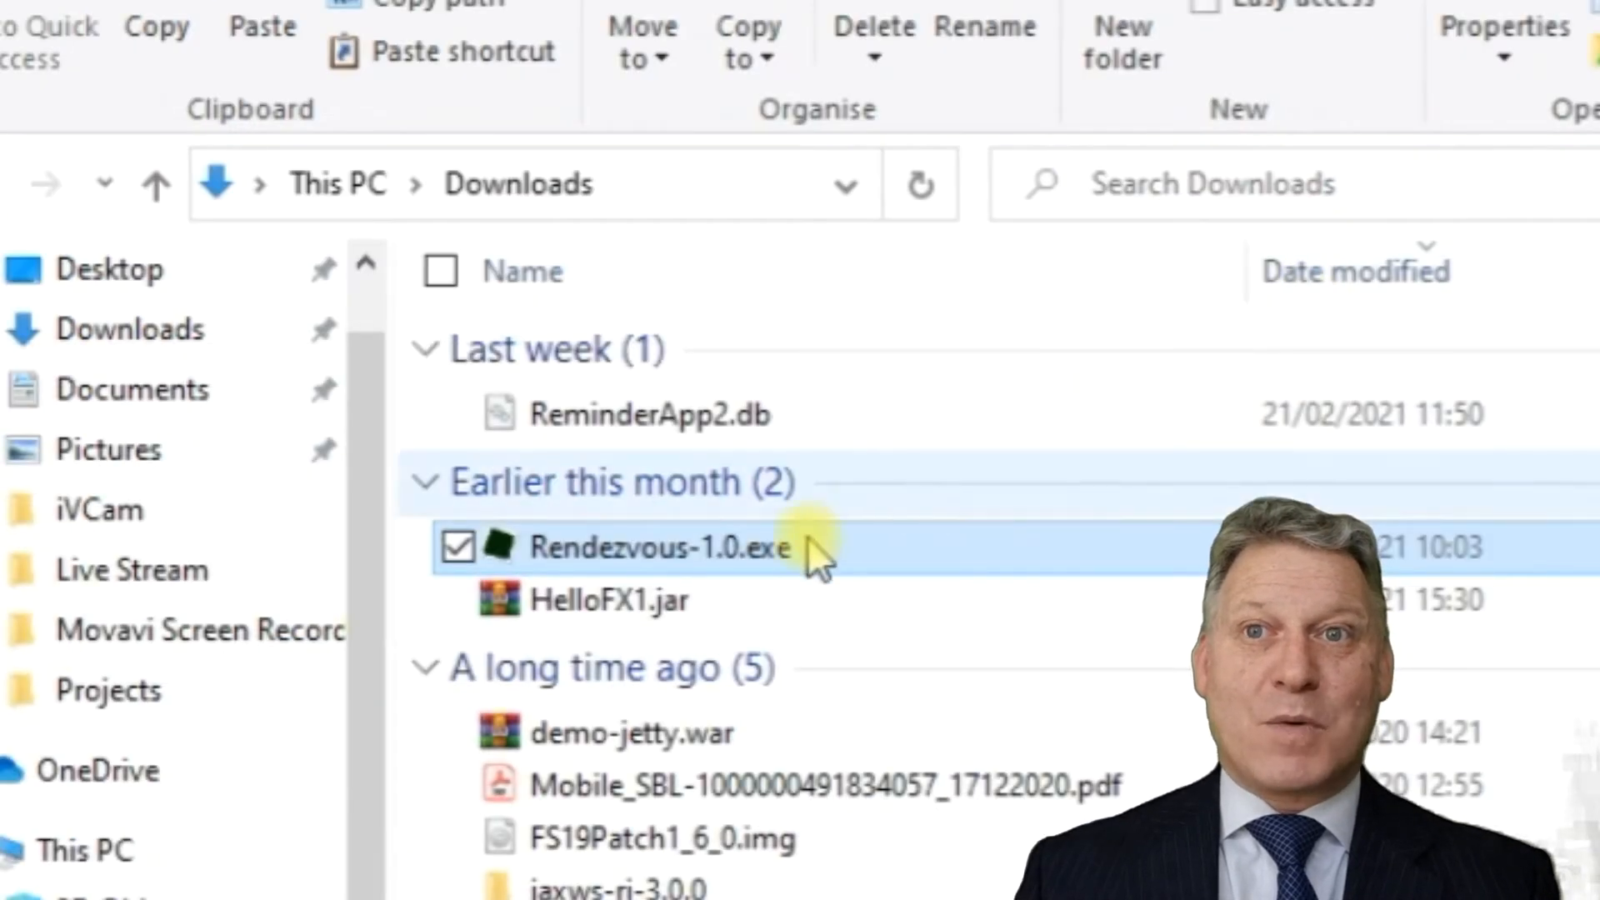
mouse_move(715, 561)
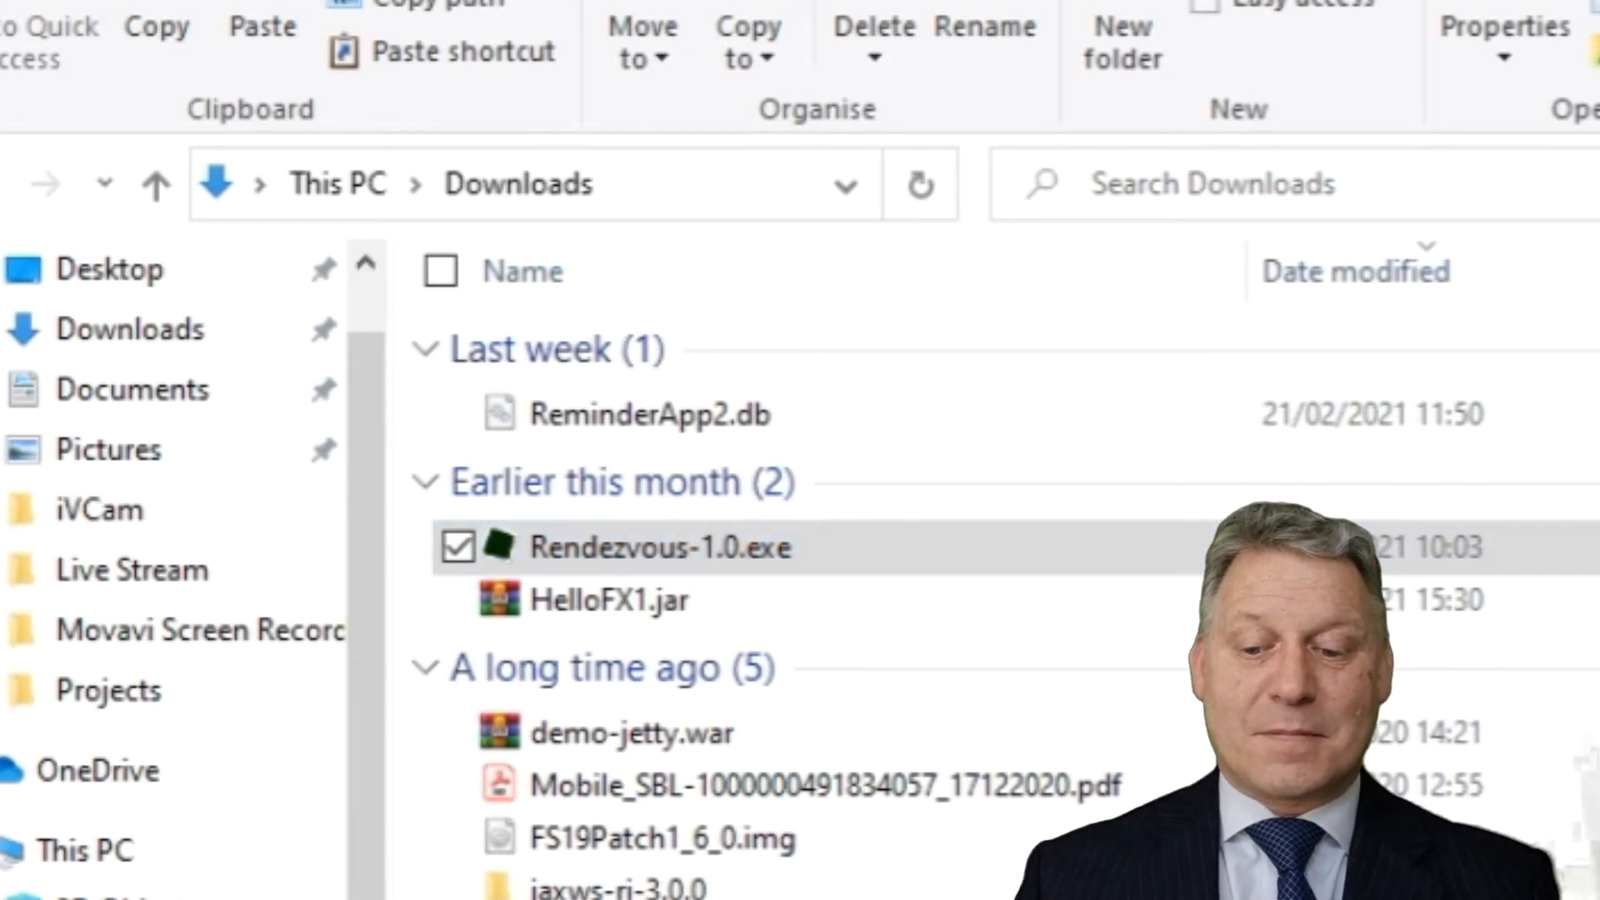
- Run Rendezvous-1.0.exe from Downloads and start the installation
double_click(659, 547)
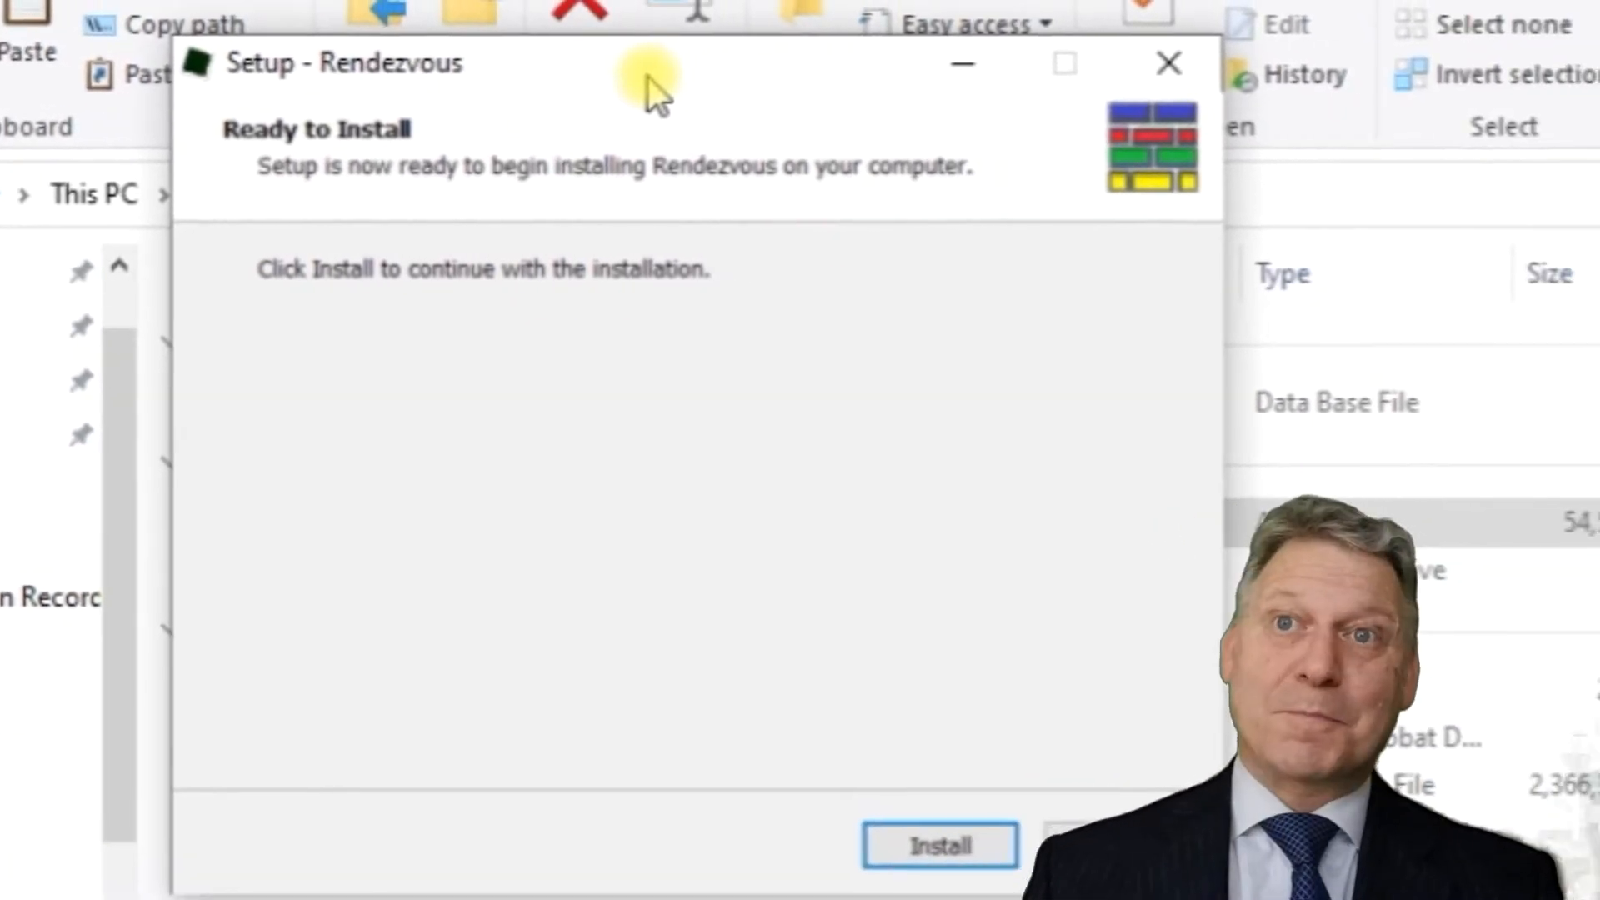
mouse_move(842, 490)
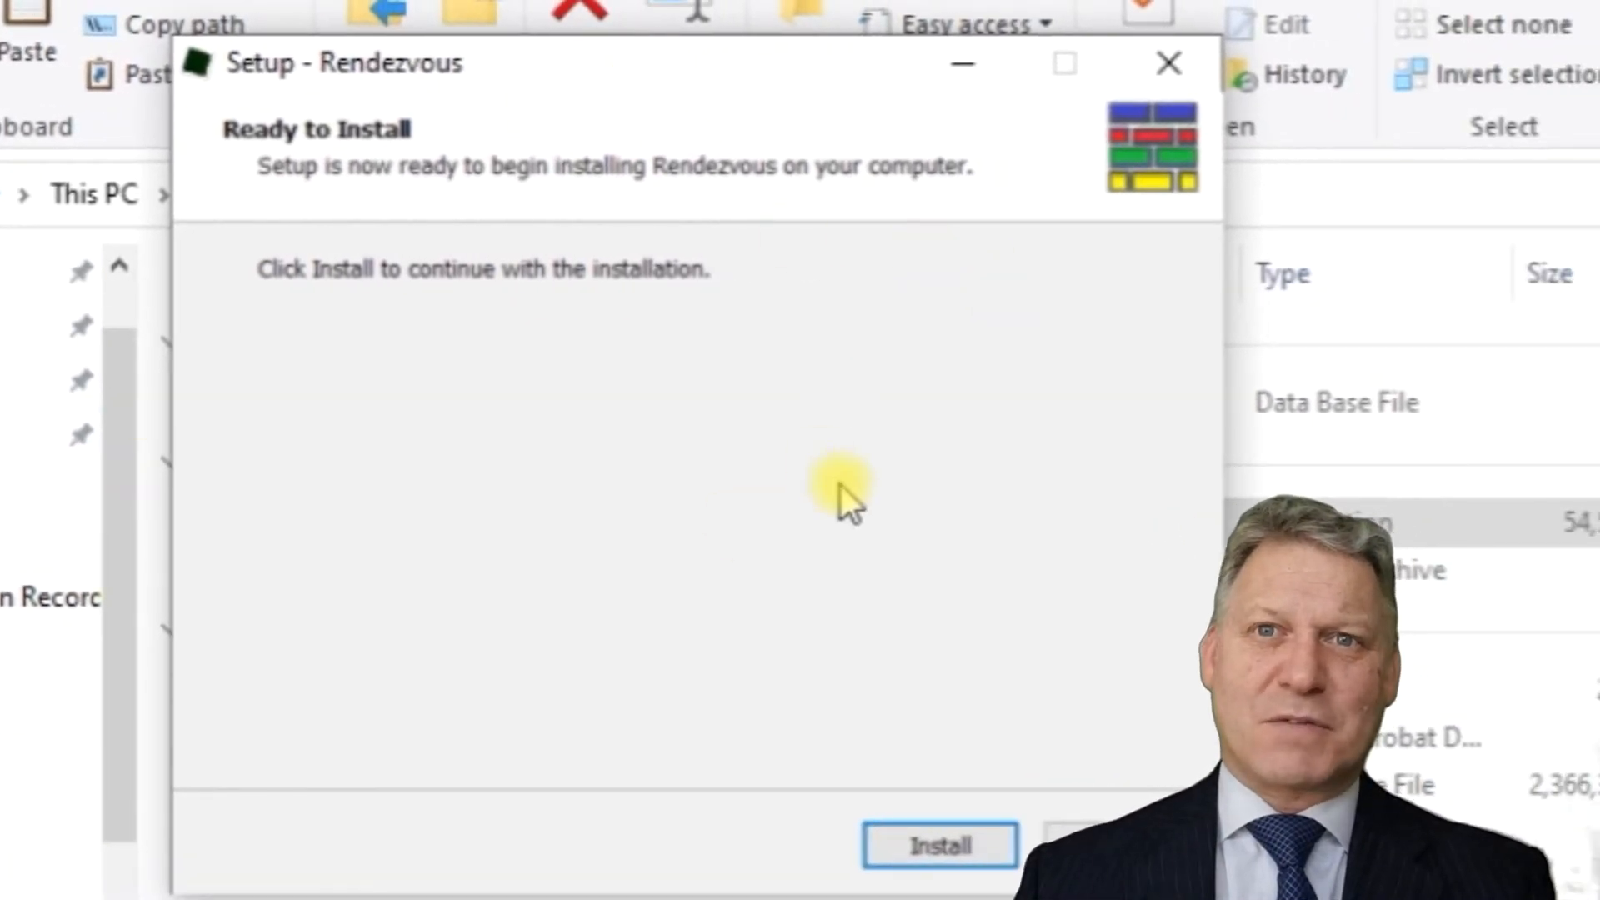
mouse_move(613, 867)
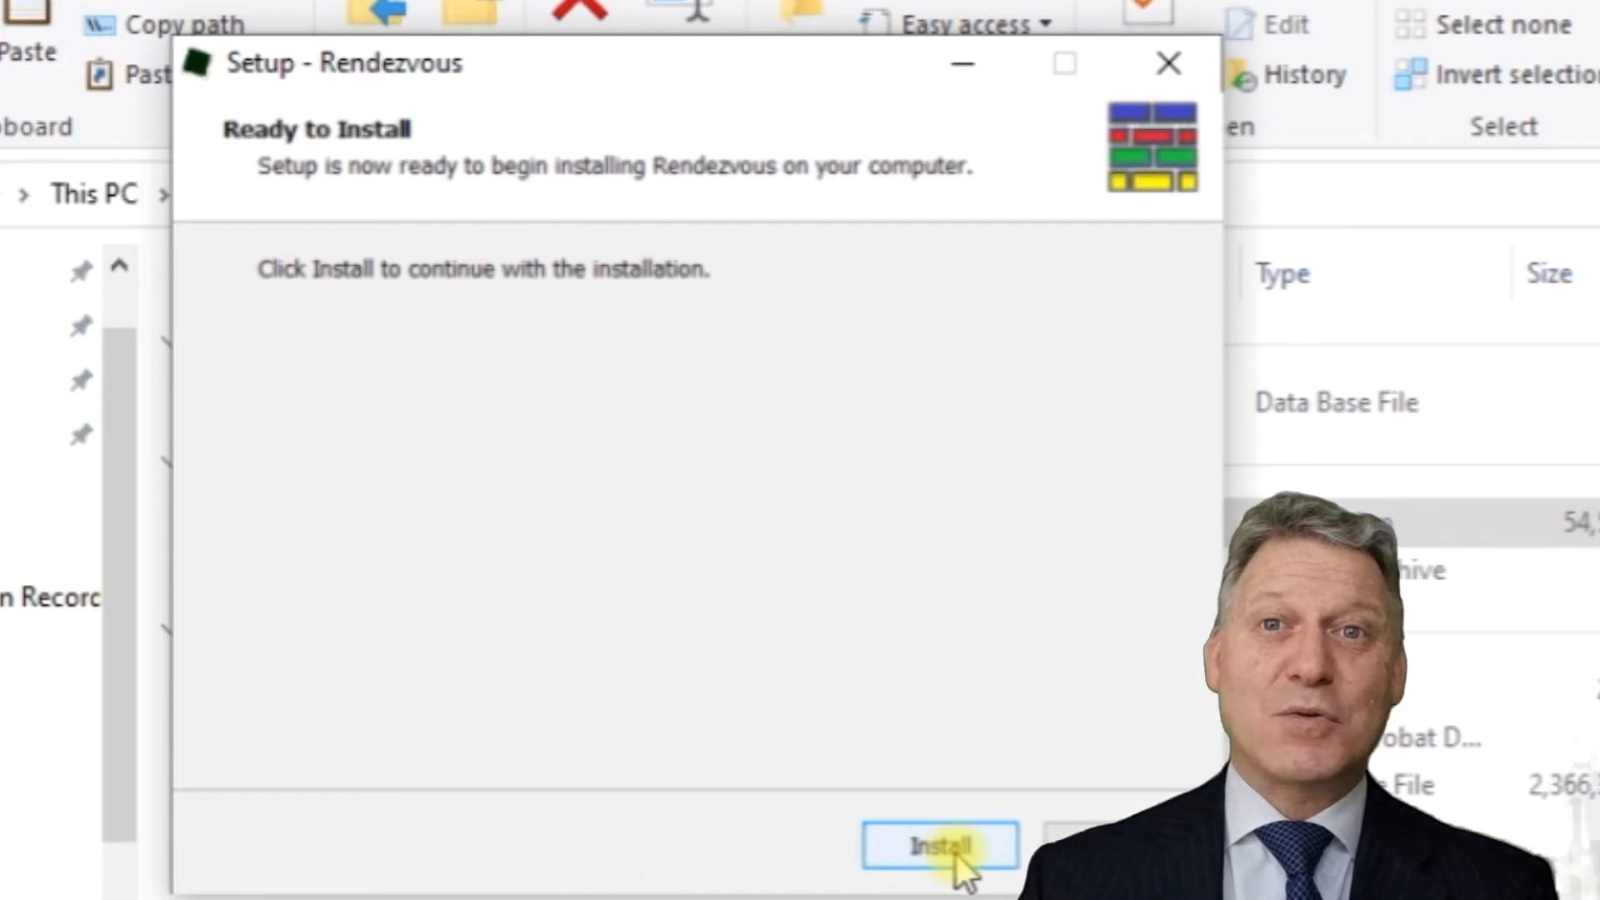
click(939, 845)
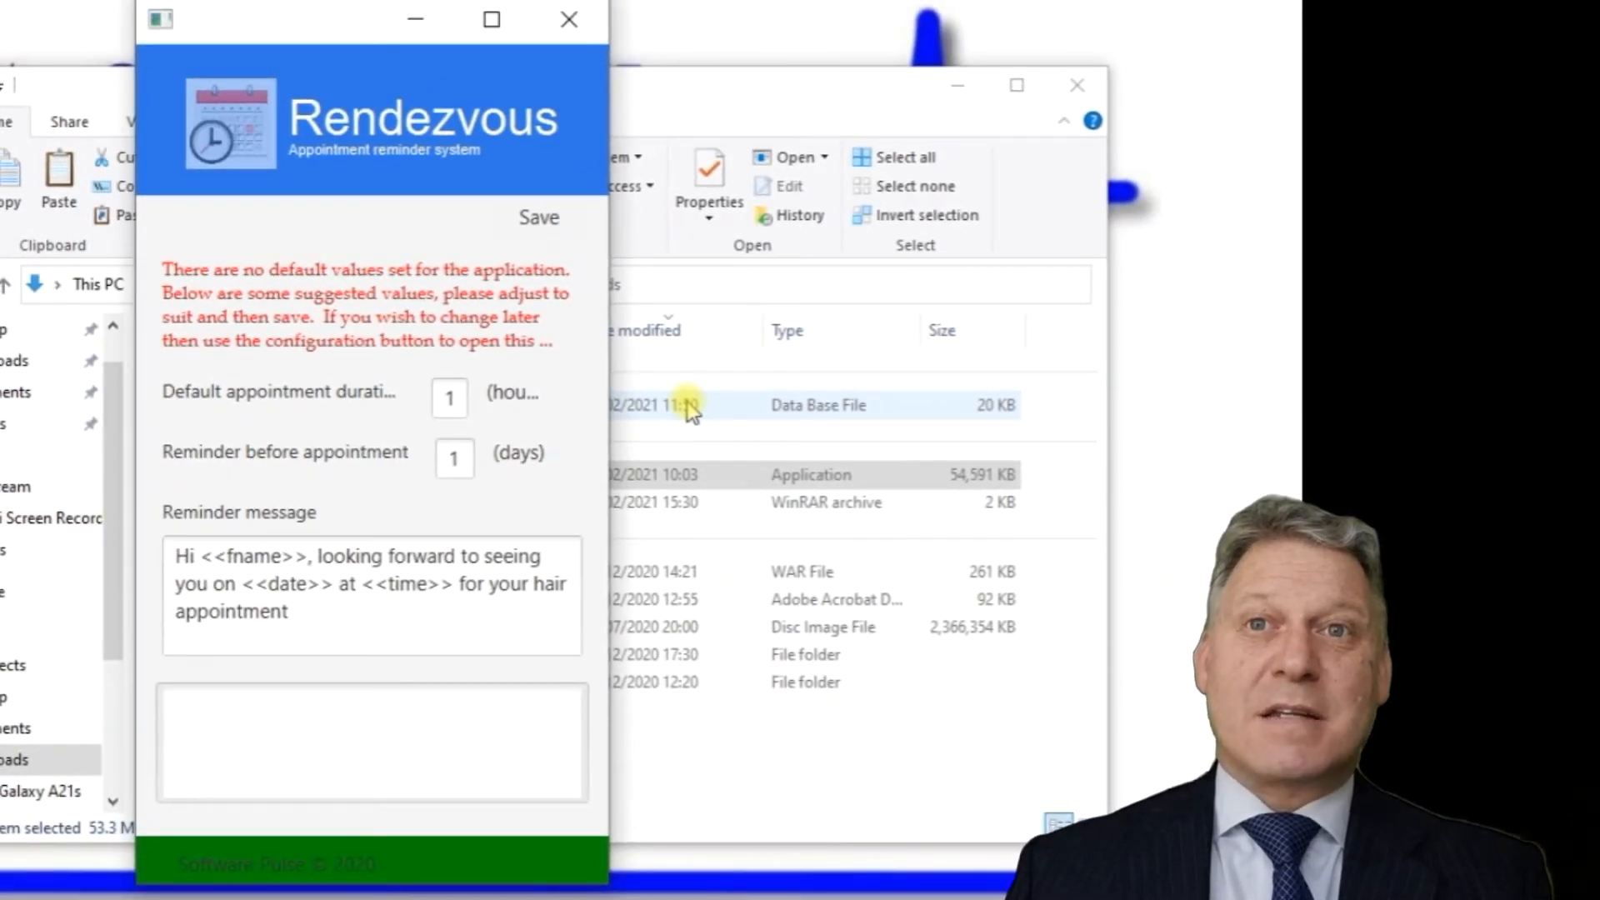
mouse_move(418, 368)
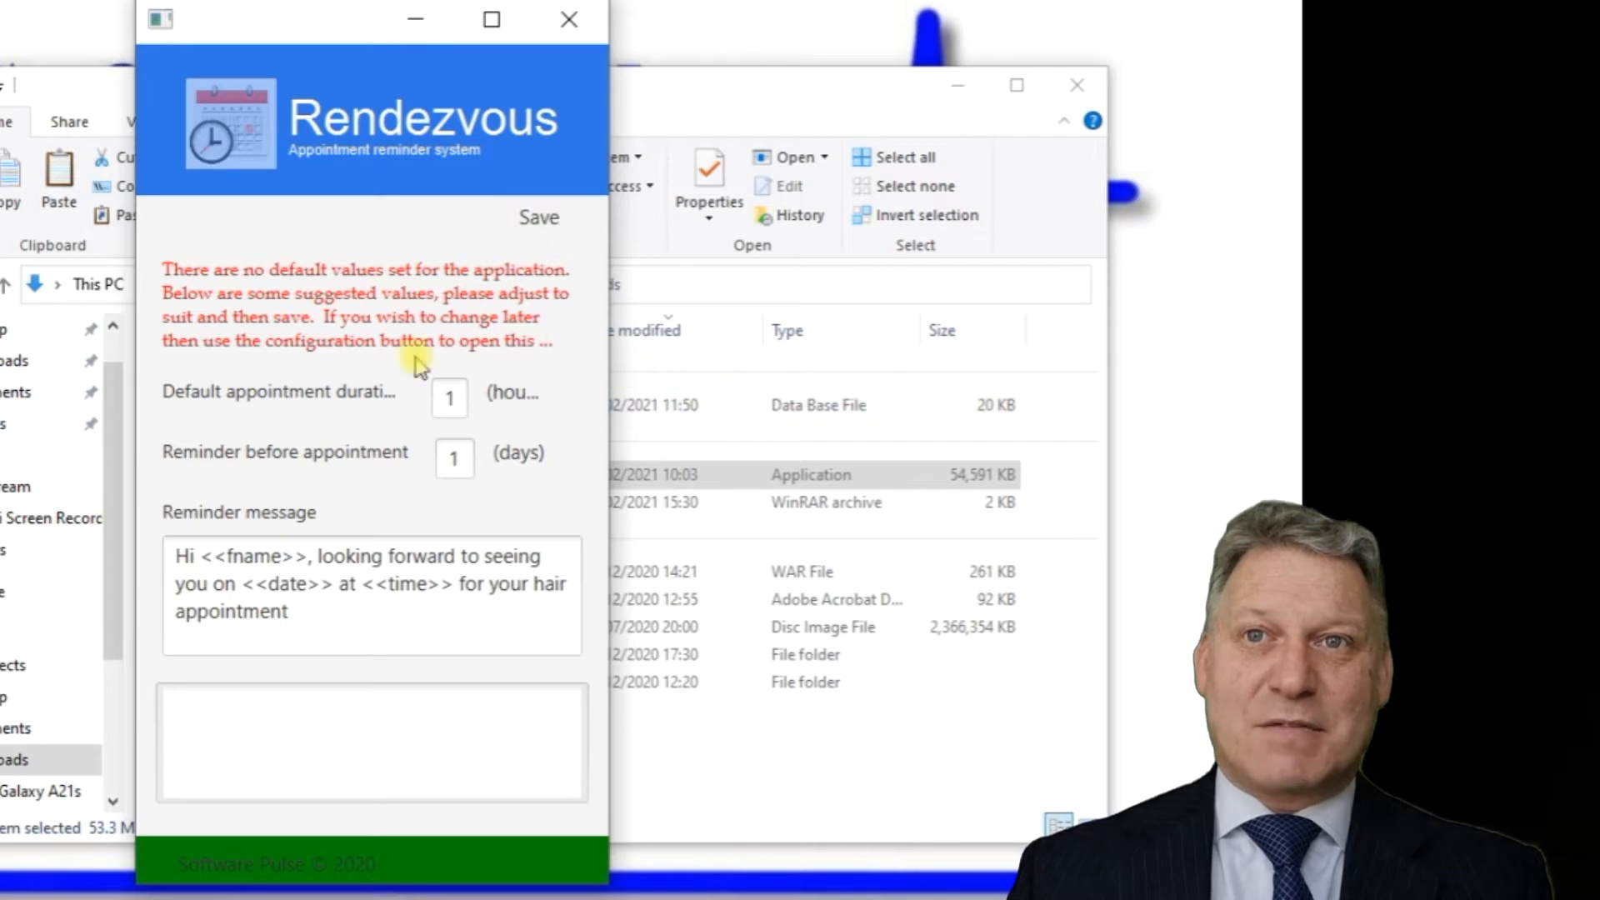
mouse_move(426, 520)
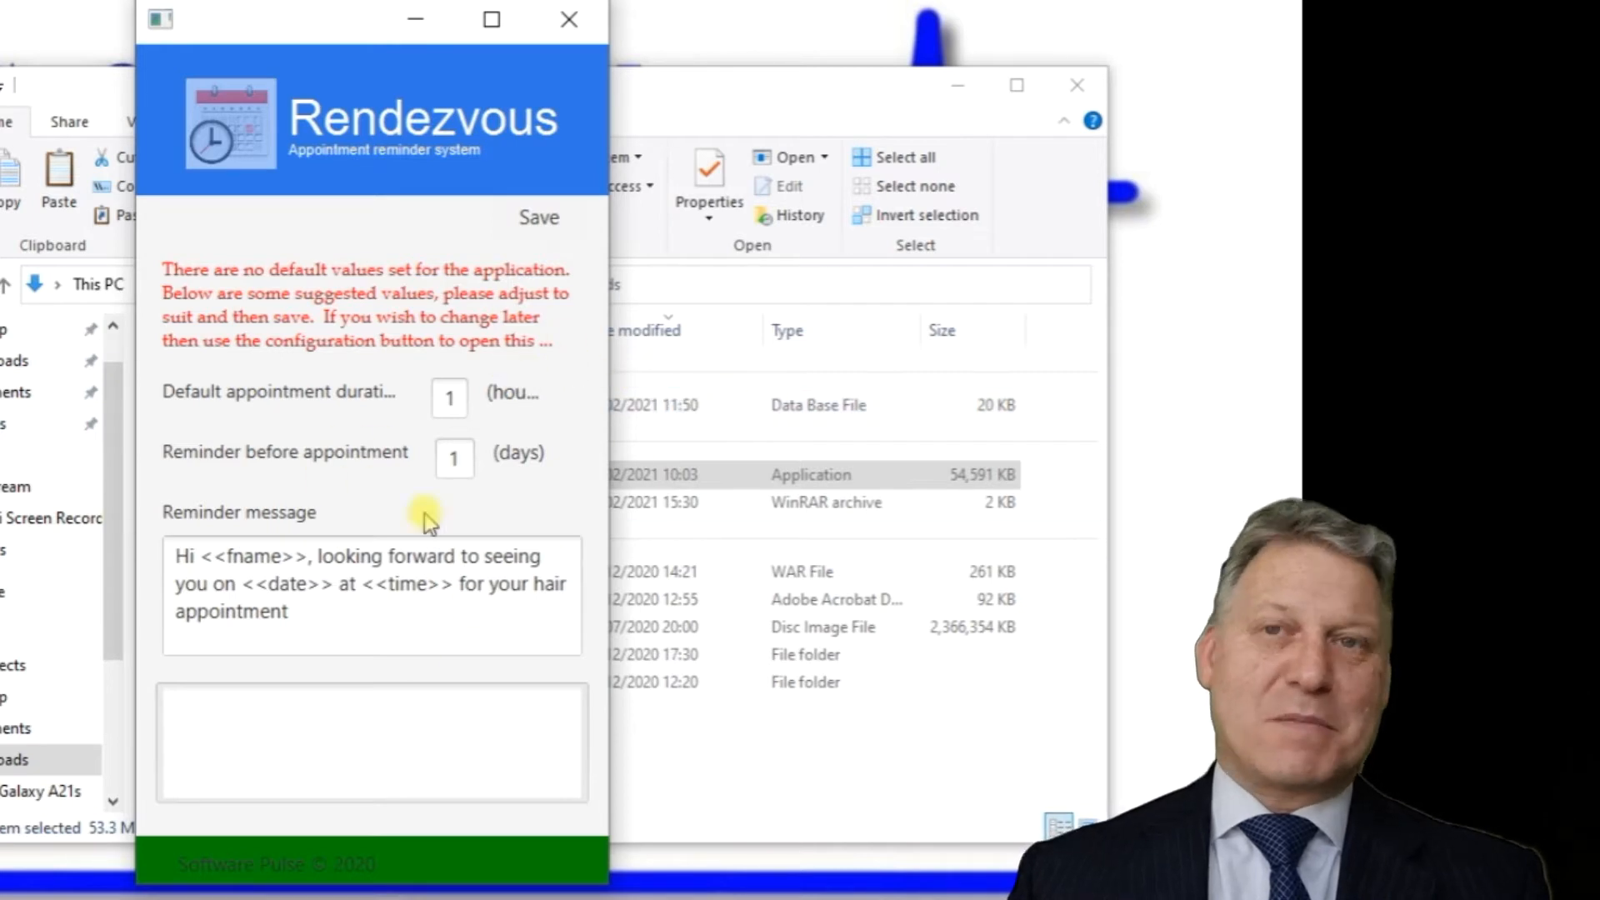
mouse_move(526, 316)
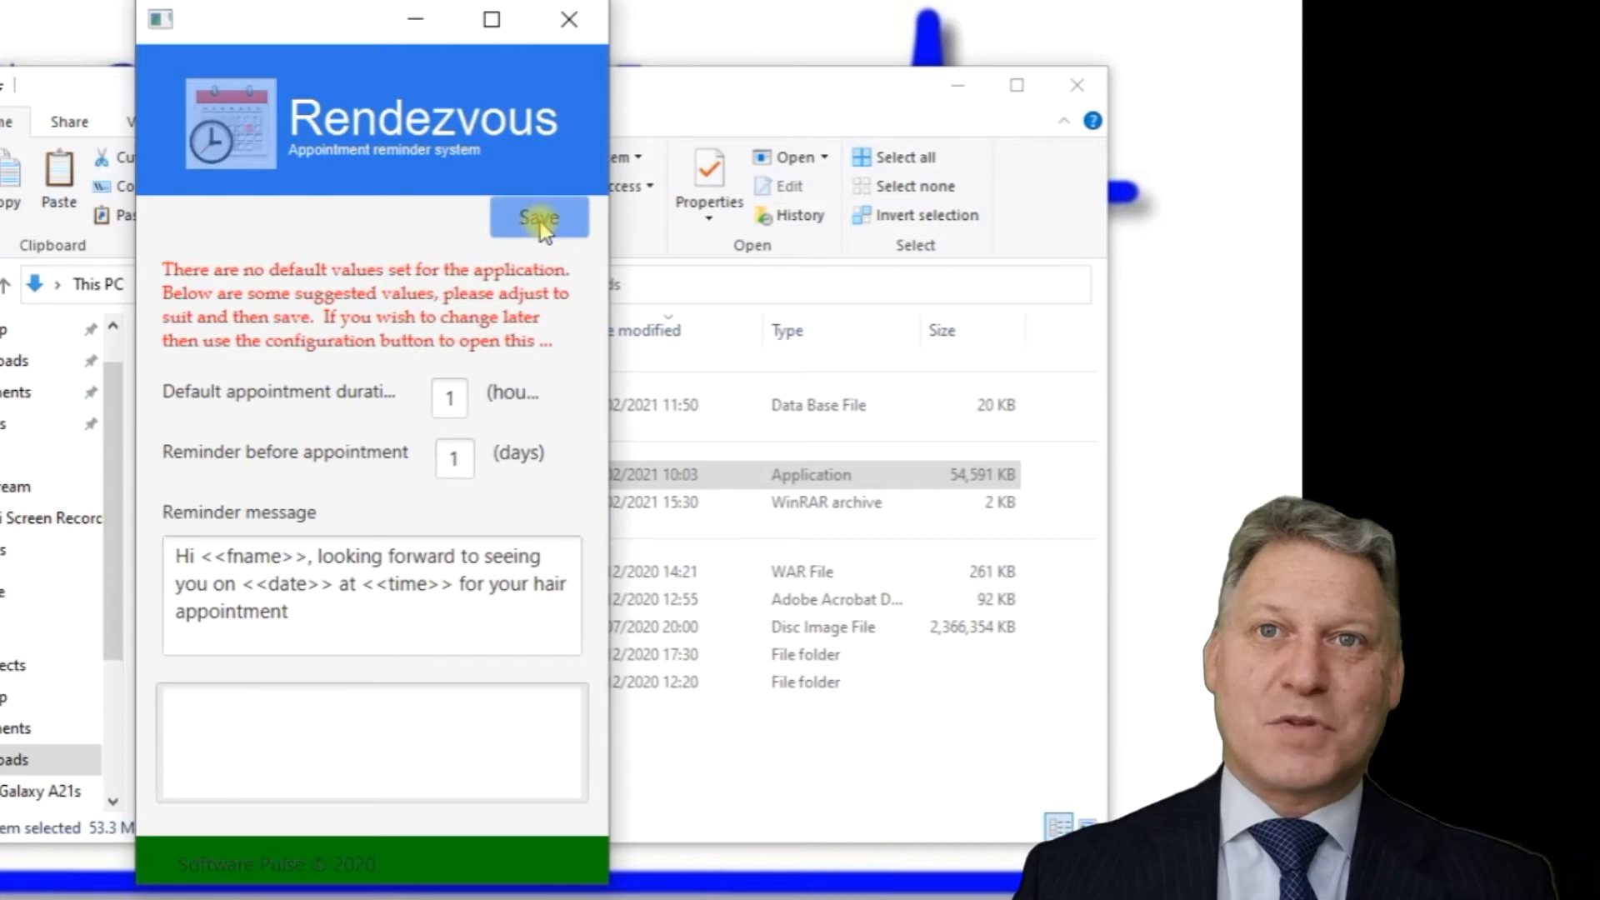
- Save the suggested first-run default settings and close Rendezvous
click(539, 217)
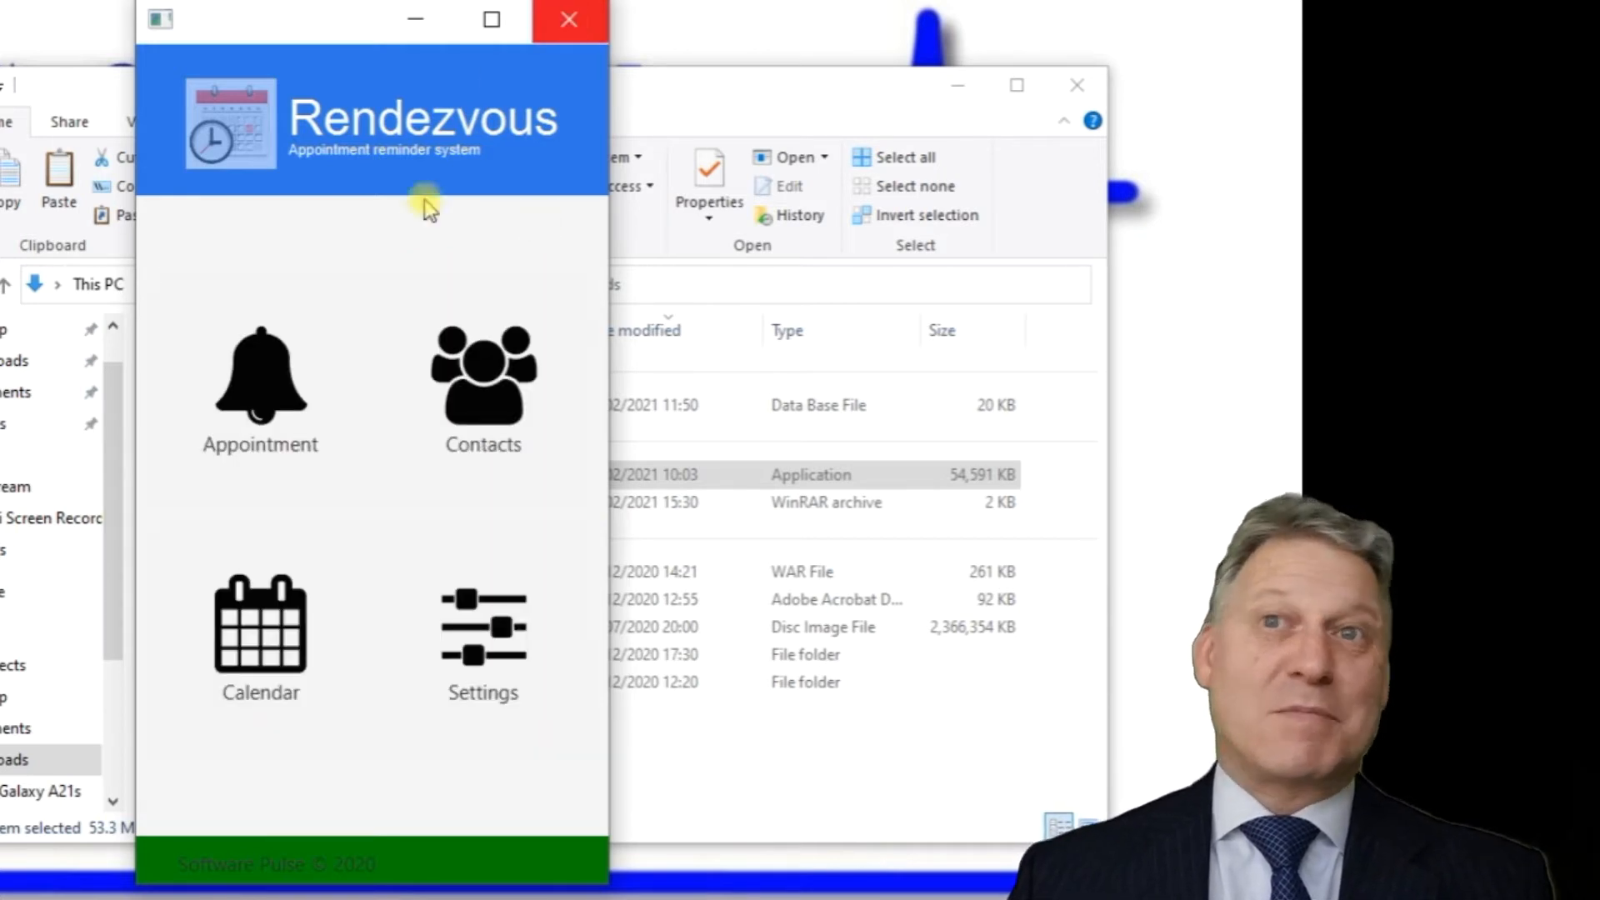
mouse_move(483, 387)
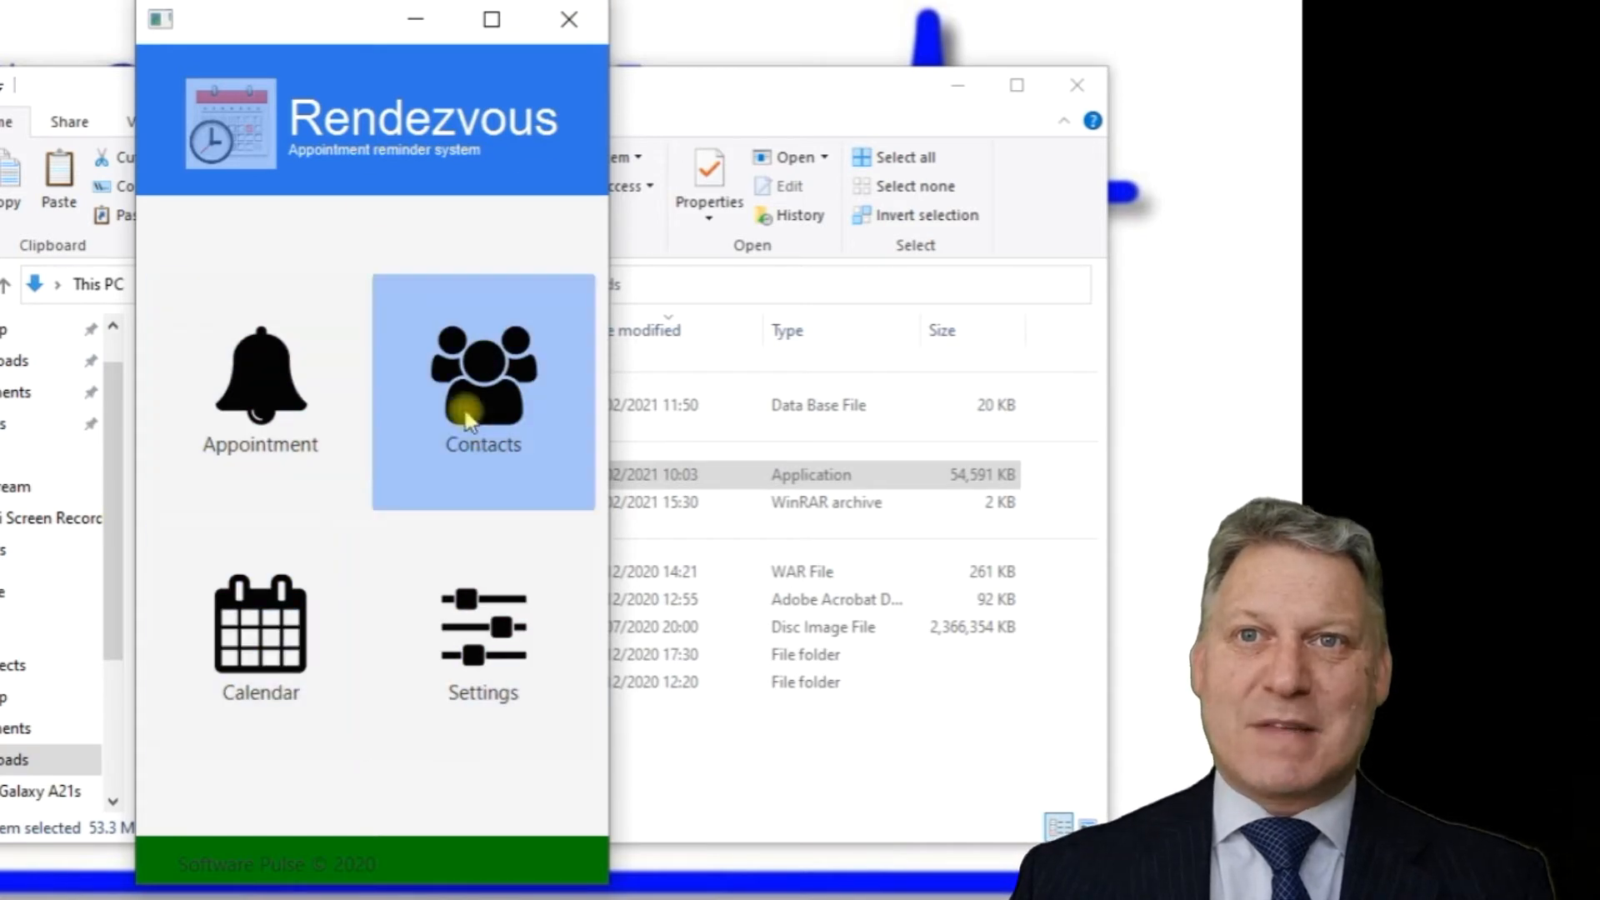
mouse_move(454, 245)
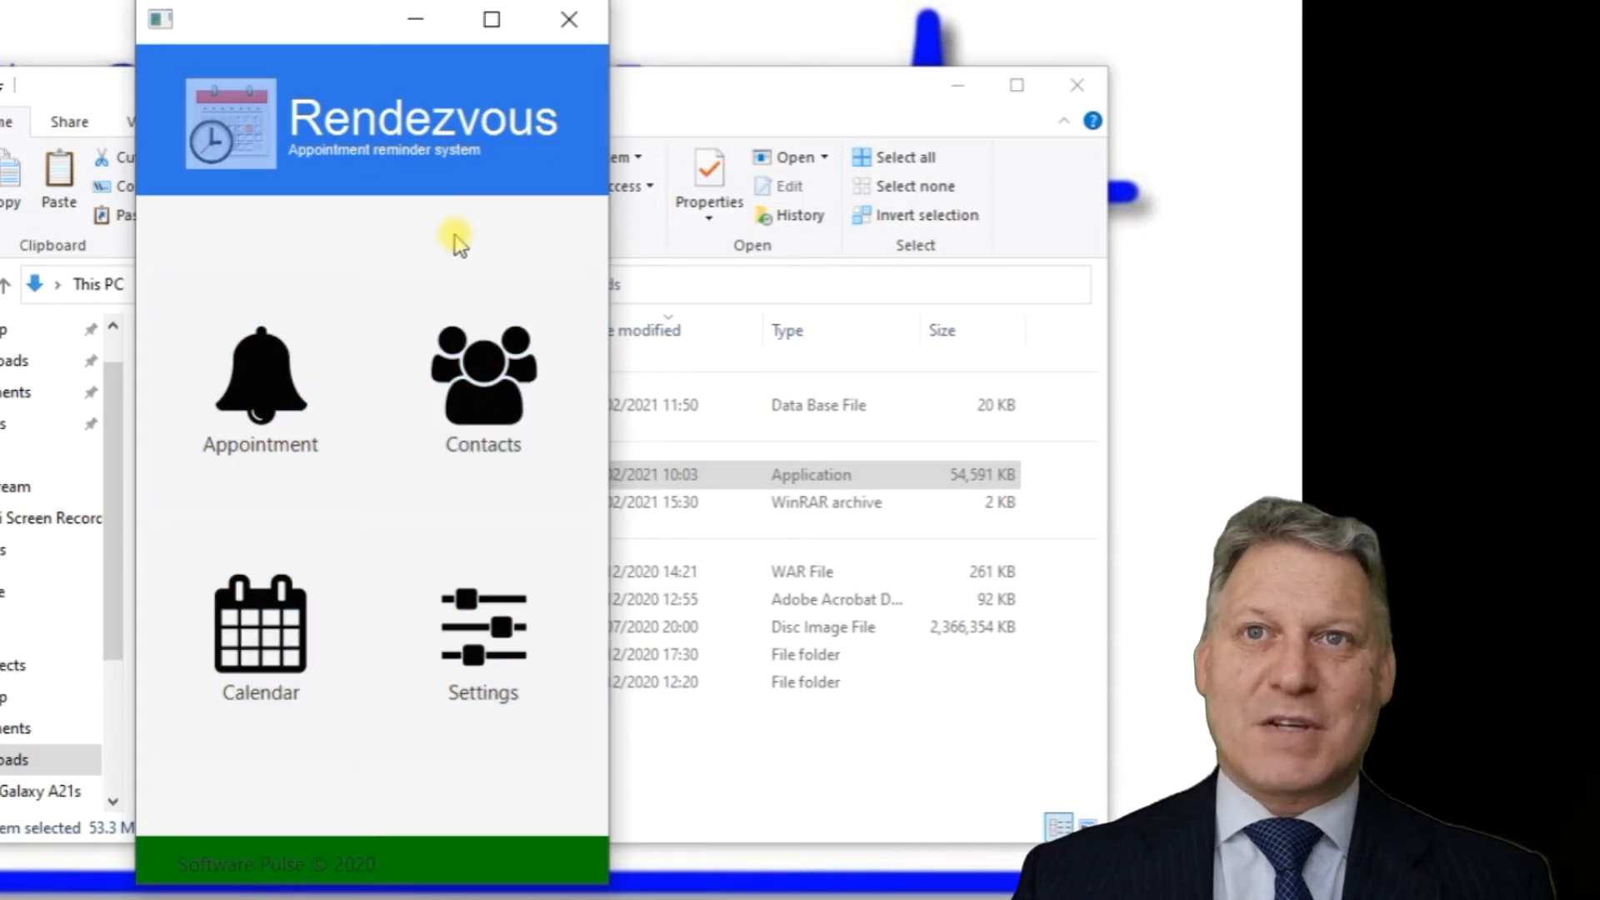
mouse_move(569, 19)
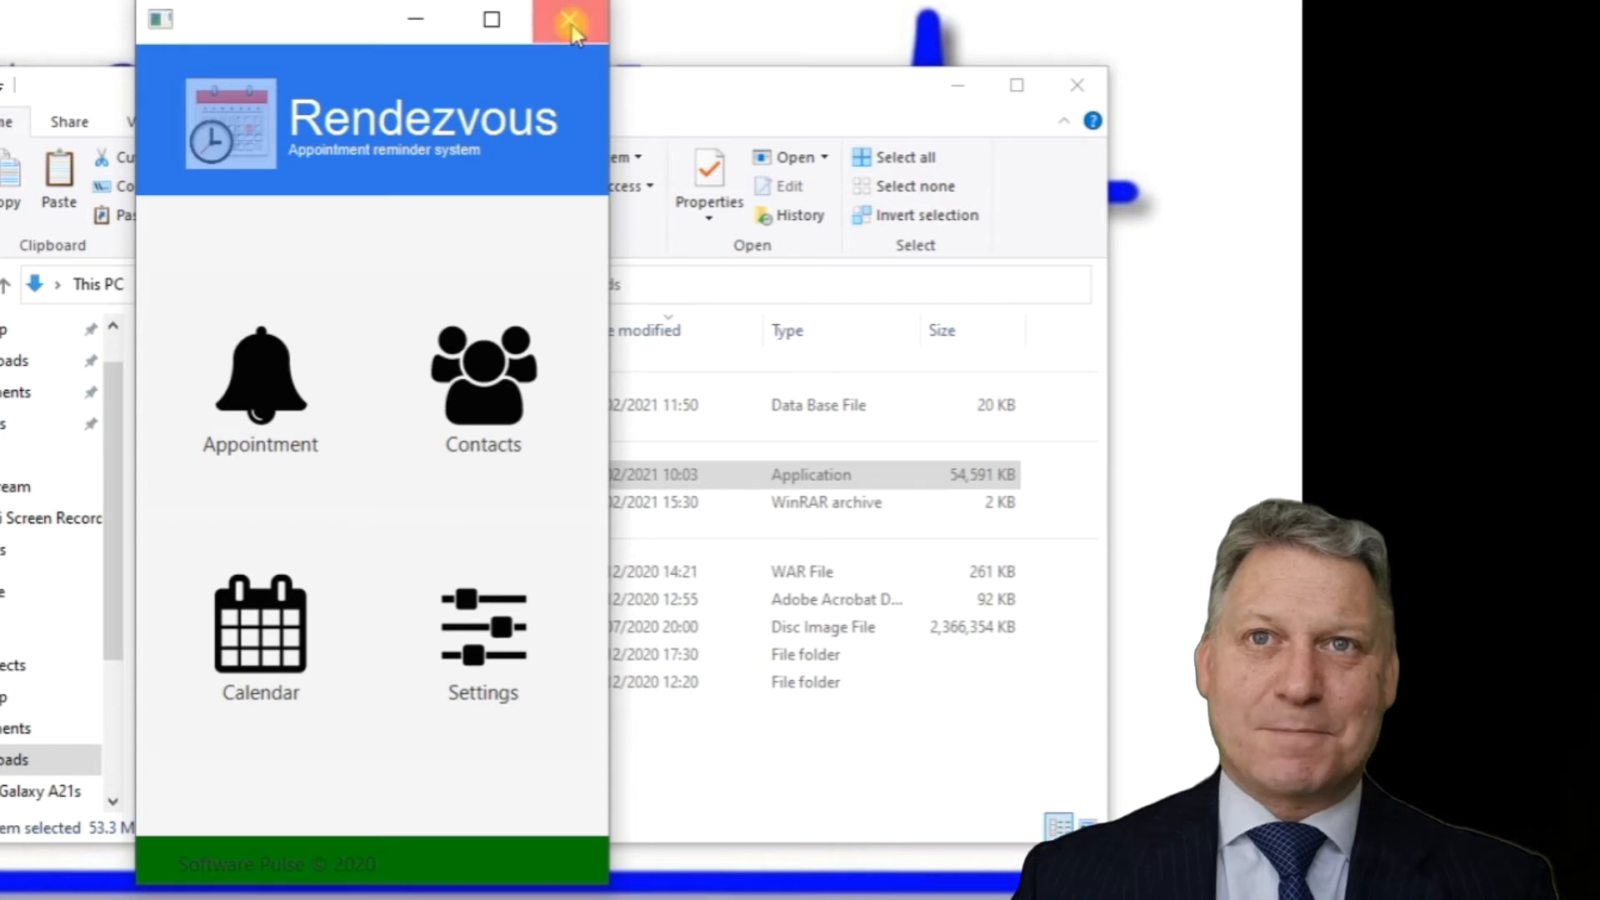
click(569, 19)
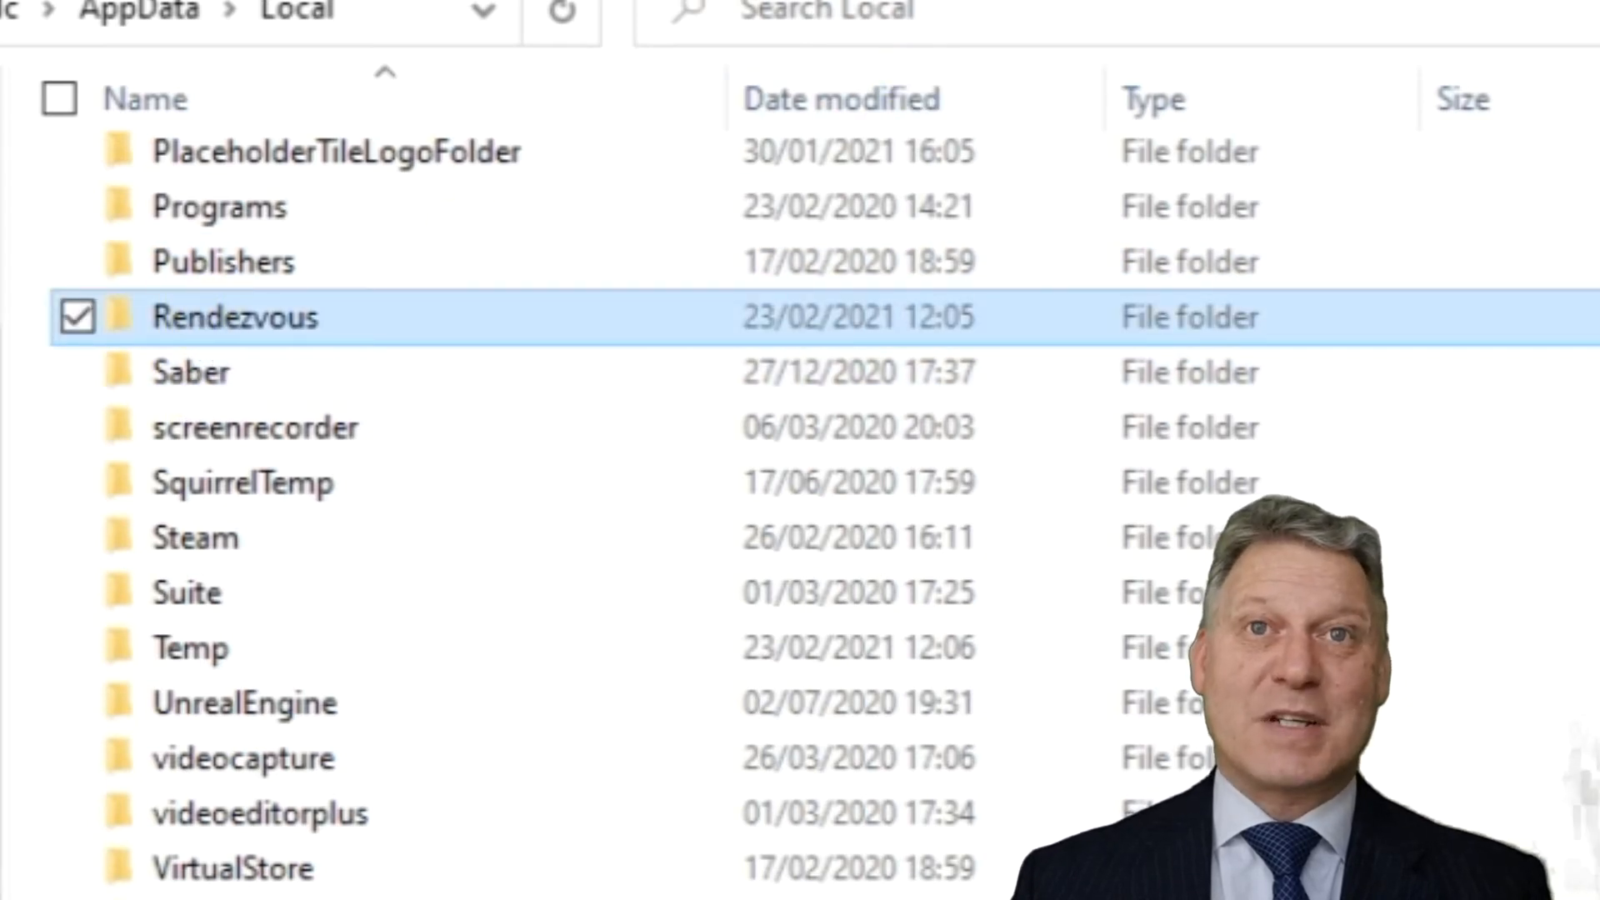
- Relaunch Rendezvous from the Start menu's Recently added list and view the empty Contacts list
click(235, 883)
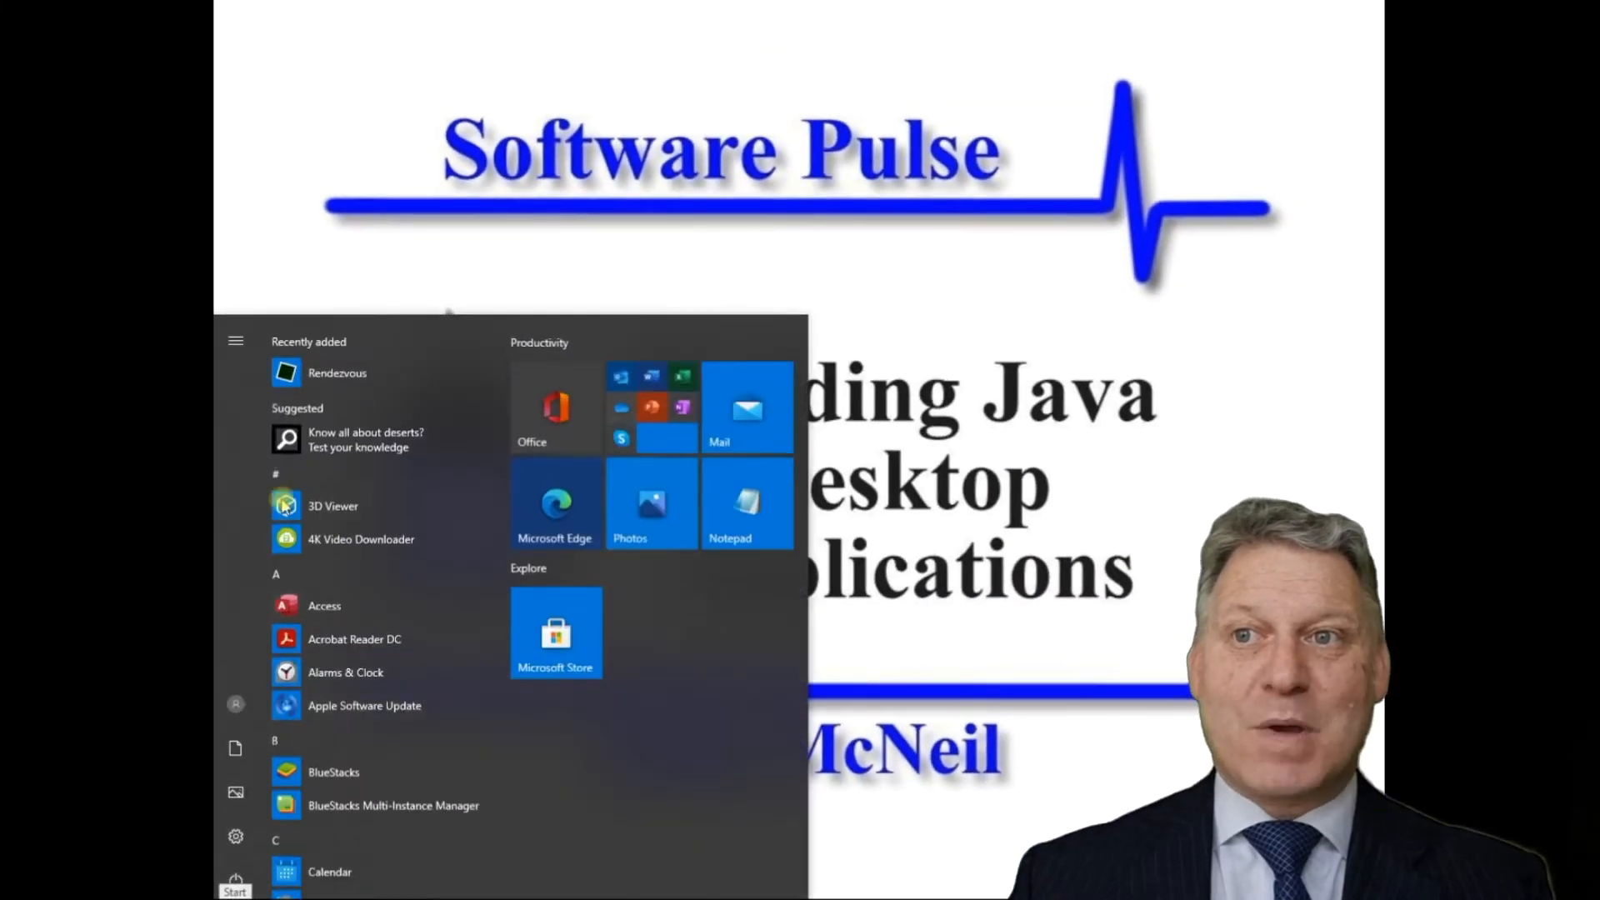
click(337, 373)
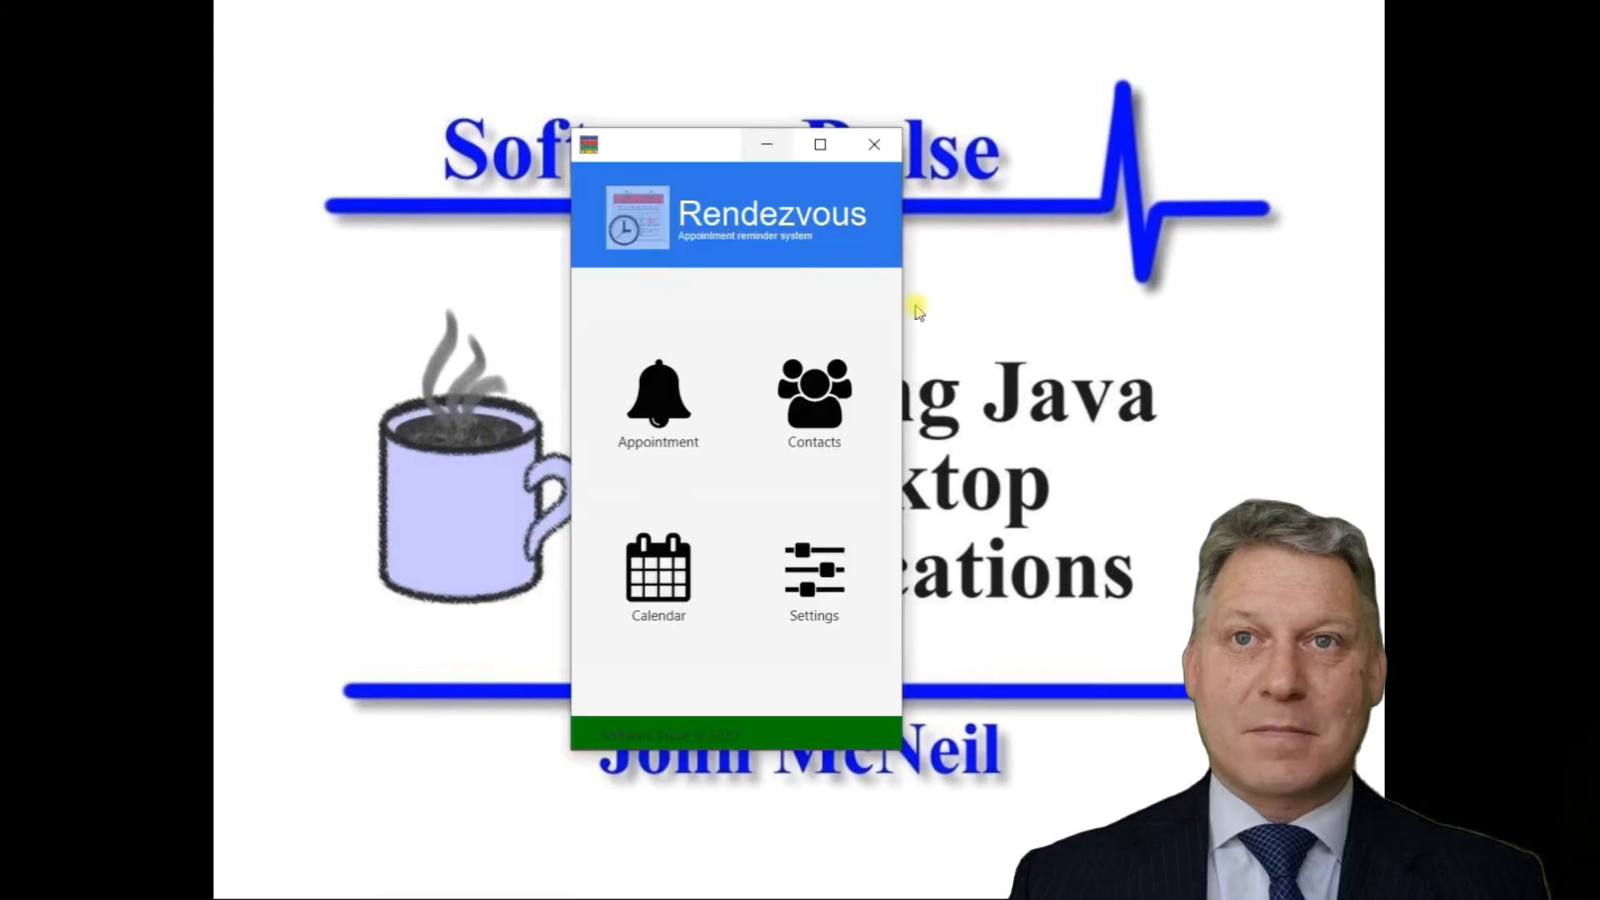
mouse_move(939, 317)
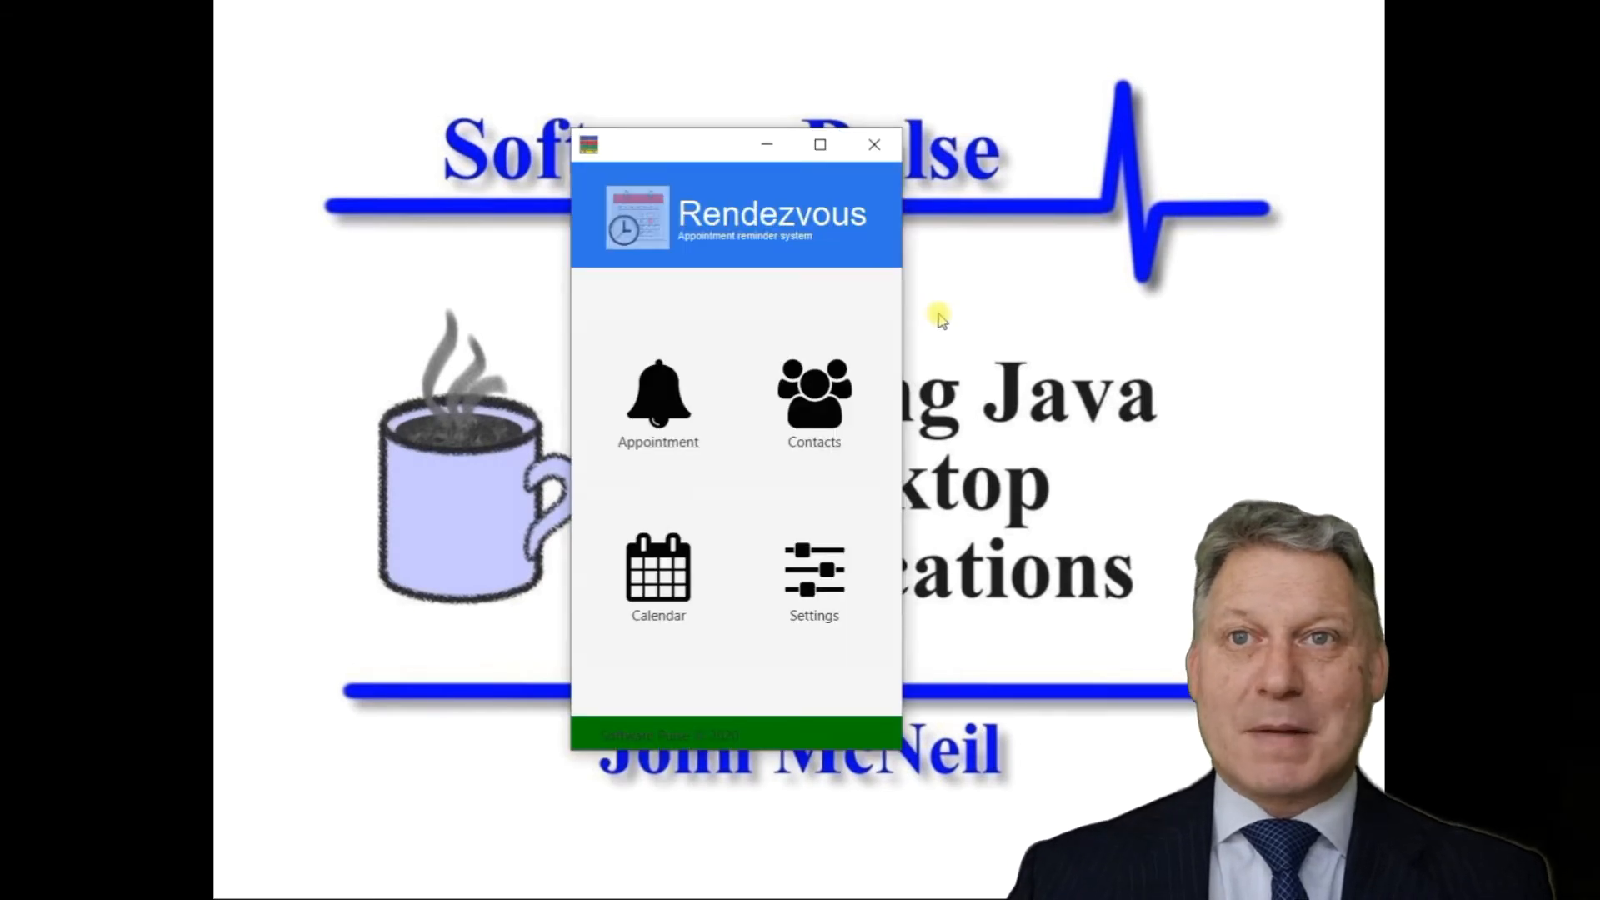
mouse_move(950, 544)
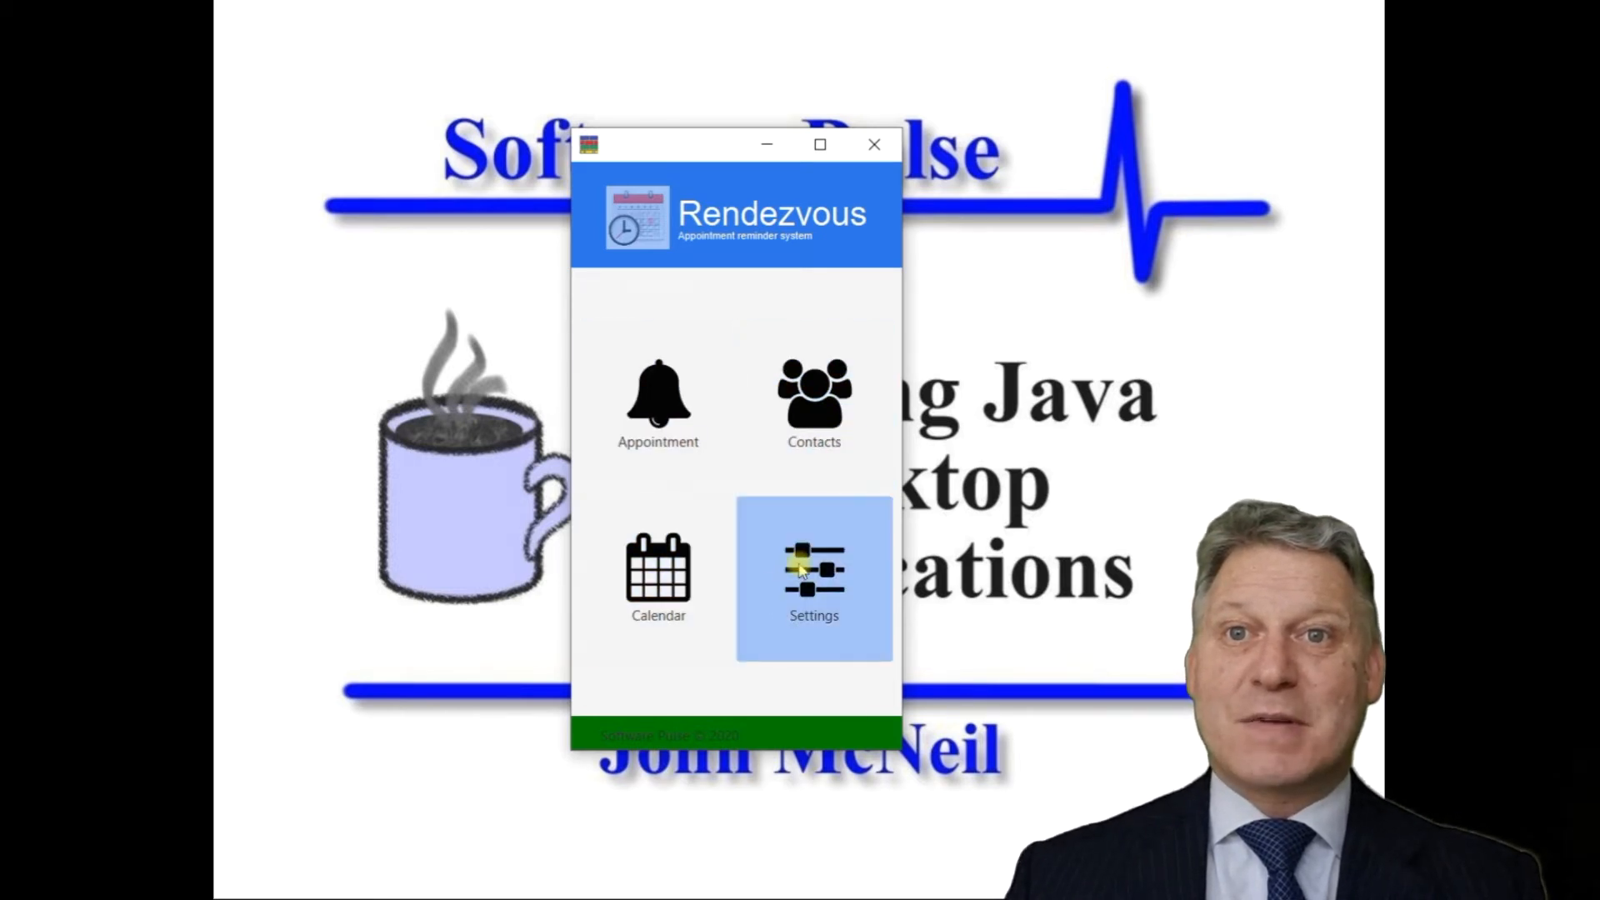
click(813, 577)
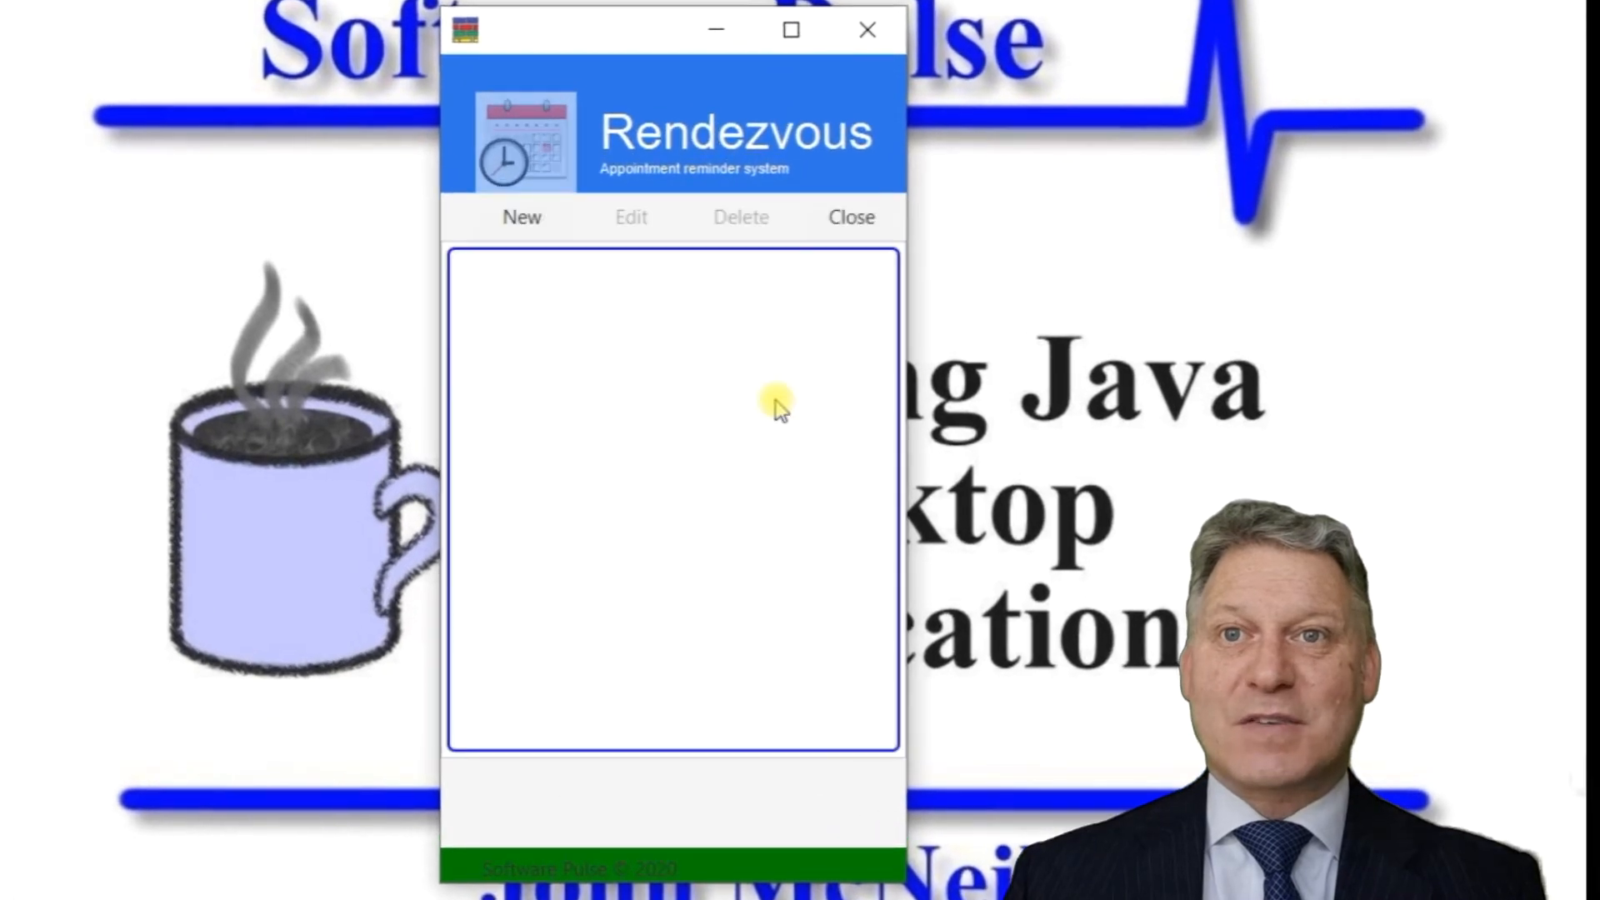
- Add a contact named Fred with mobile 122123456 and notes 'qwerty'
click(522, 217)
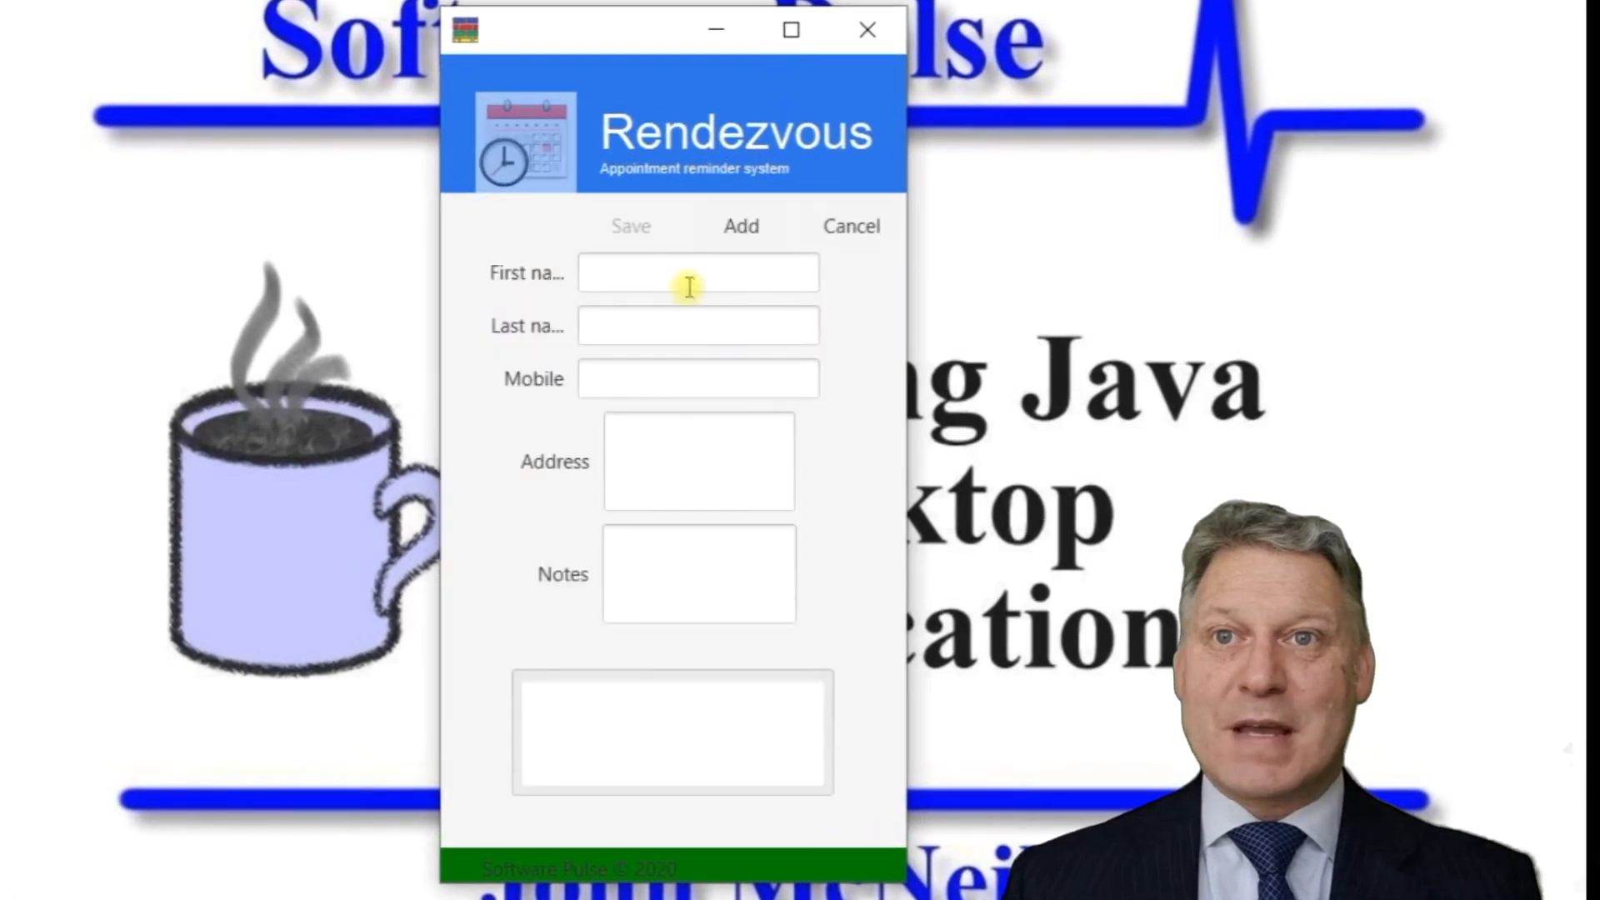
text(Fred)
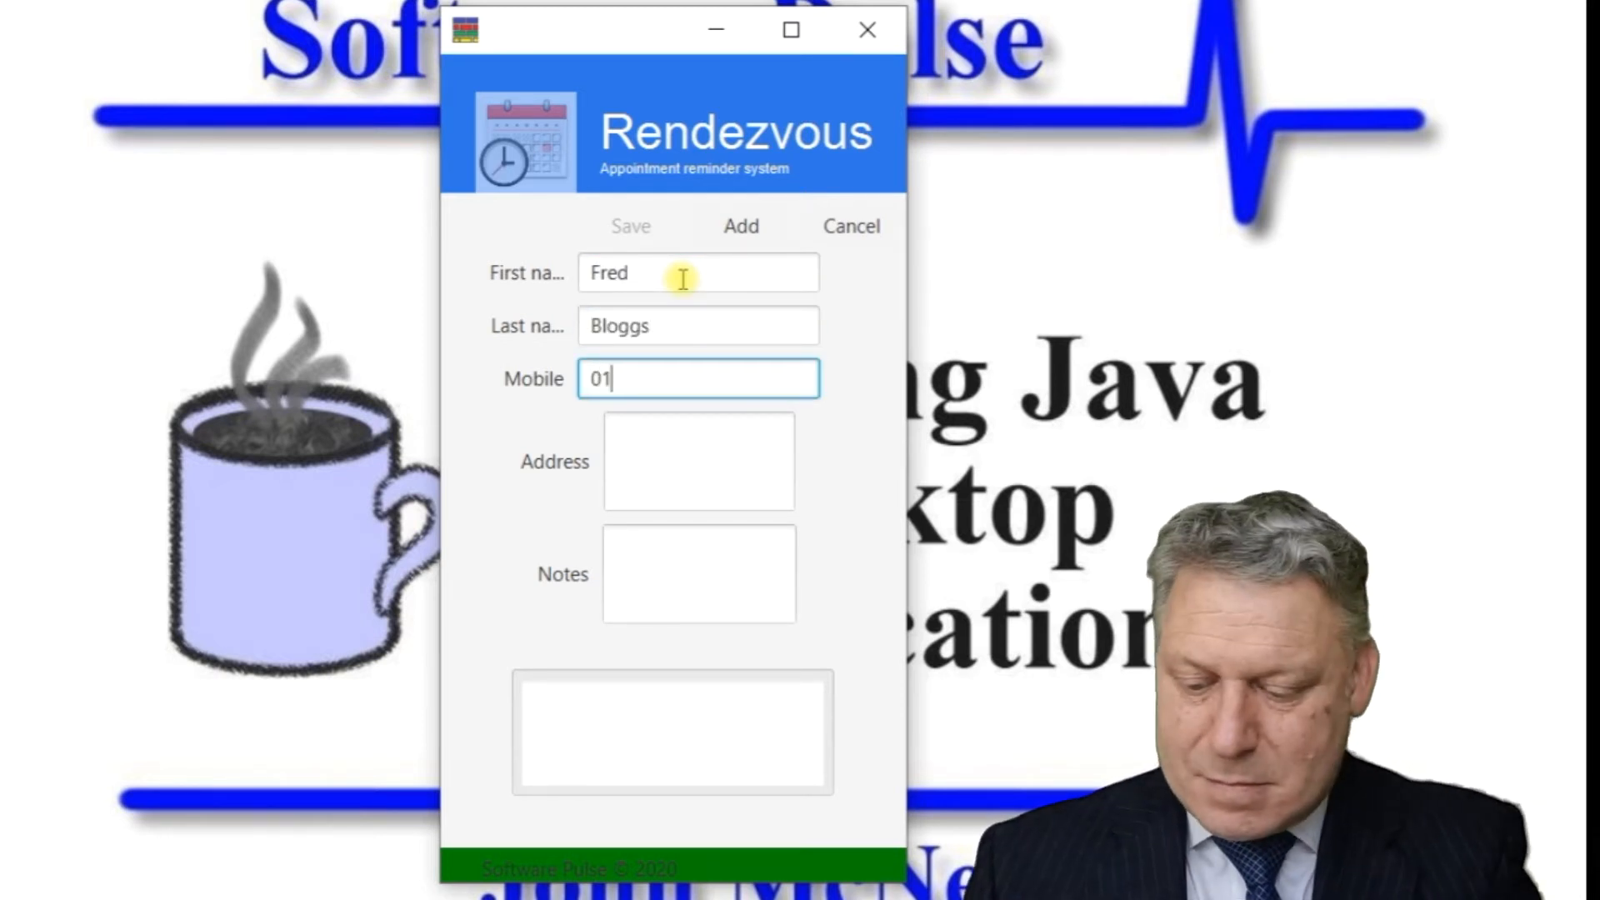
text(122123456)
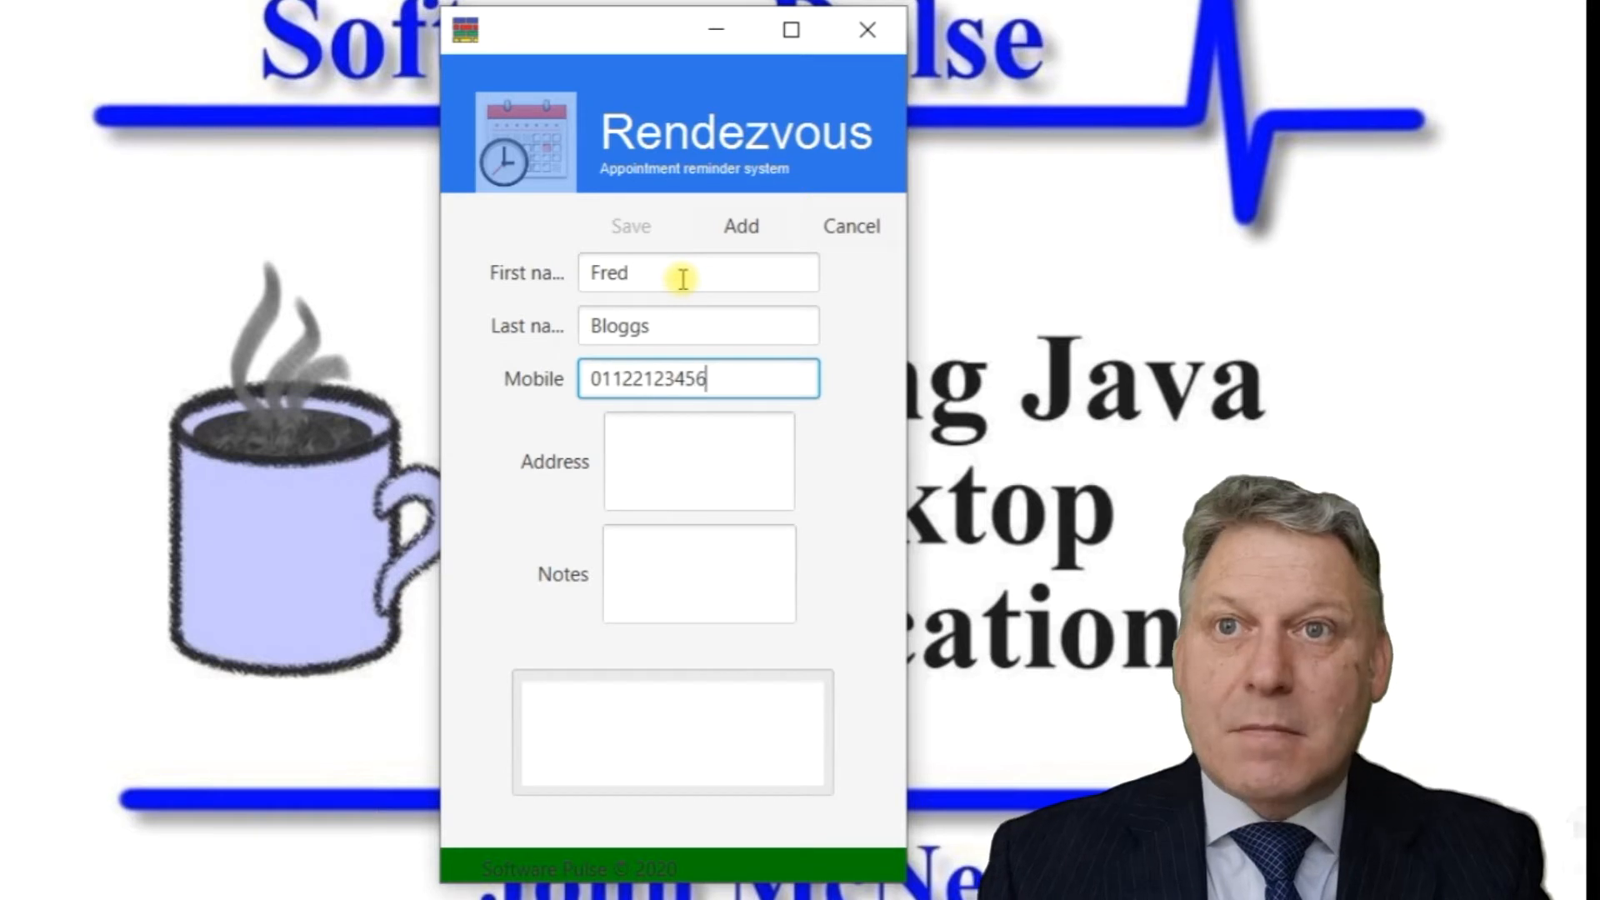
text(qw)
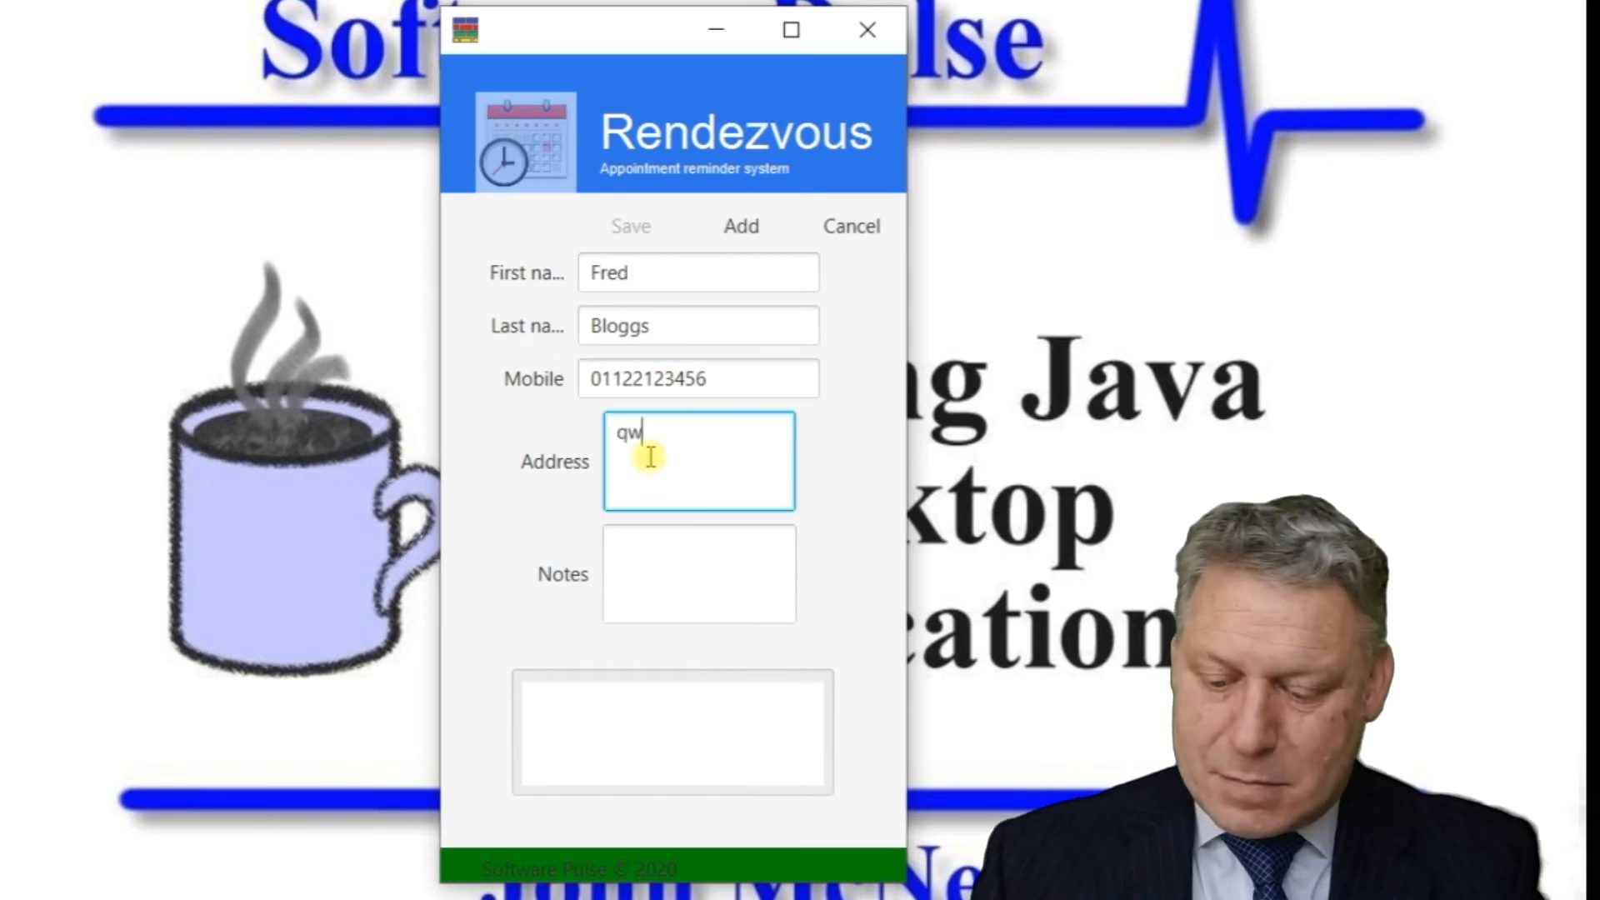
text(erty)
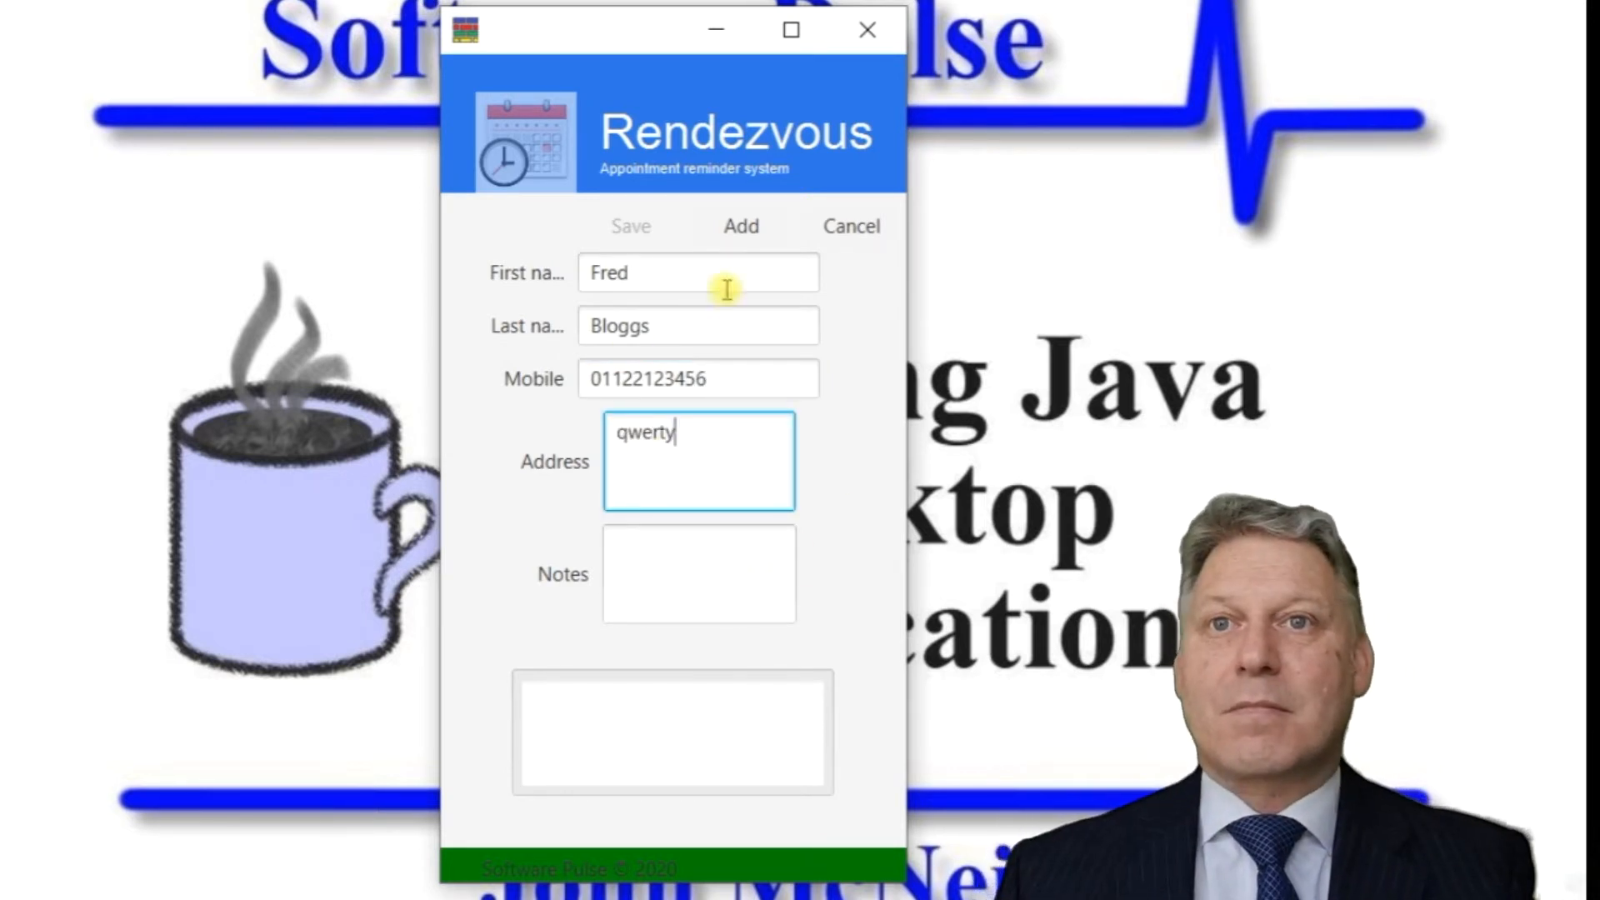
- Review the contacts list, return home and start a new appointment
click(740, 225)
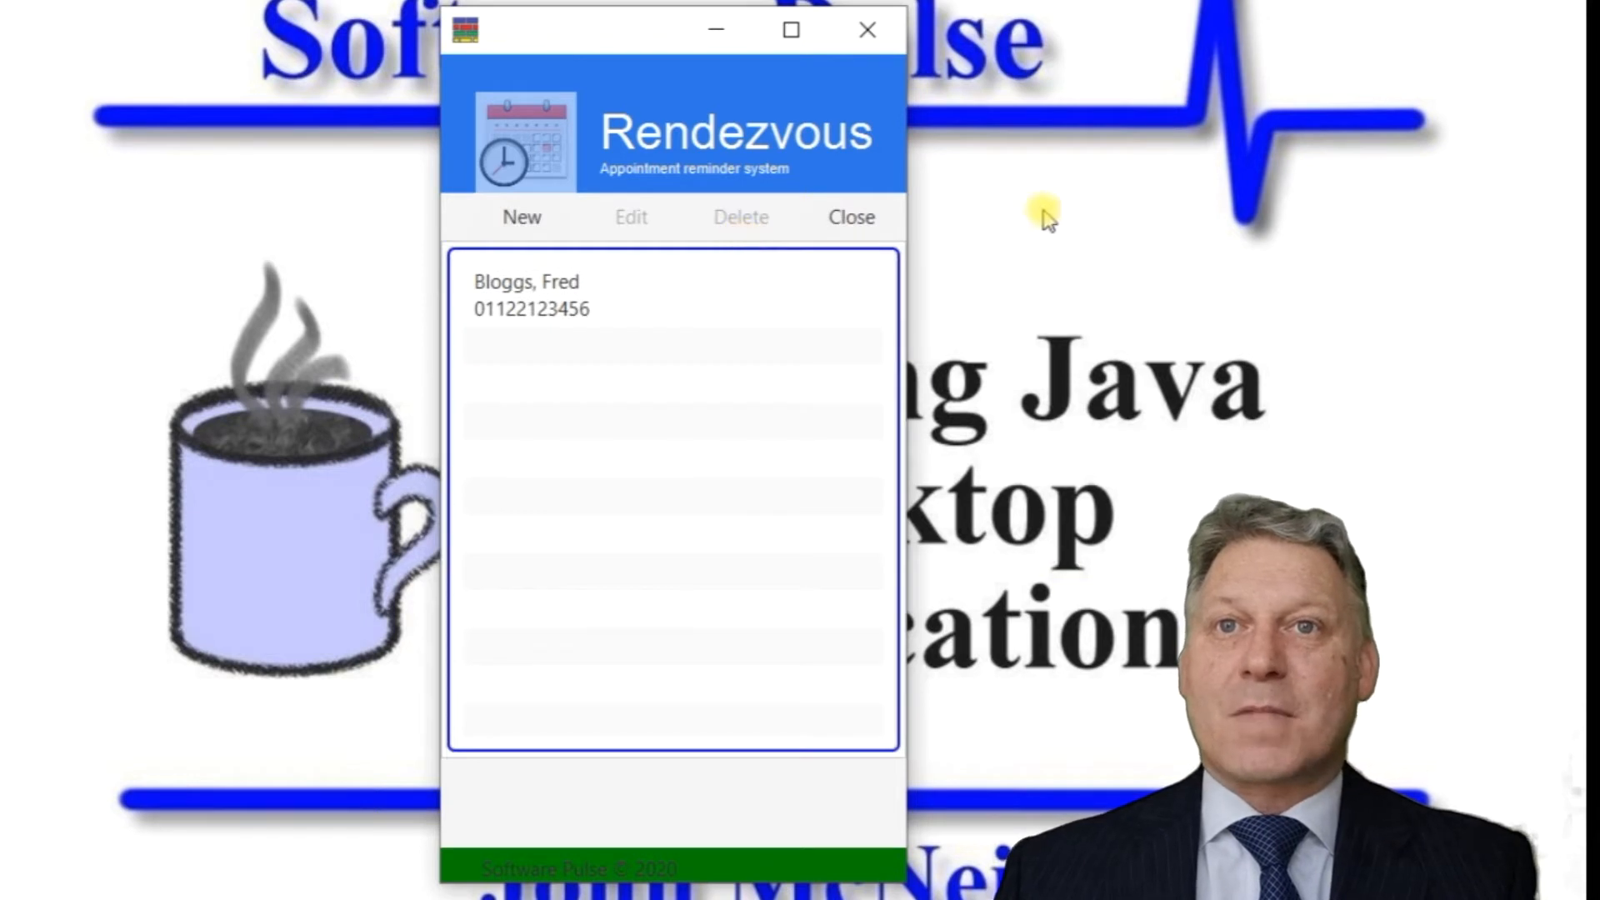
click(851, 216)
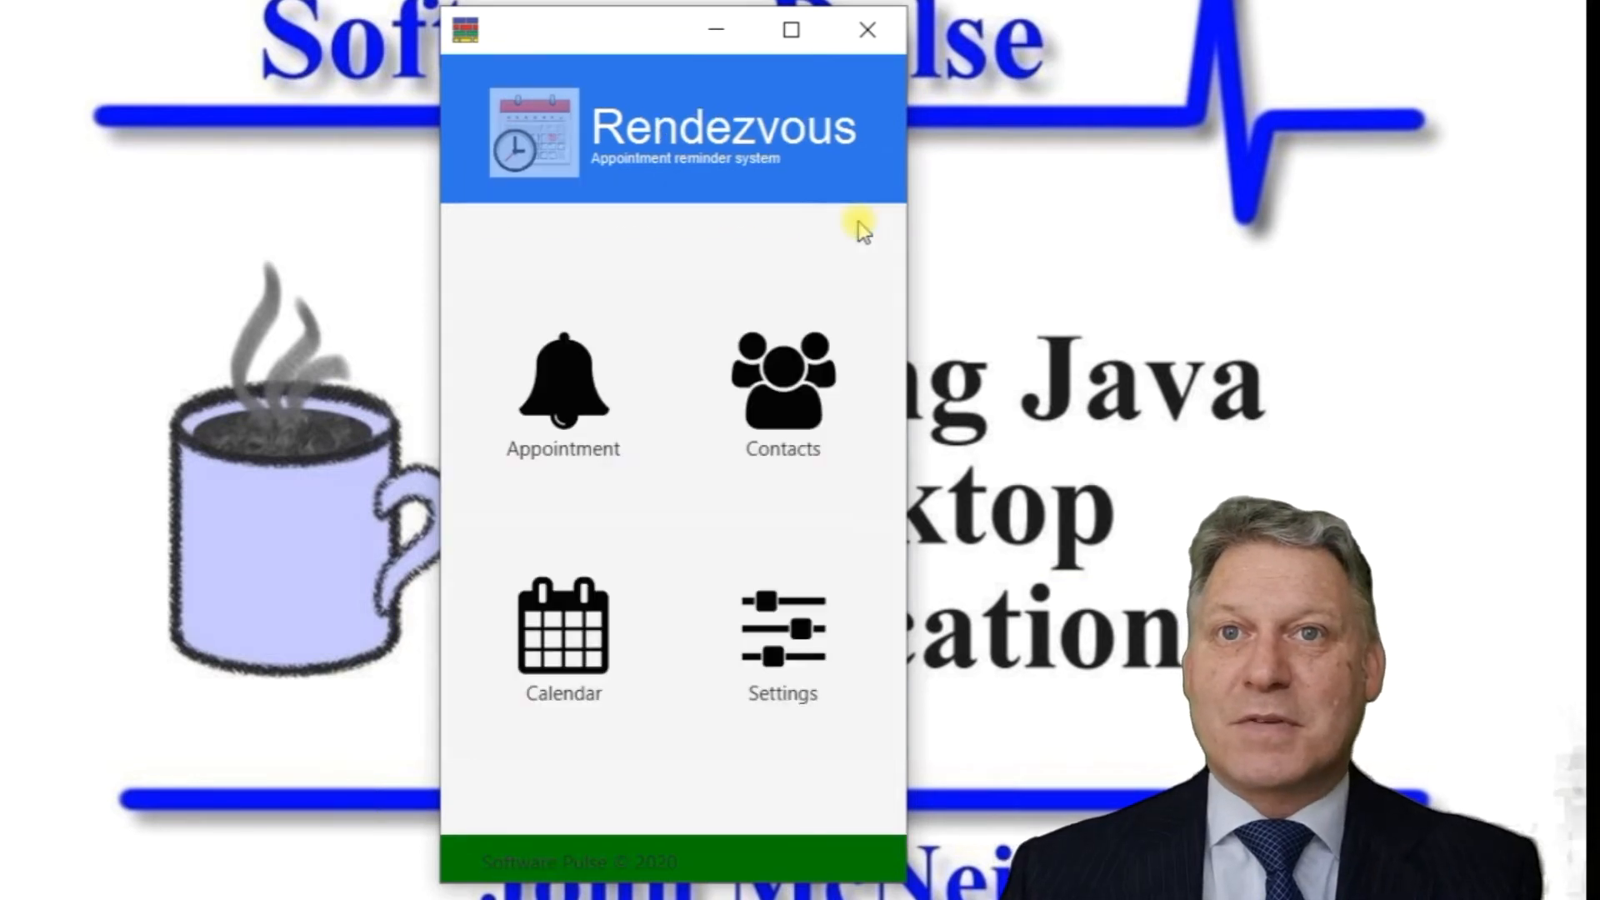
click(562, 387)
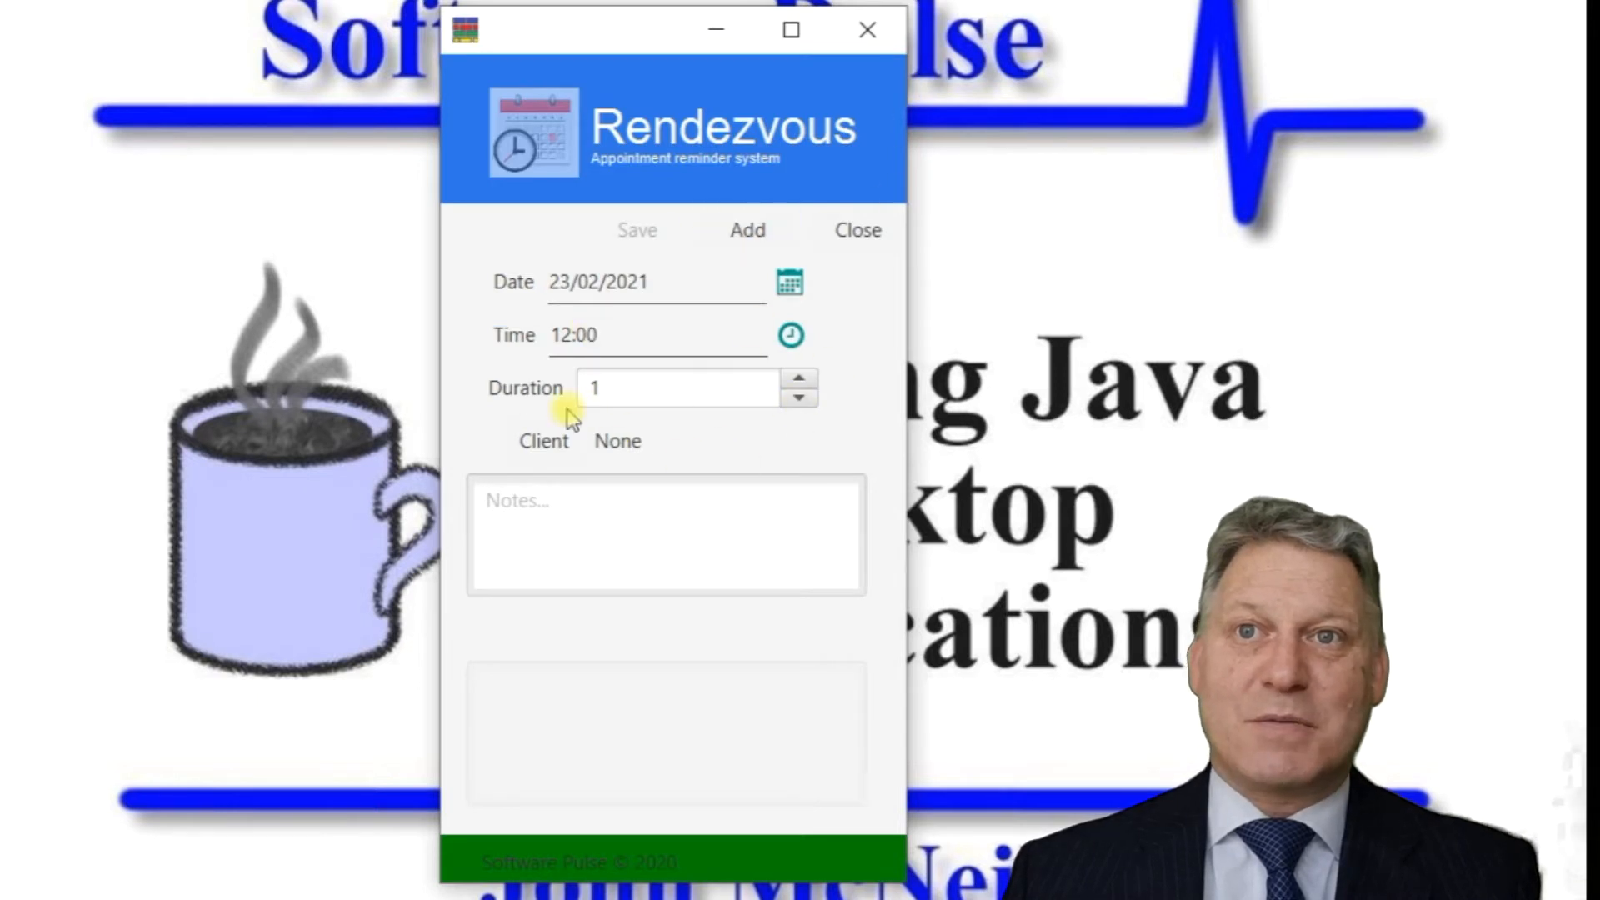
- Browse the empty calendar for 23 Feb 2021 in month, week and day views, then return home
click(857, 230)
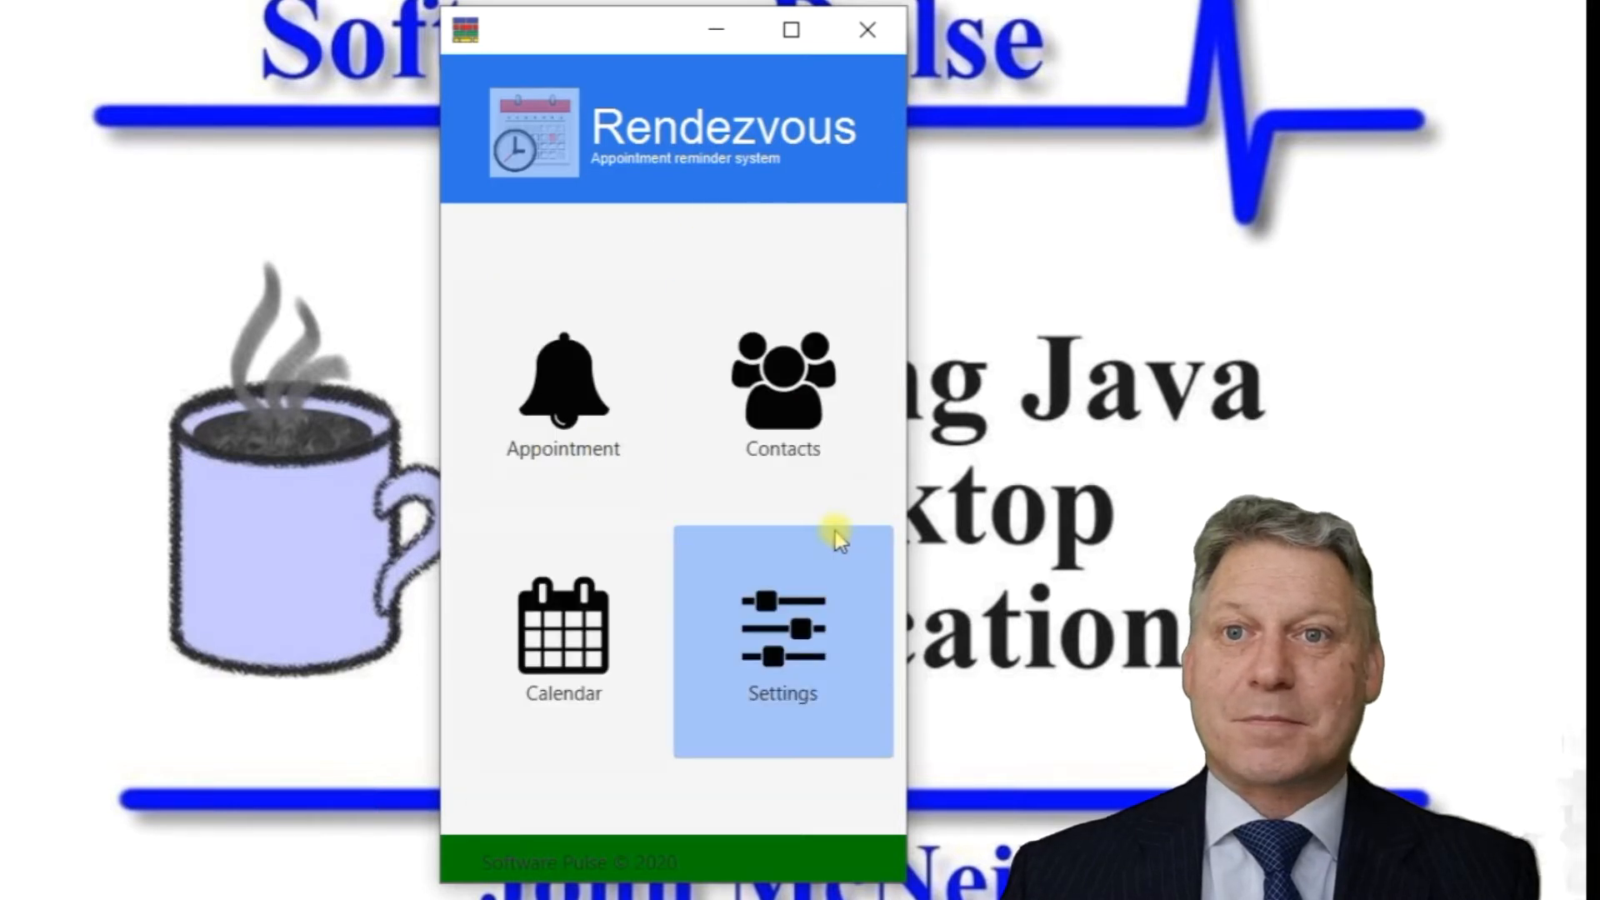
click(563, 637)
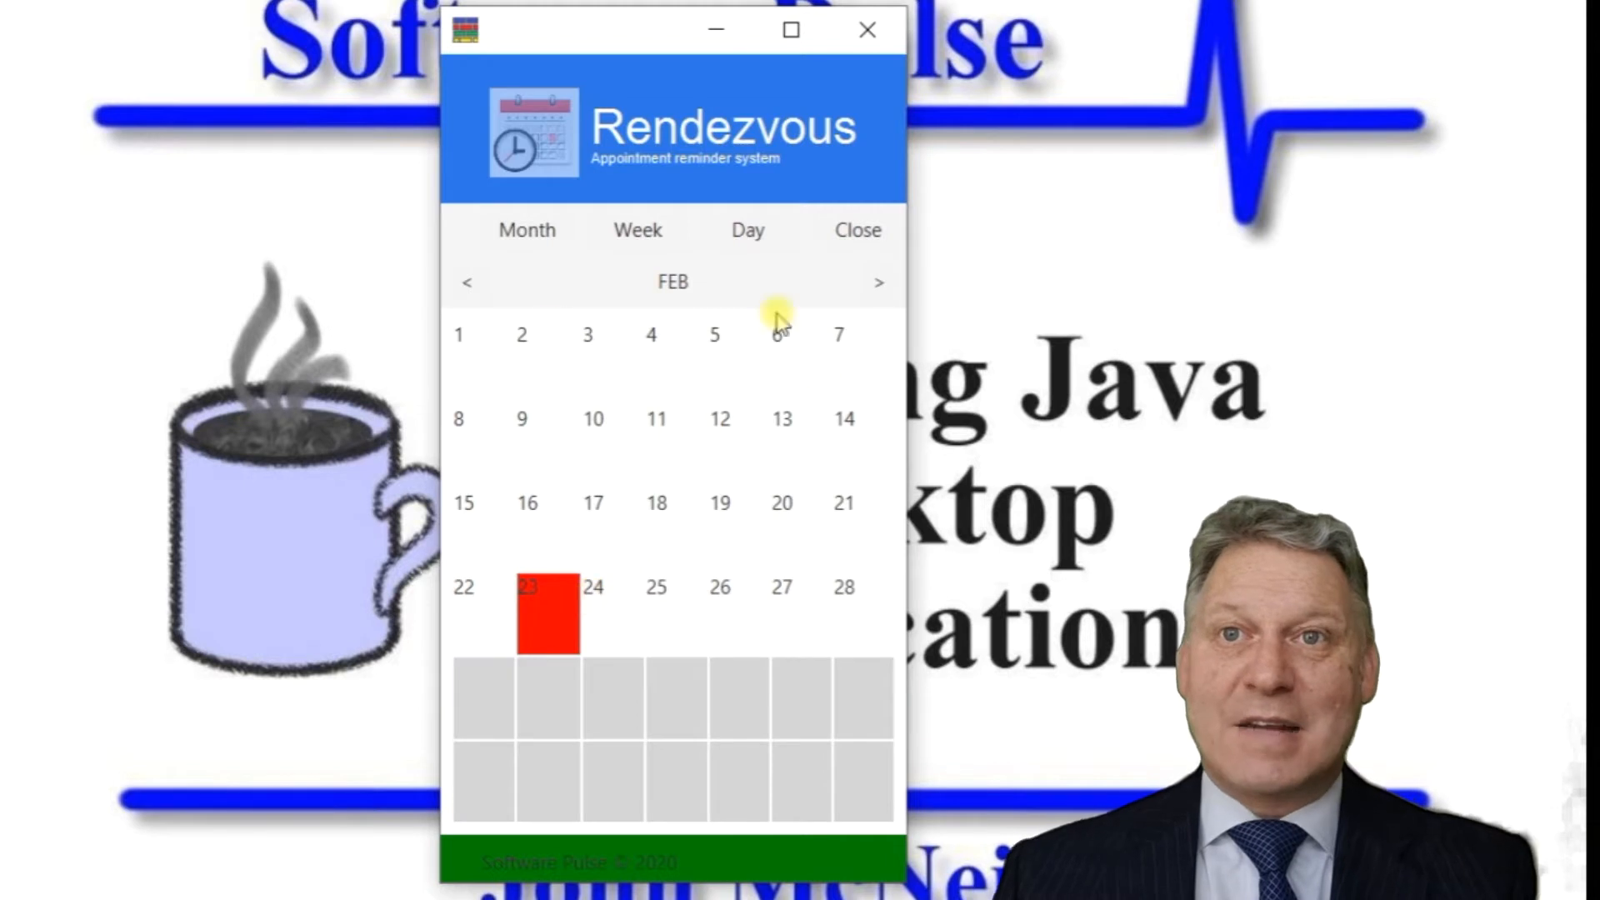
mouse_move(743, 531)
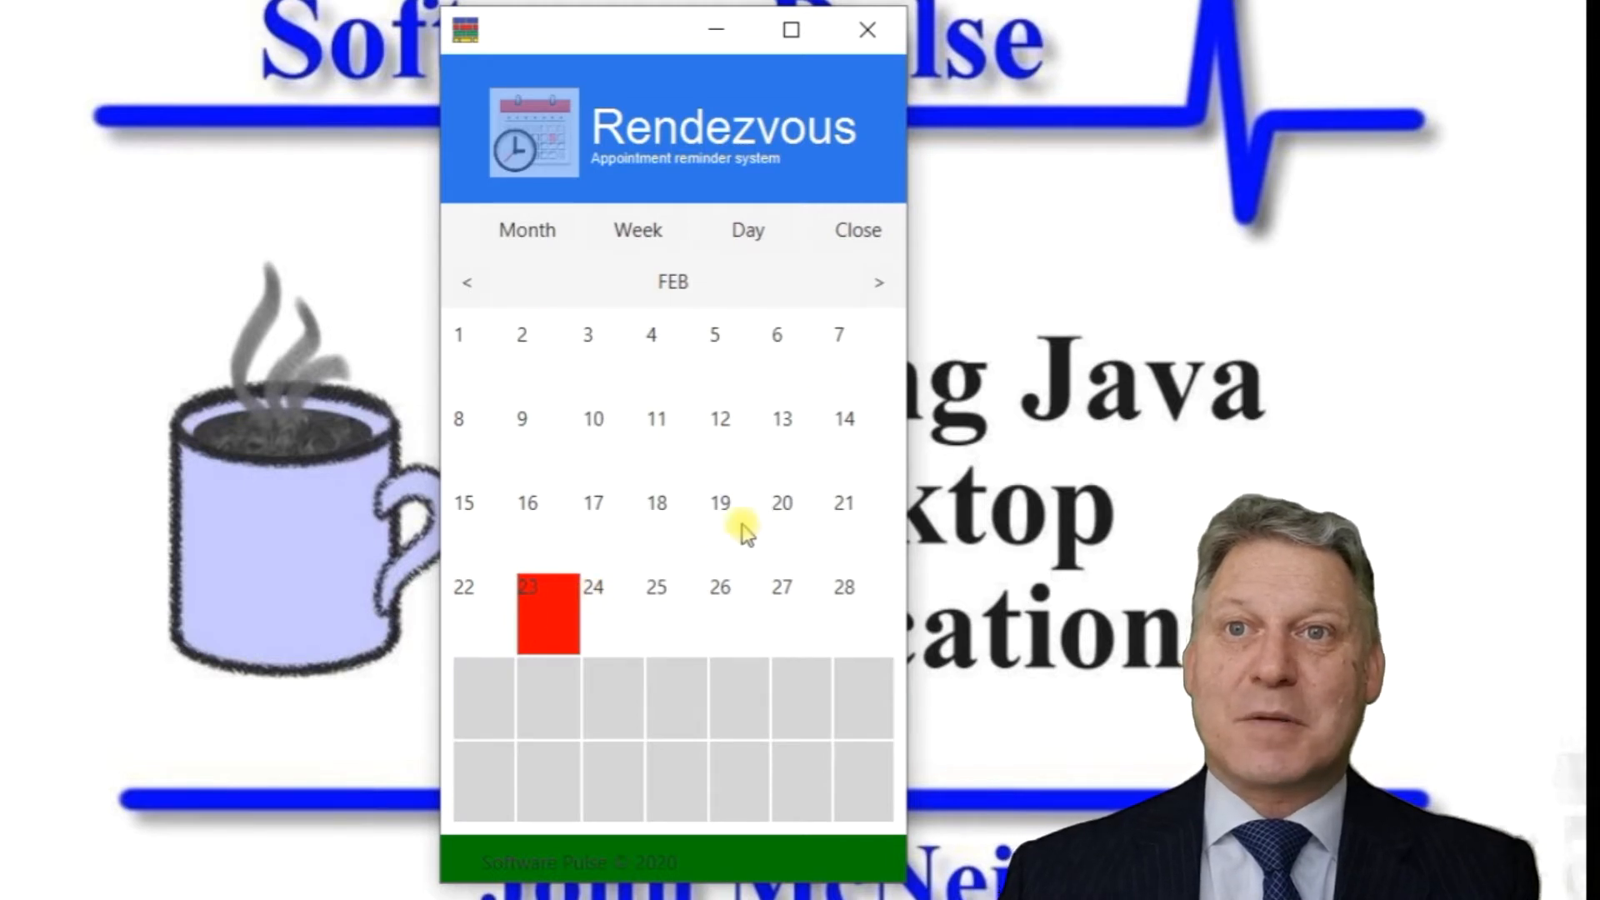
click(637, 230)
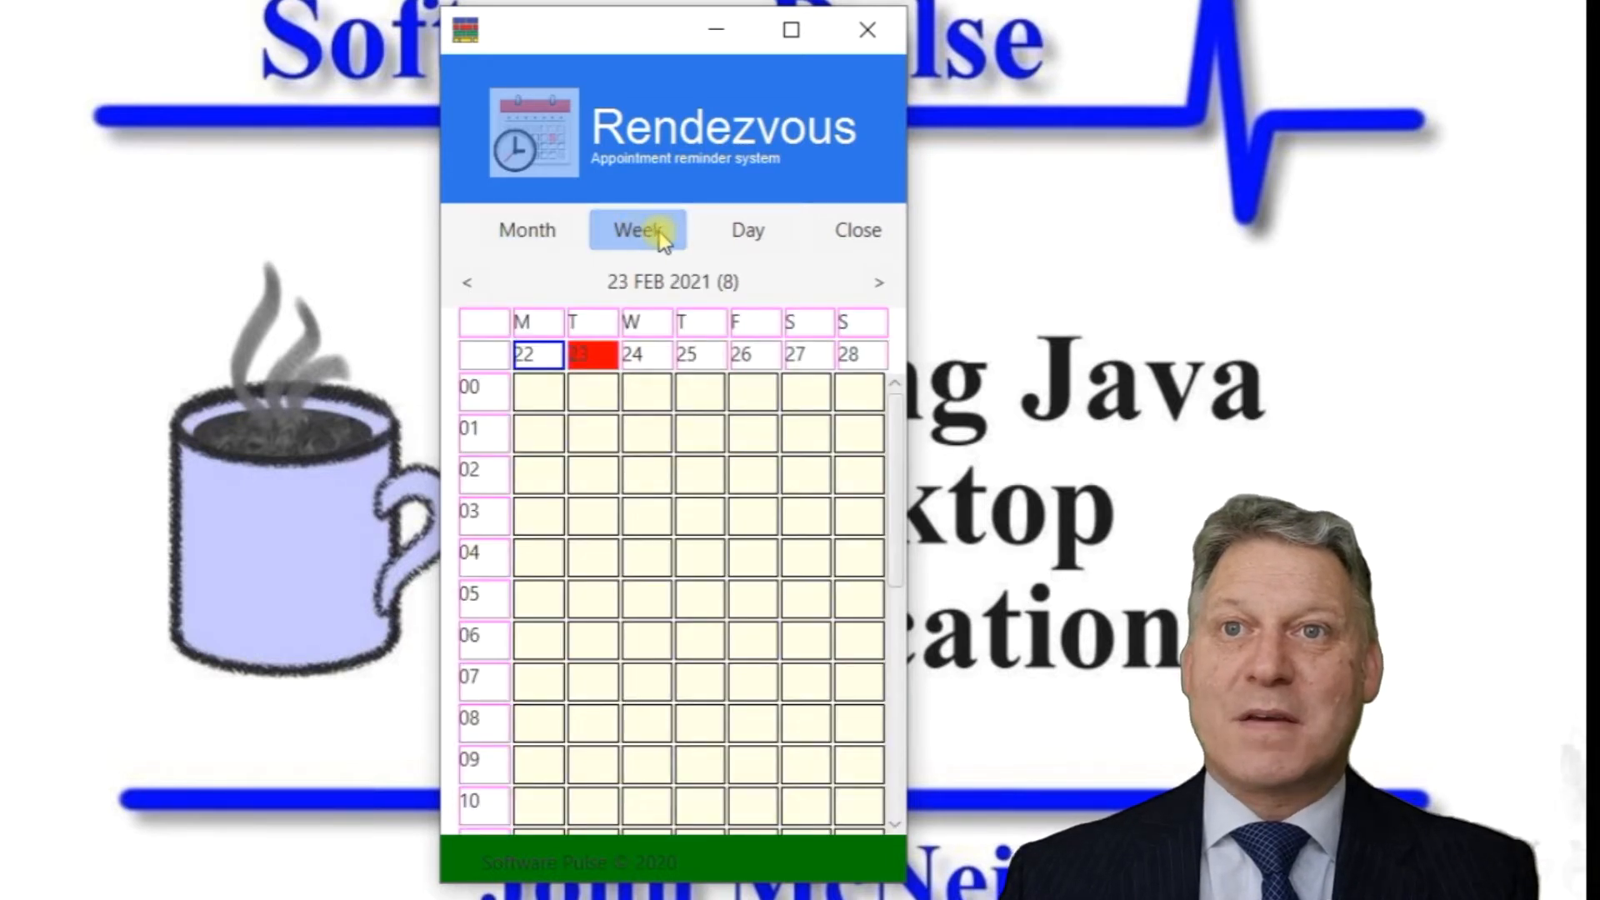
scroll(down, 3)
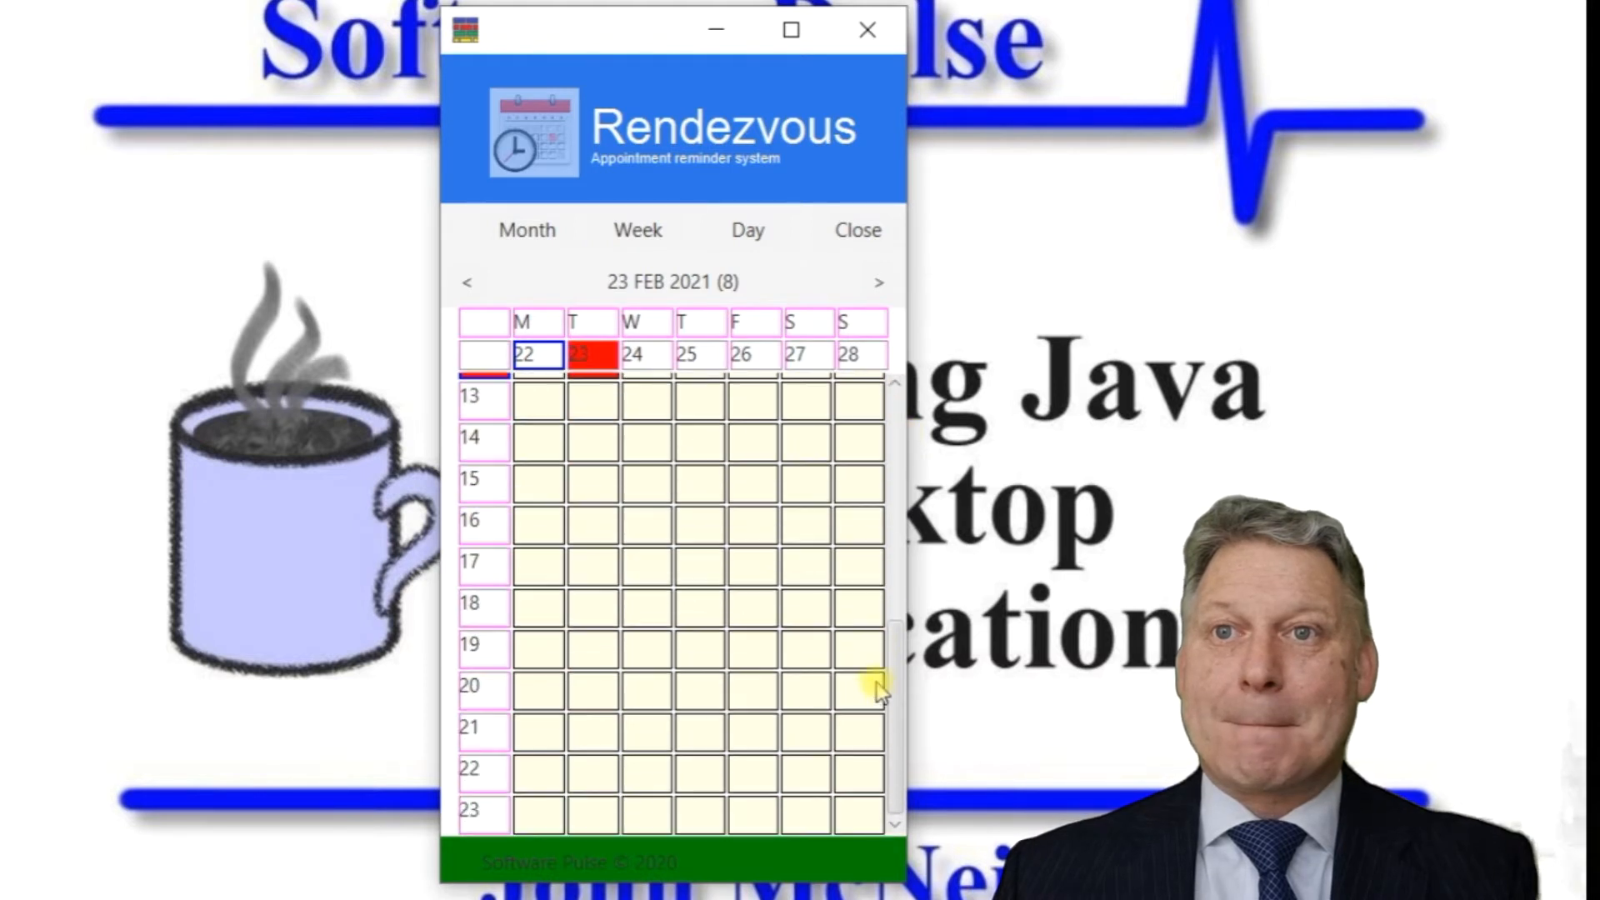
click(747, 230)
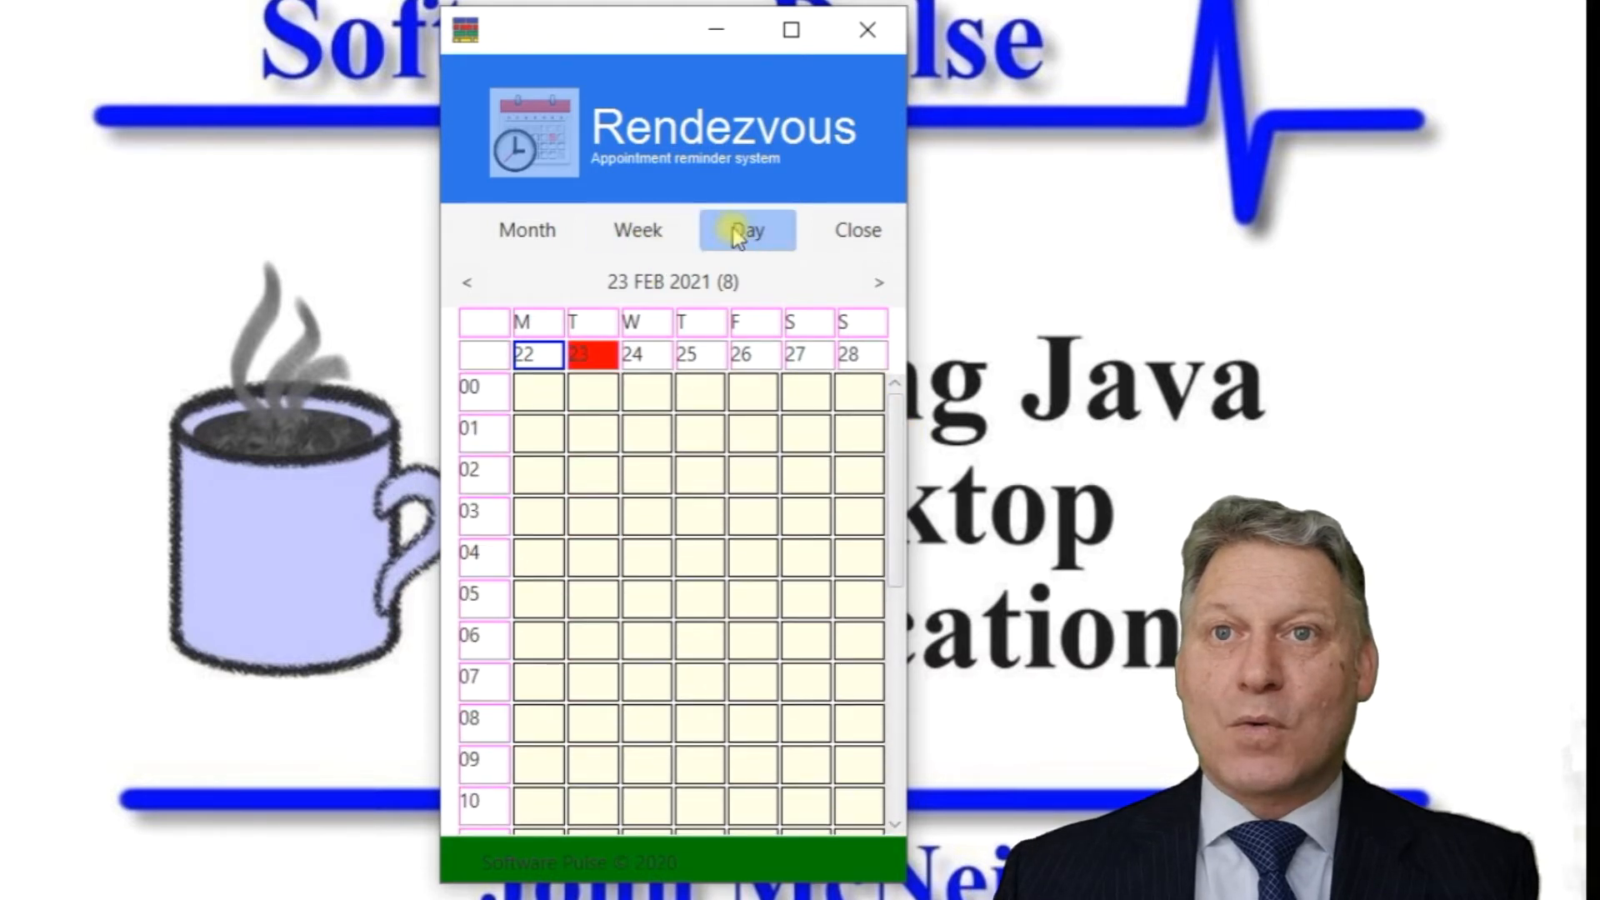
click(747, 230)
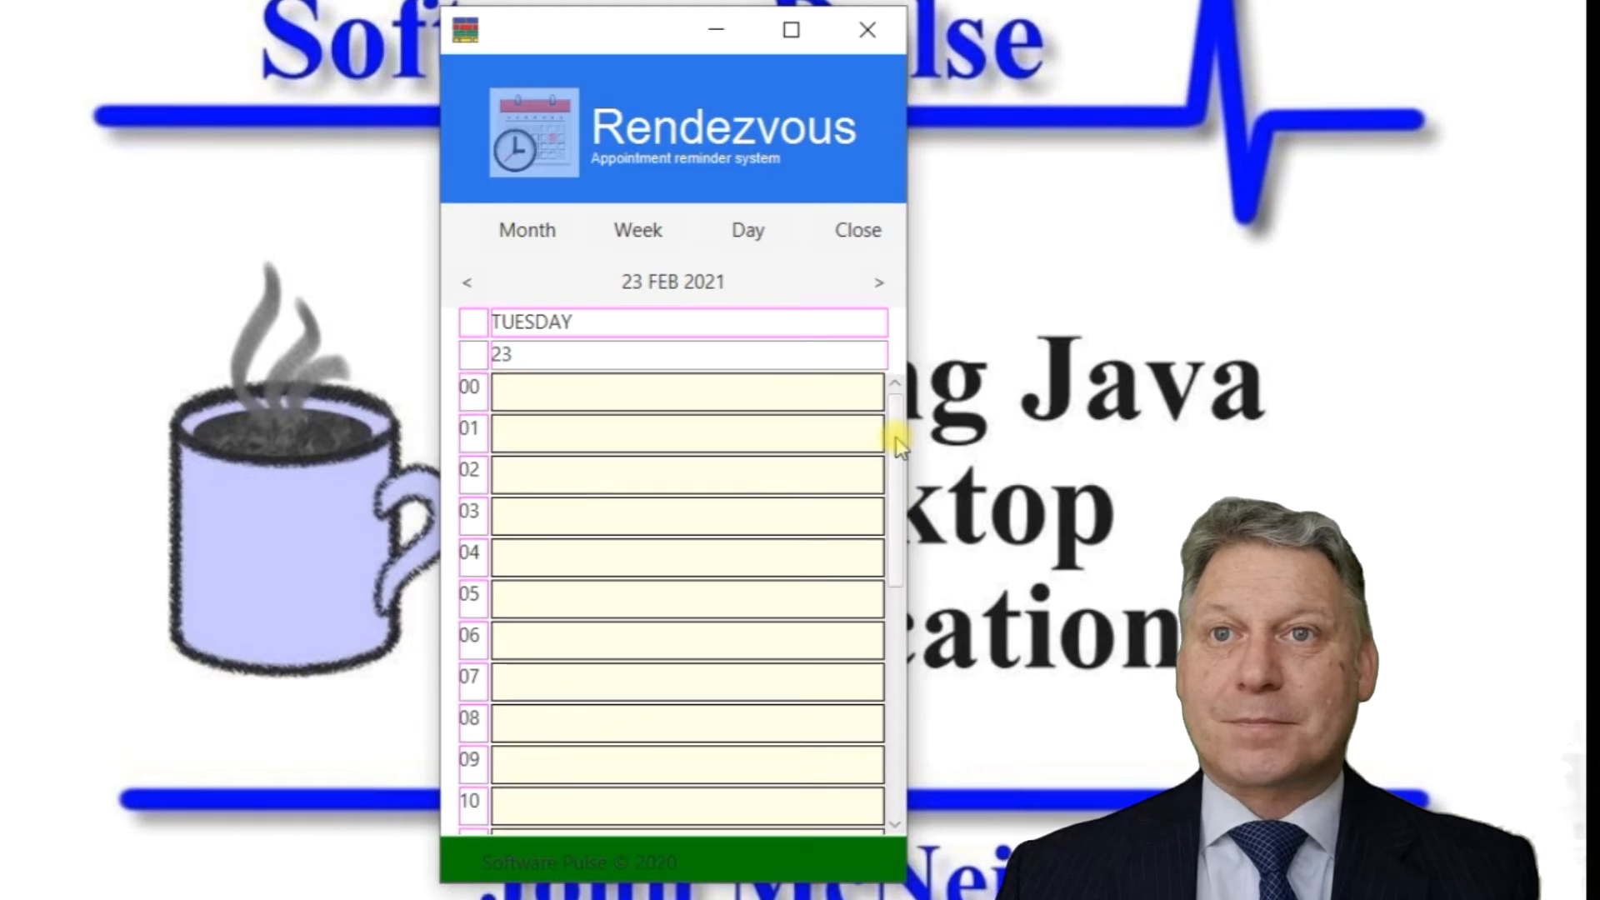
click(858, 230)
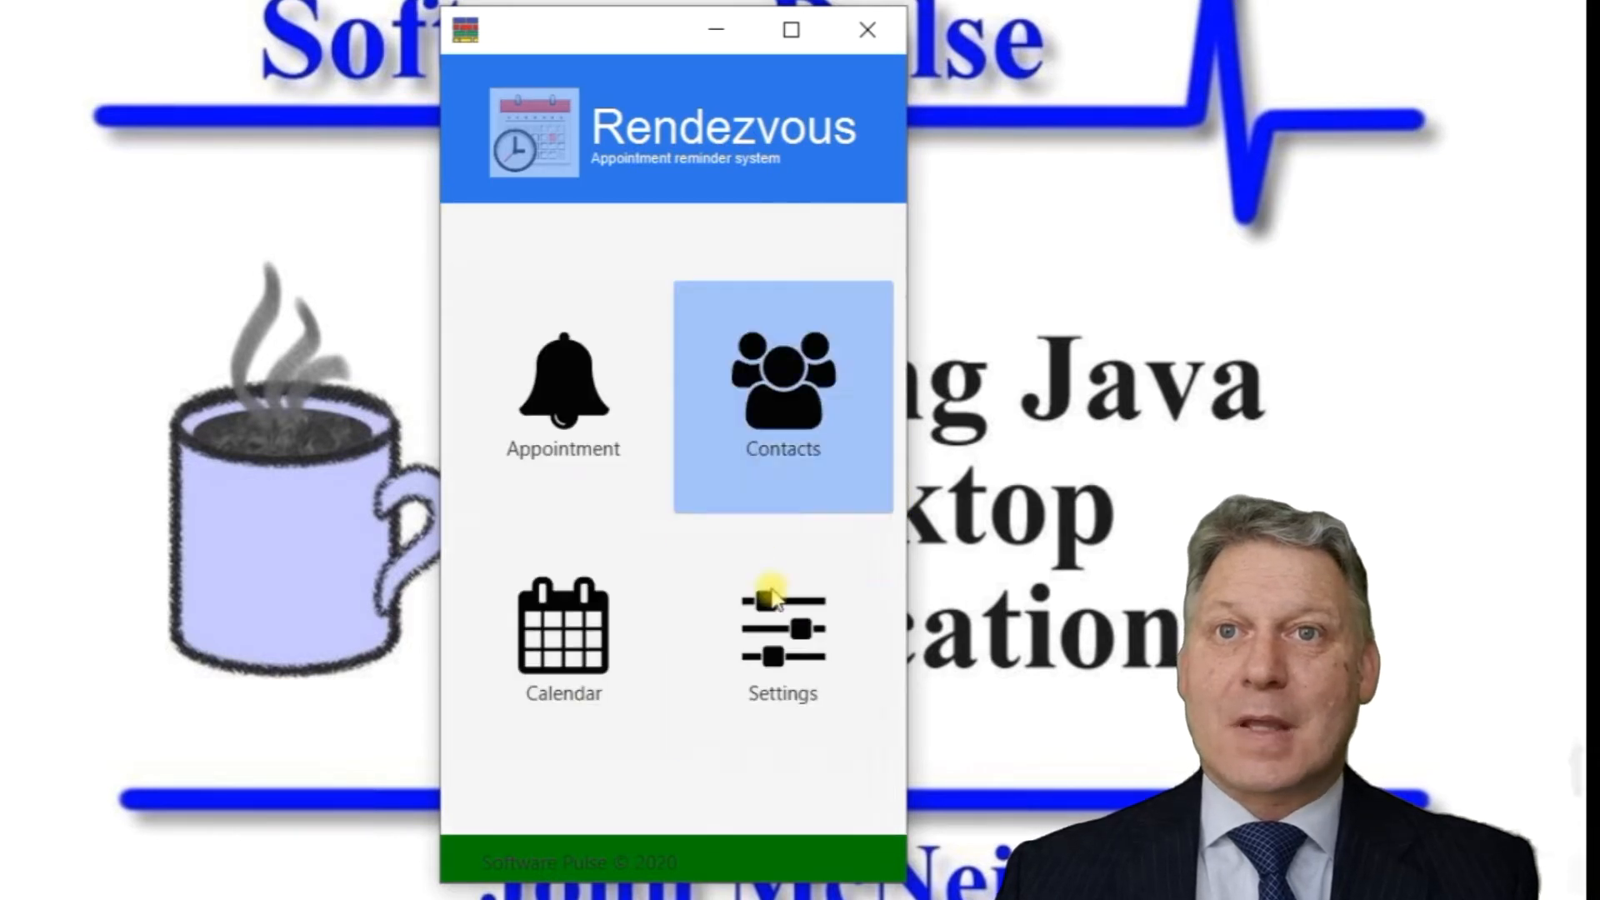
mouse_move(562, 393)
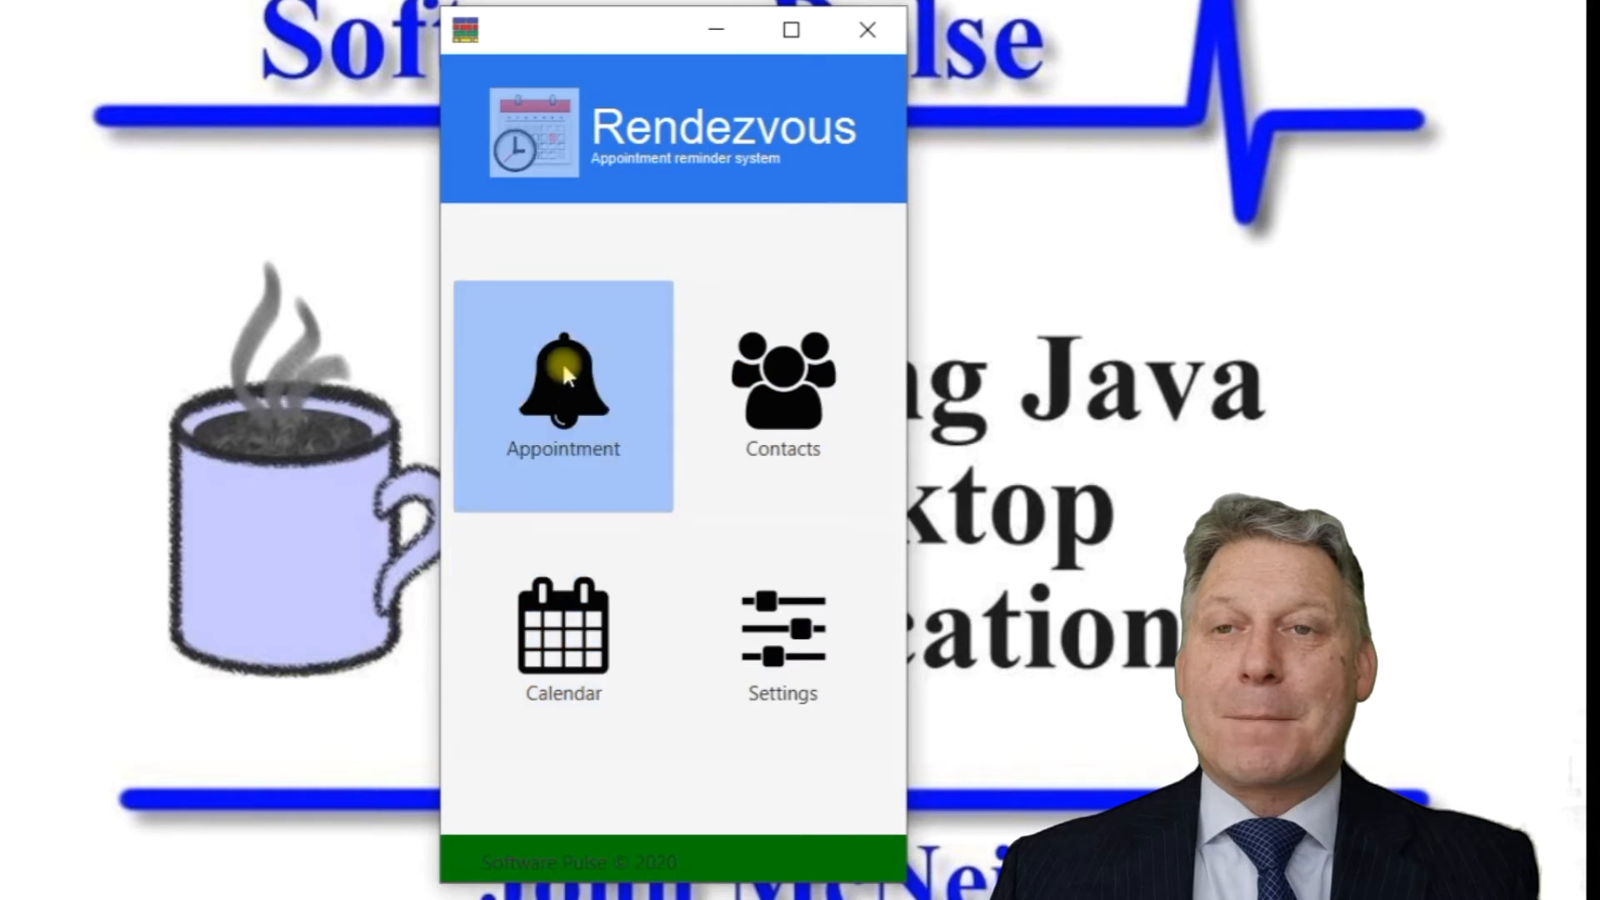
- Create an appointment on 24 February 2021 at 13:00 and begin adding a new client contact
click(563, 392)
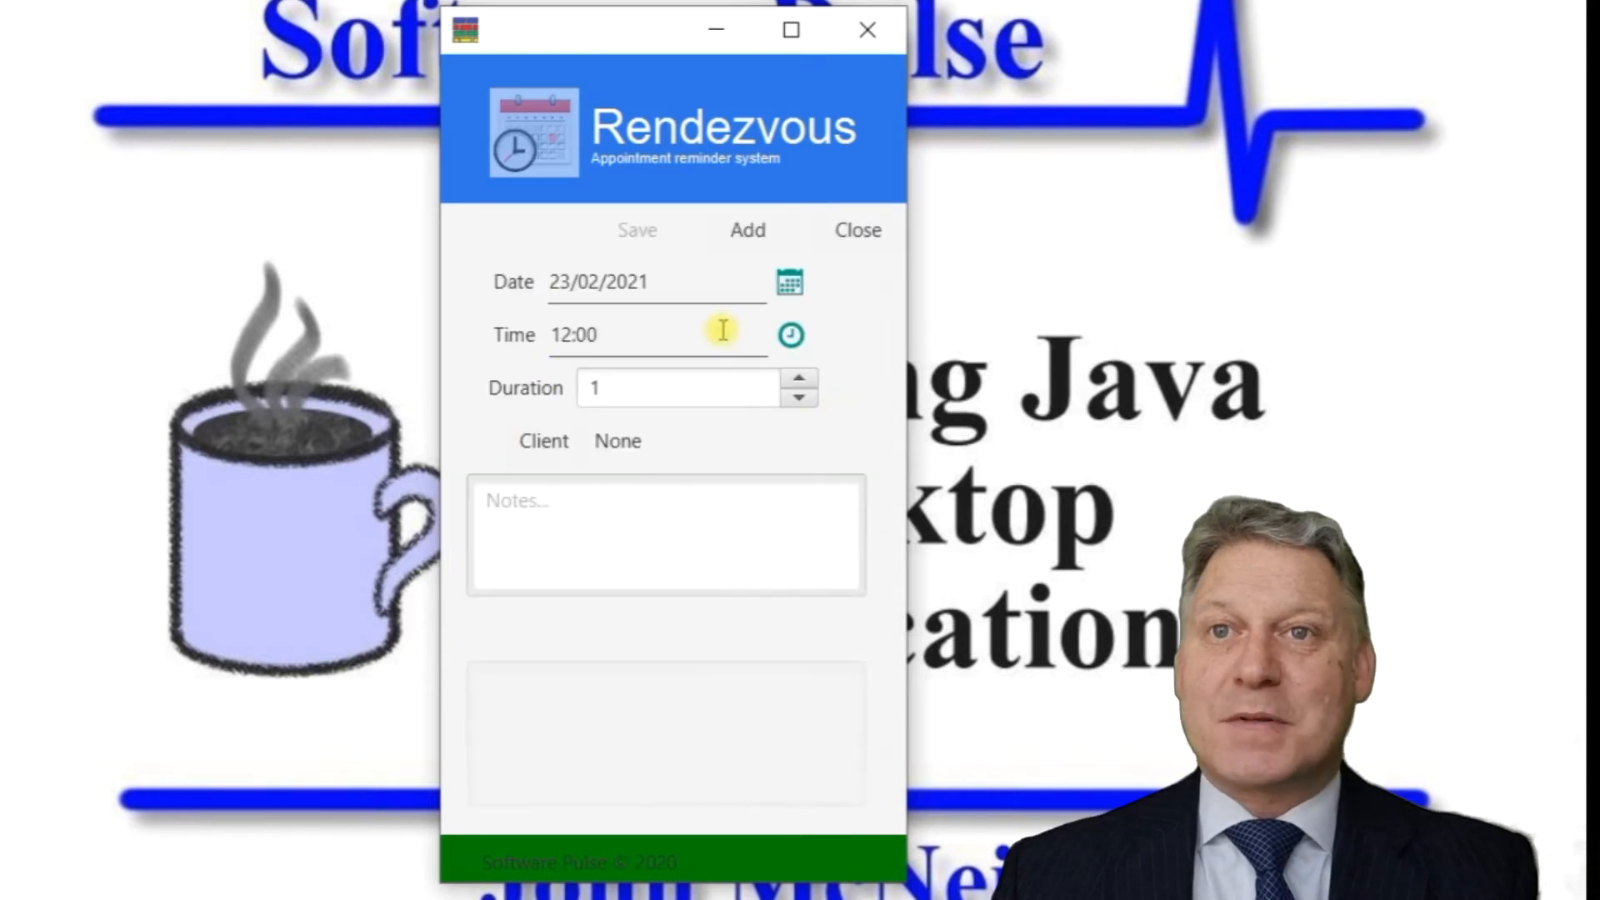
click(788, 281)
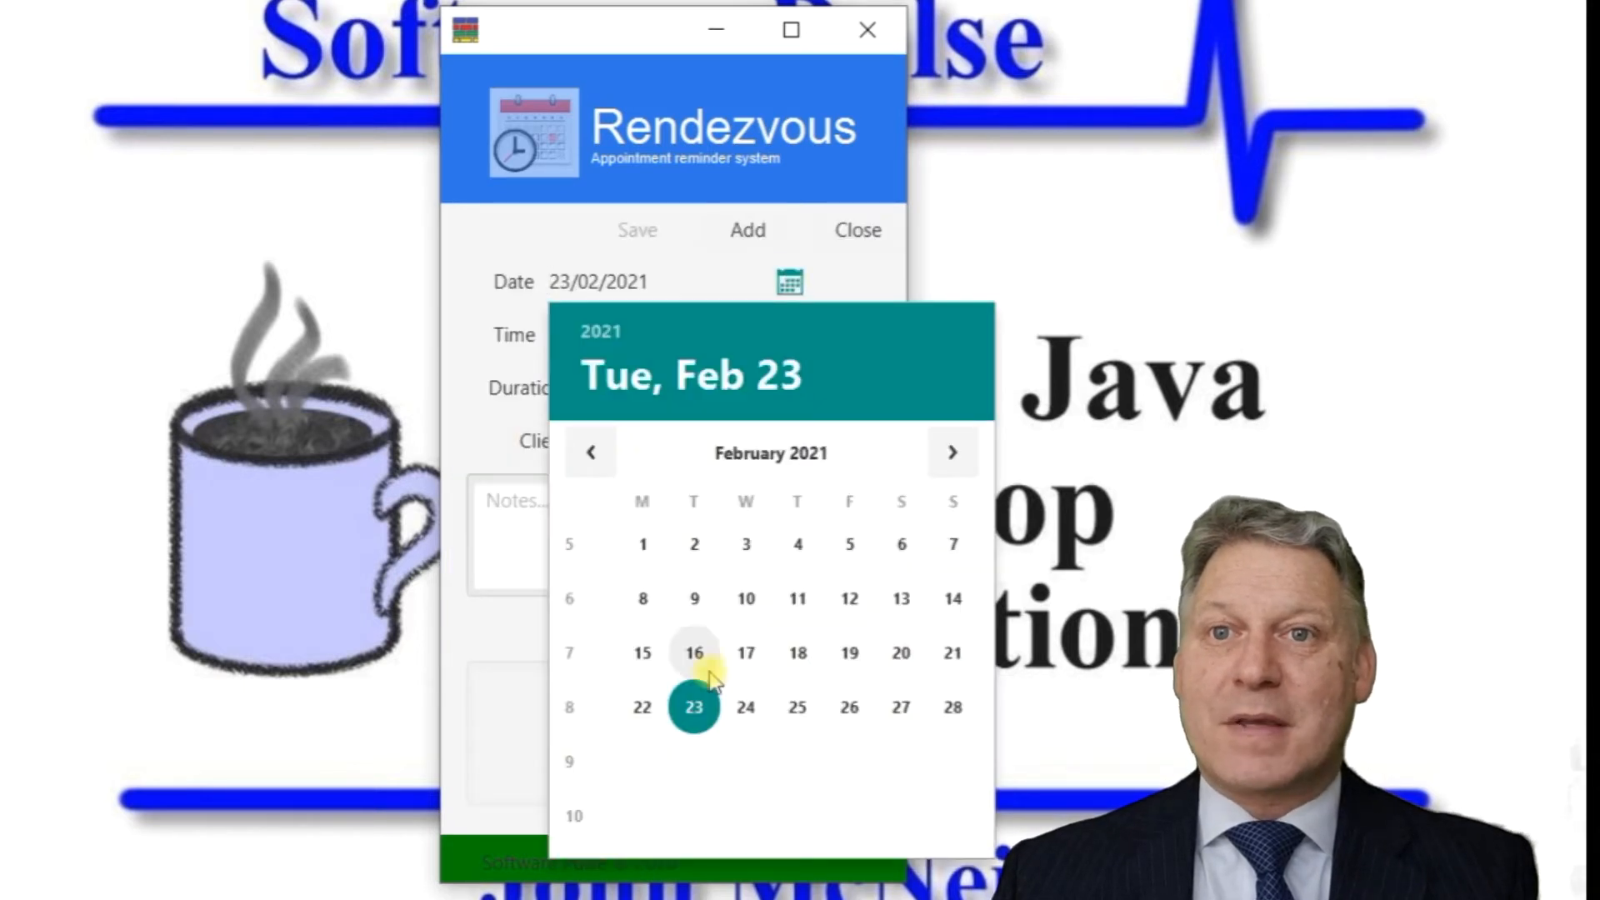
click(745, 705)
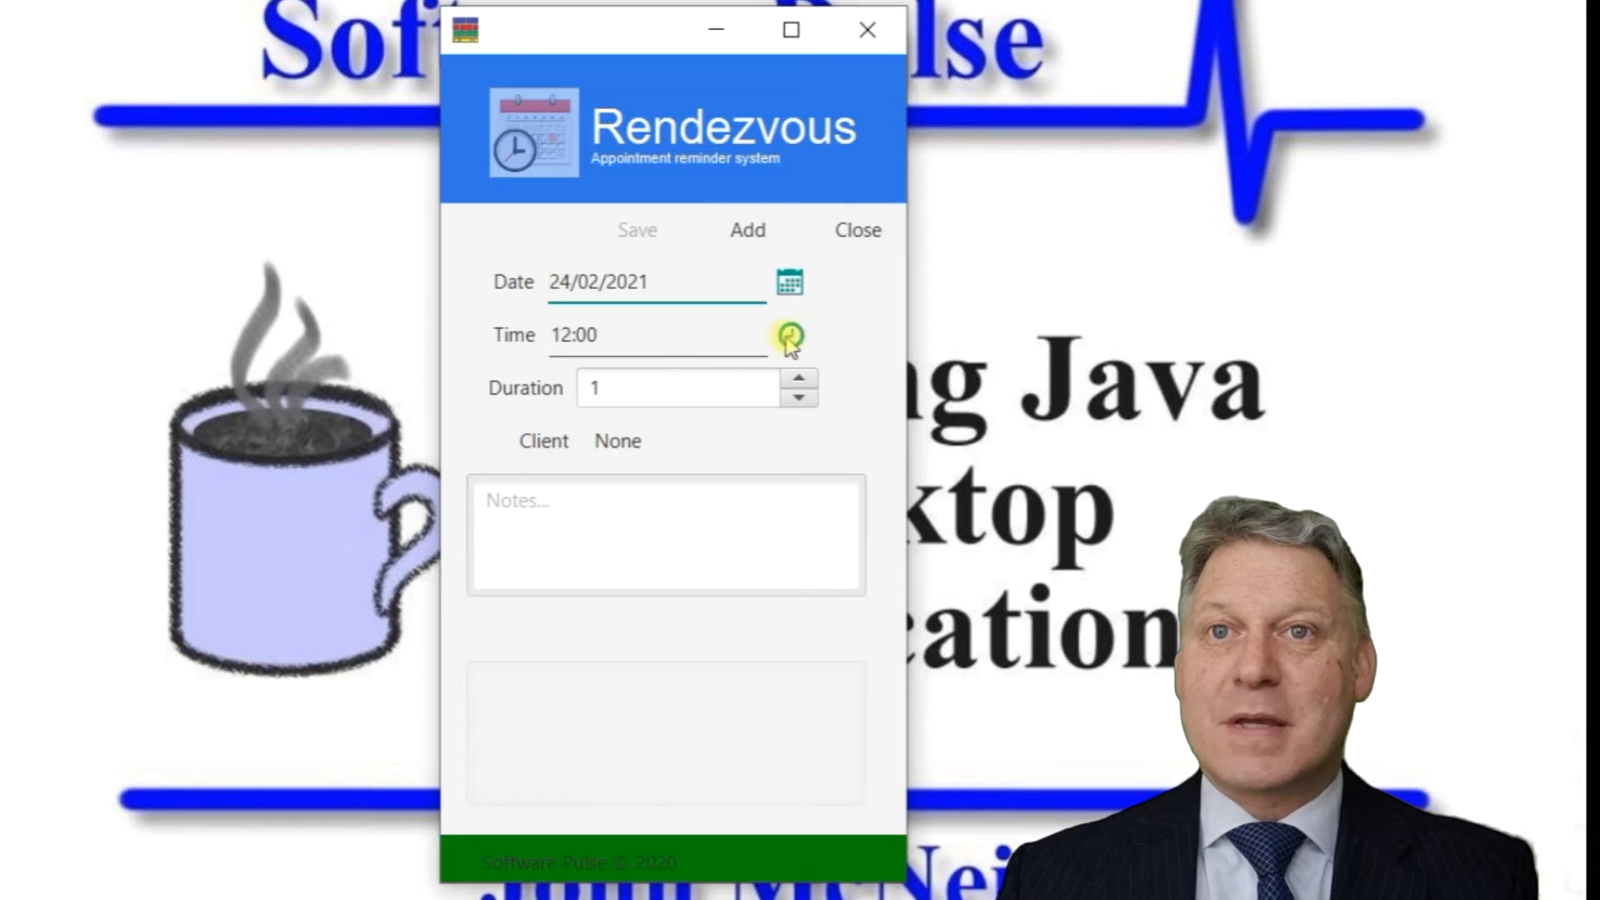
click(789, 335)
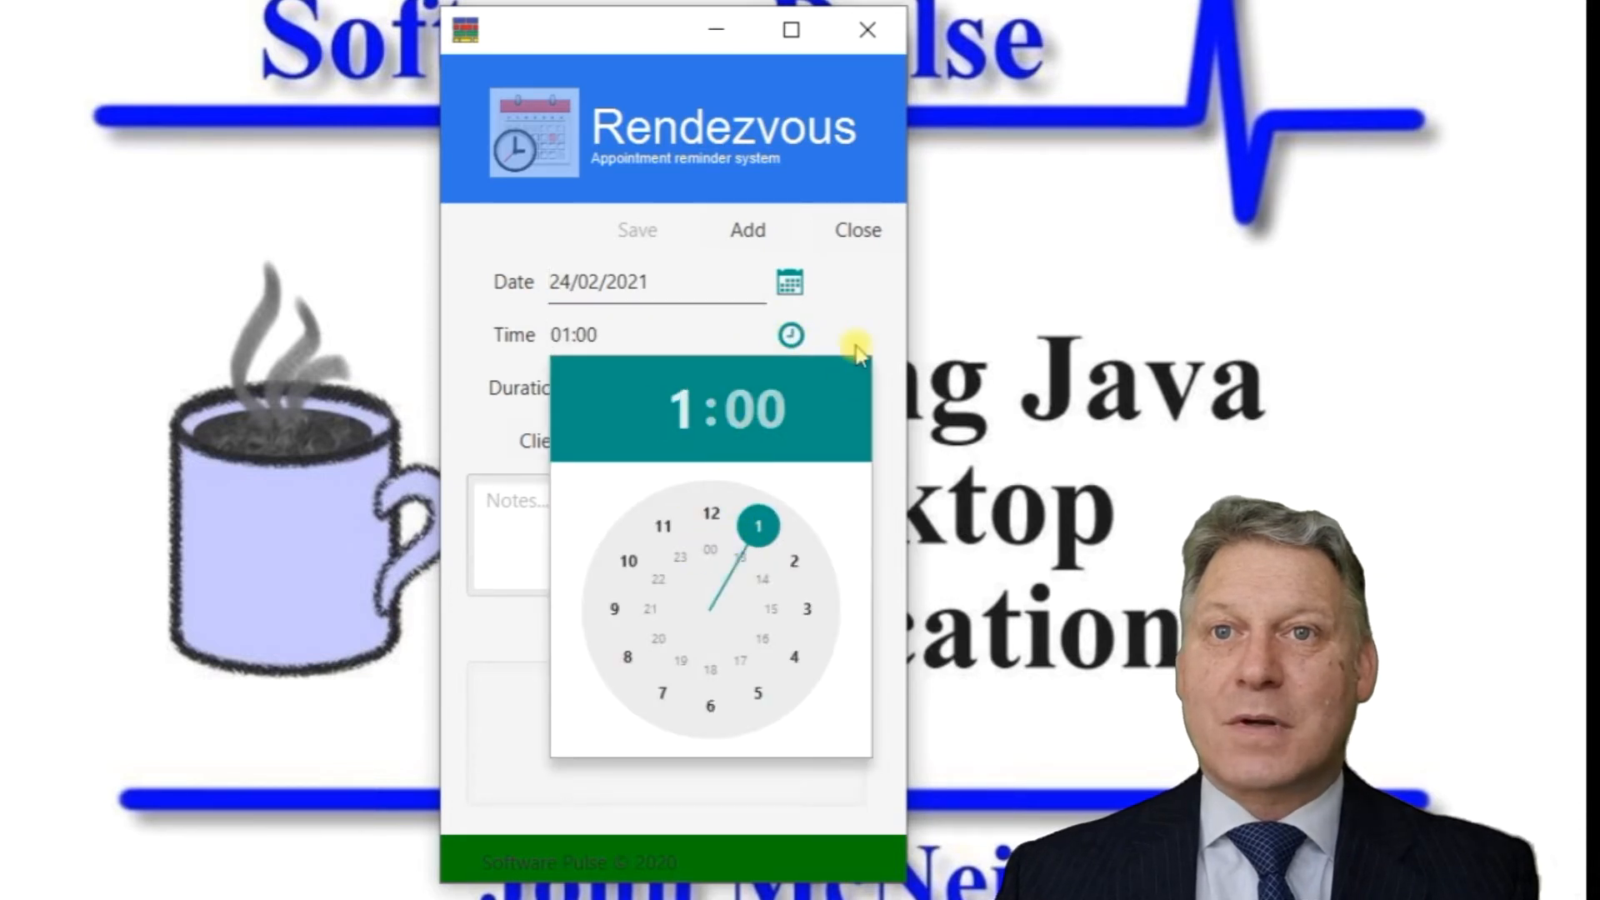
click(735, 561)
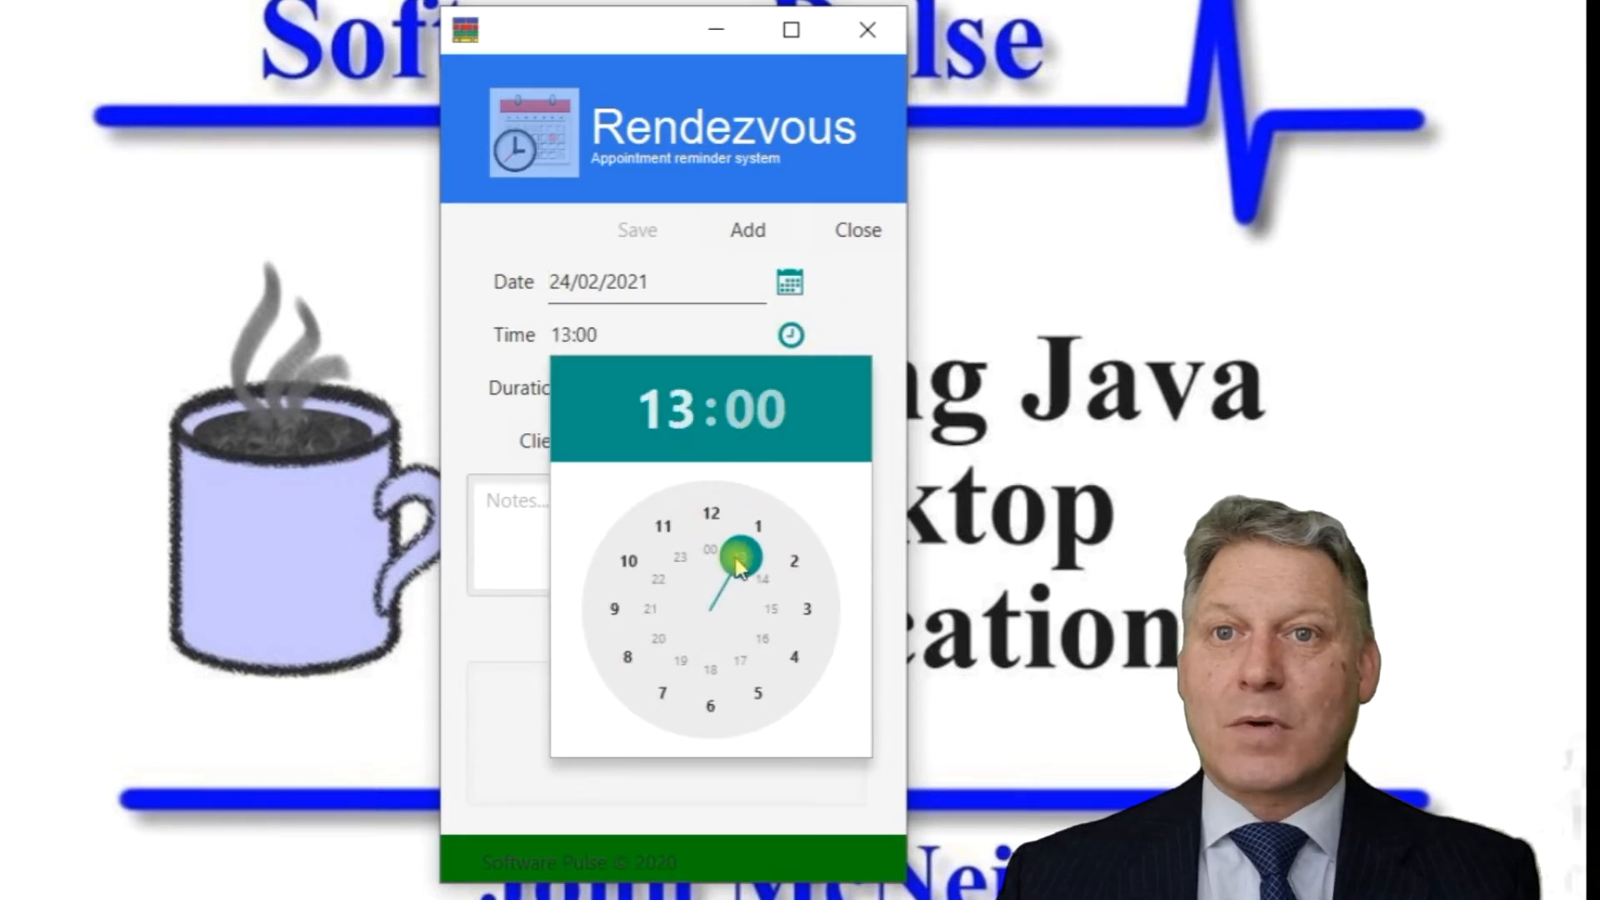
mouse_move(858, 329)
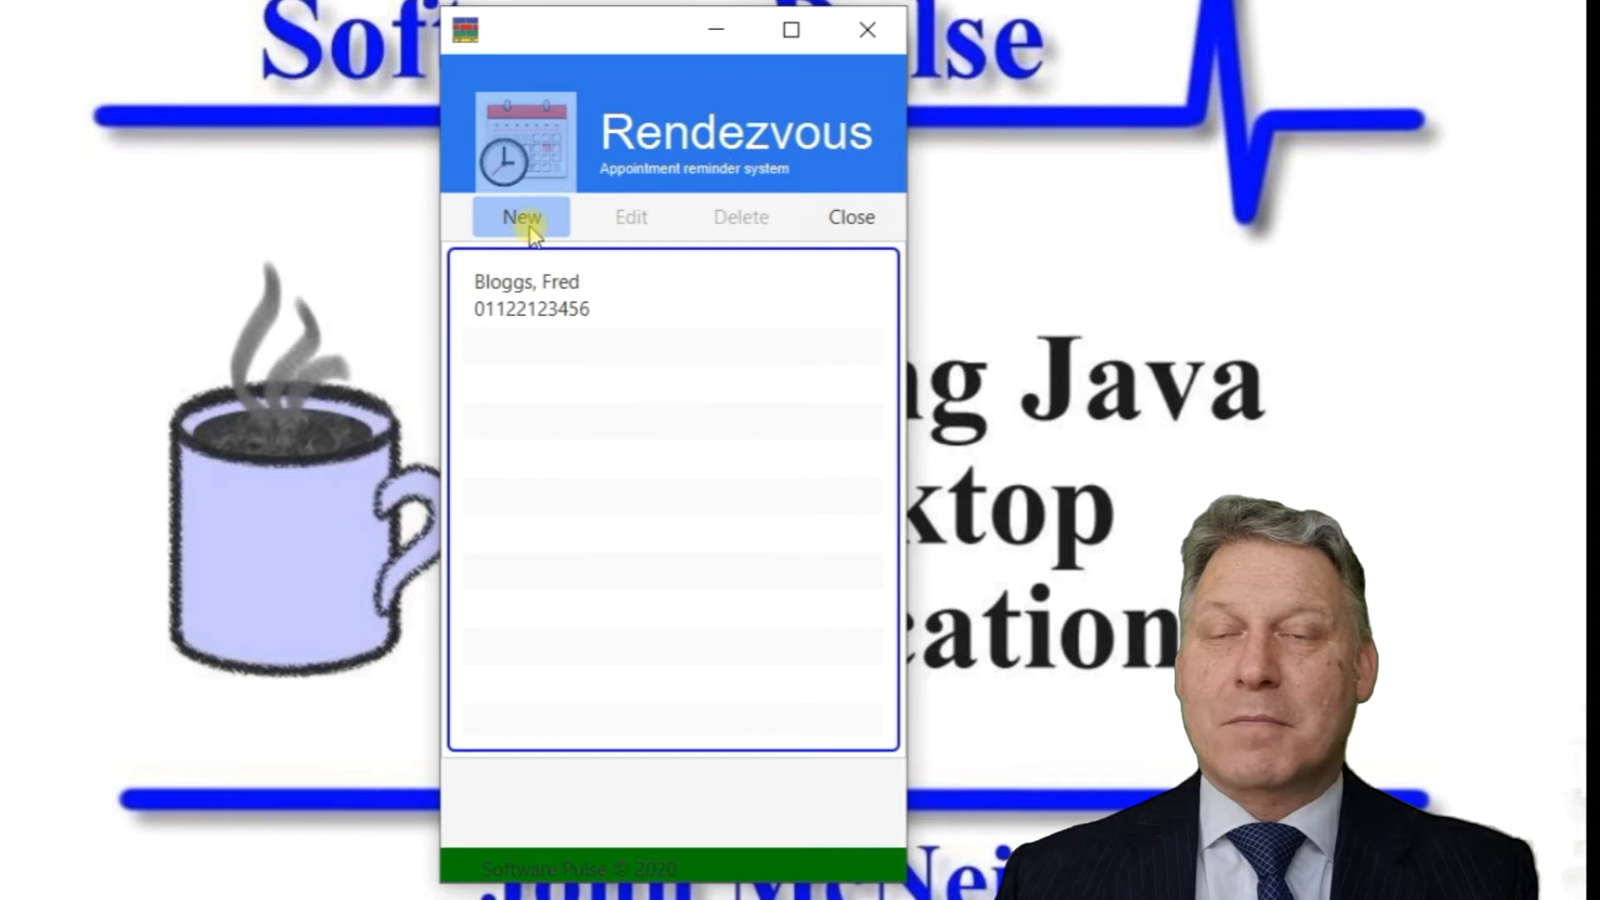
click(521, 218)
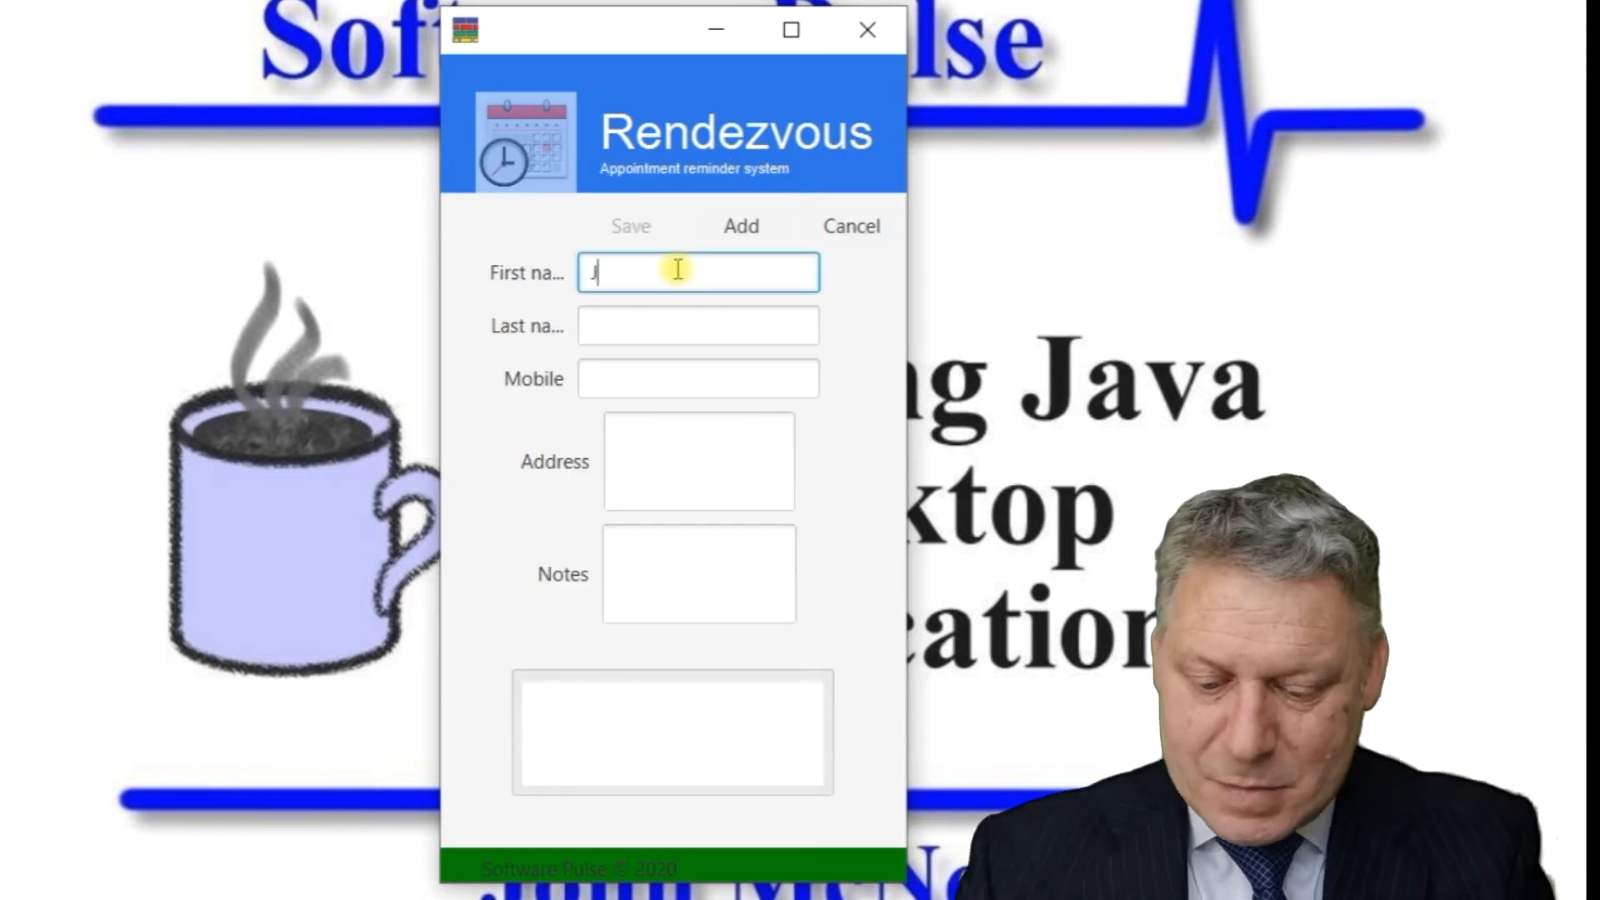
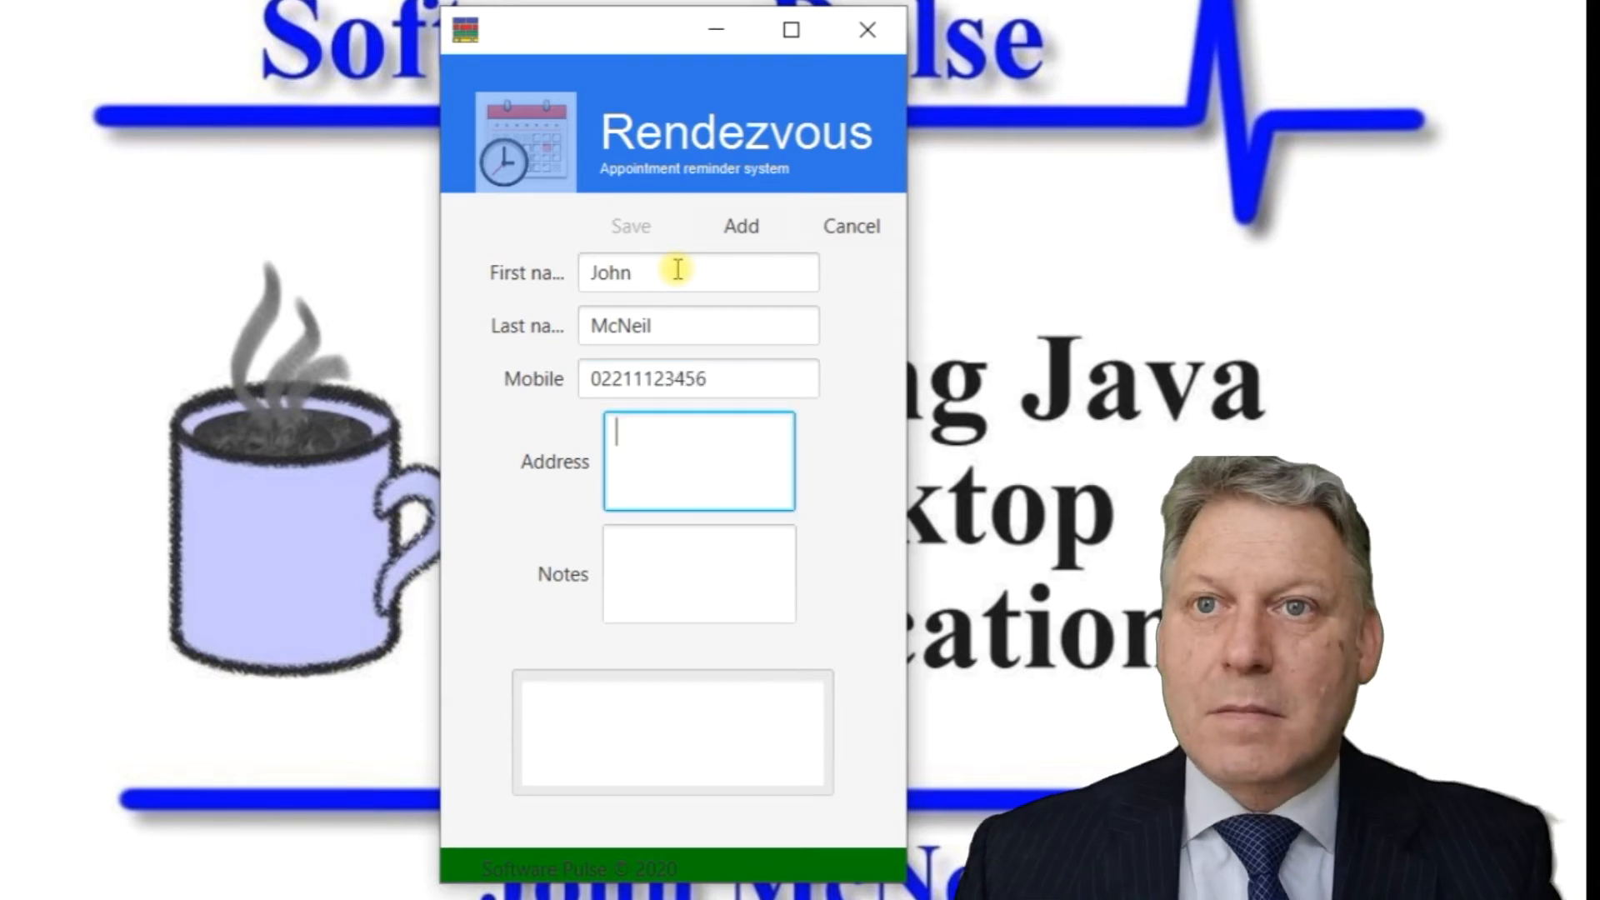
text(somewha)
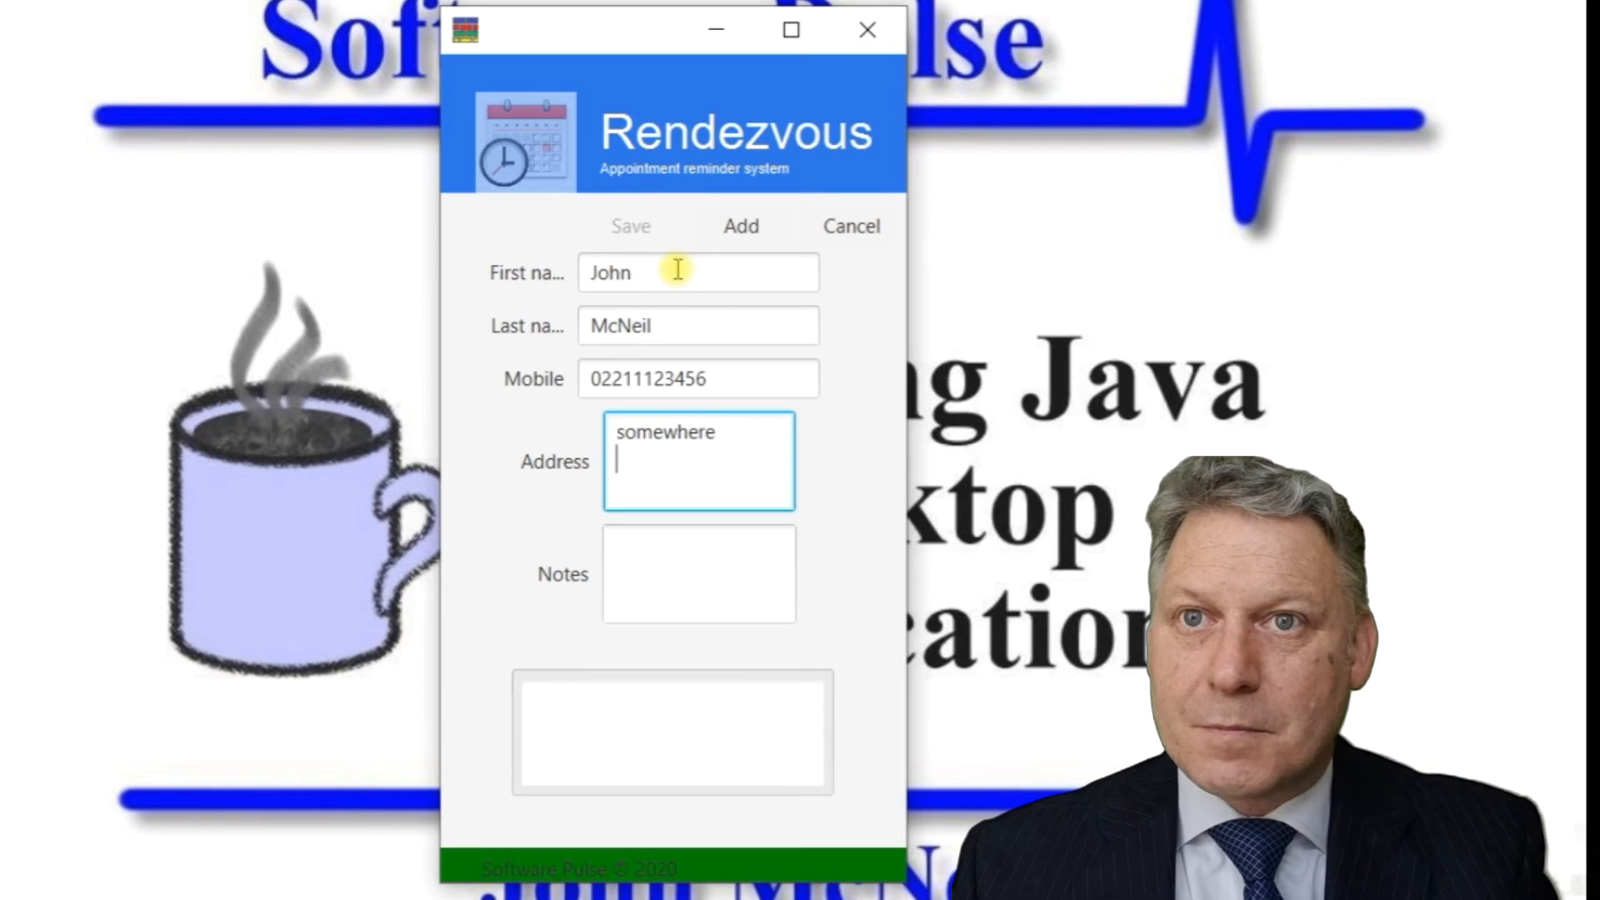
text(over the r)
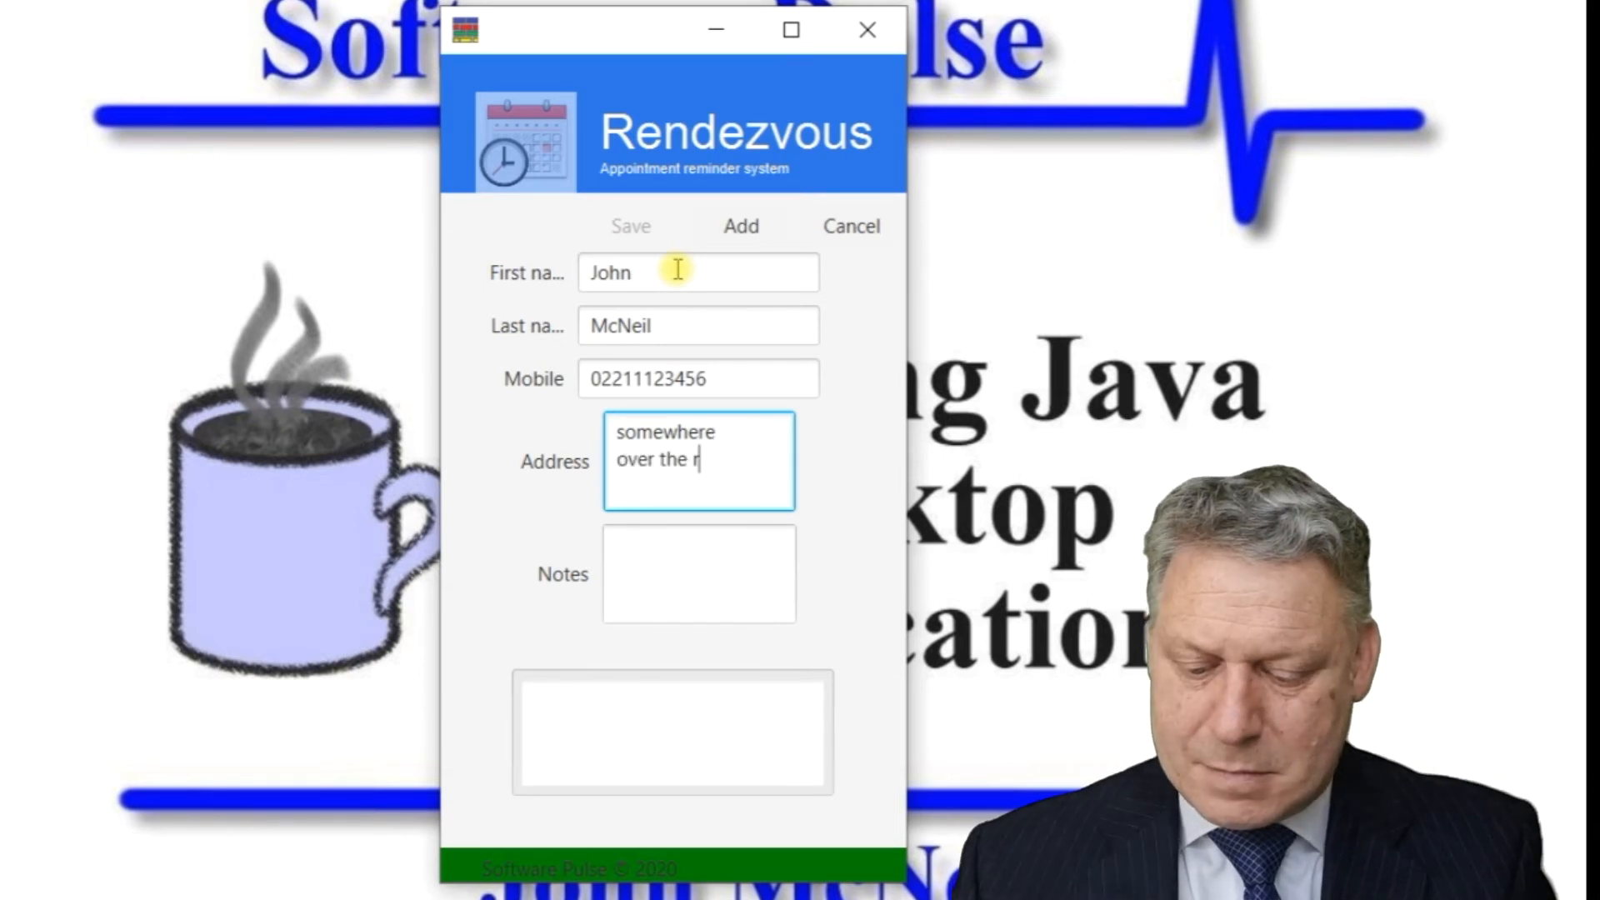
text(ainbow)
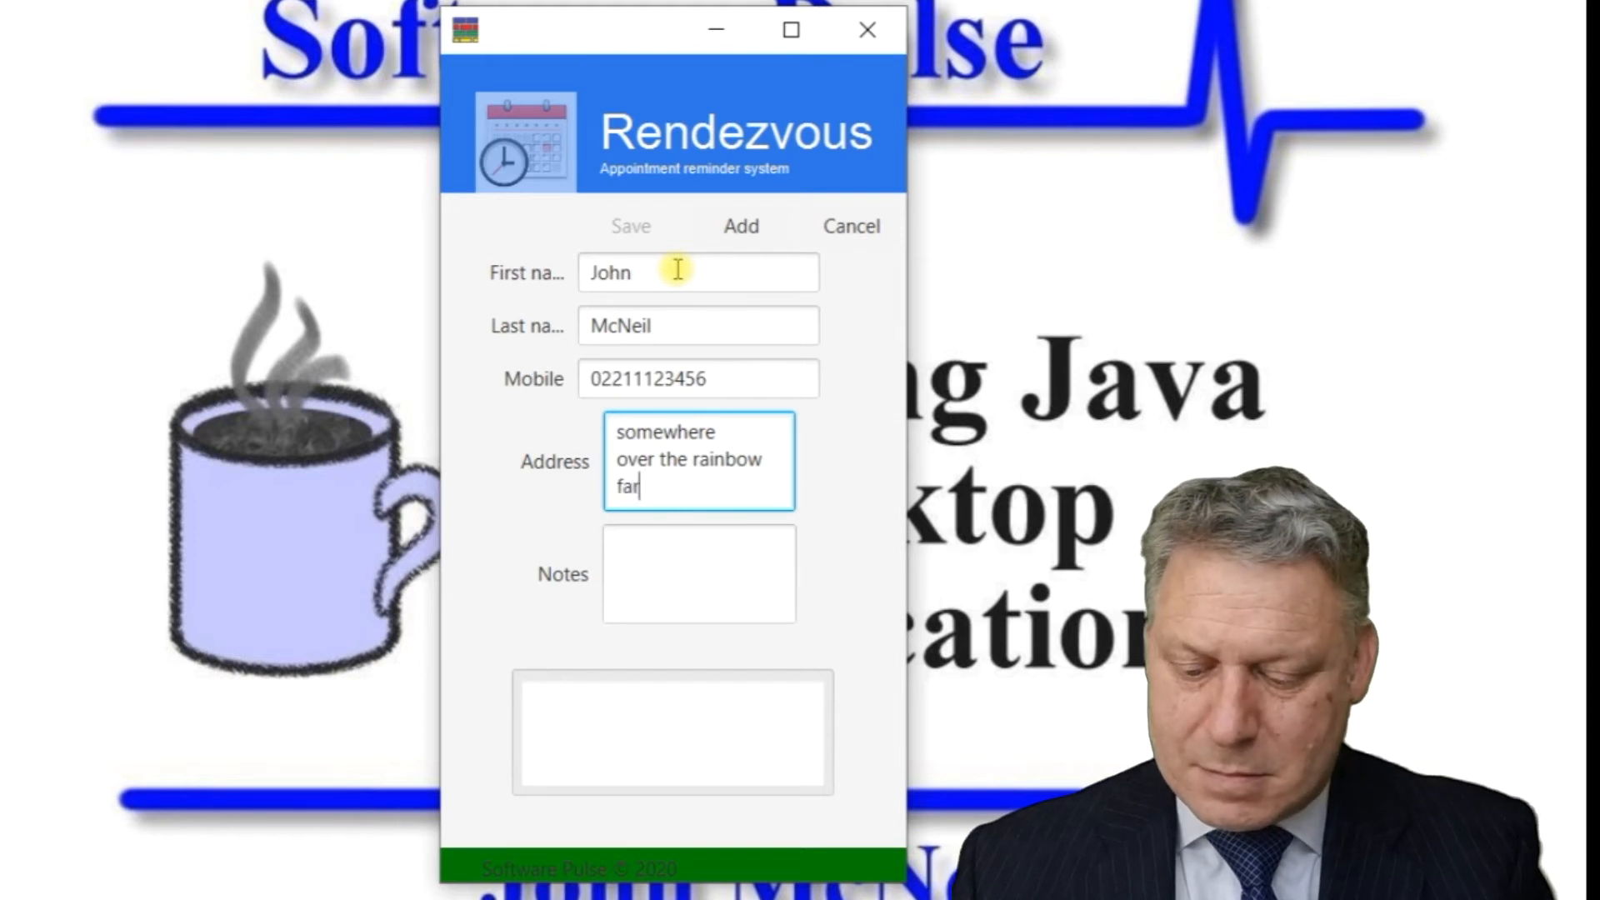
text(fra awat)
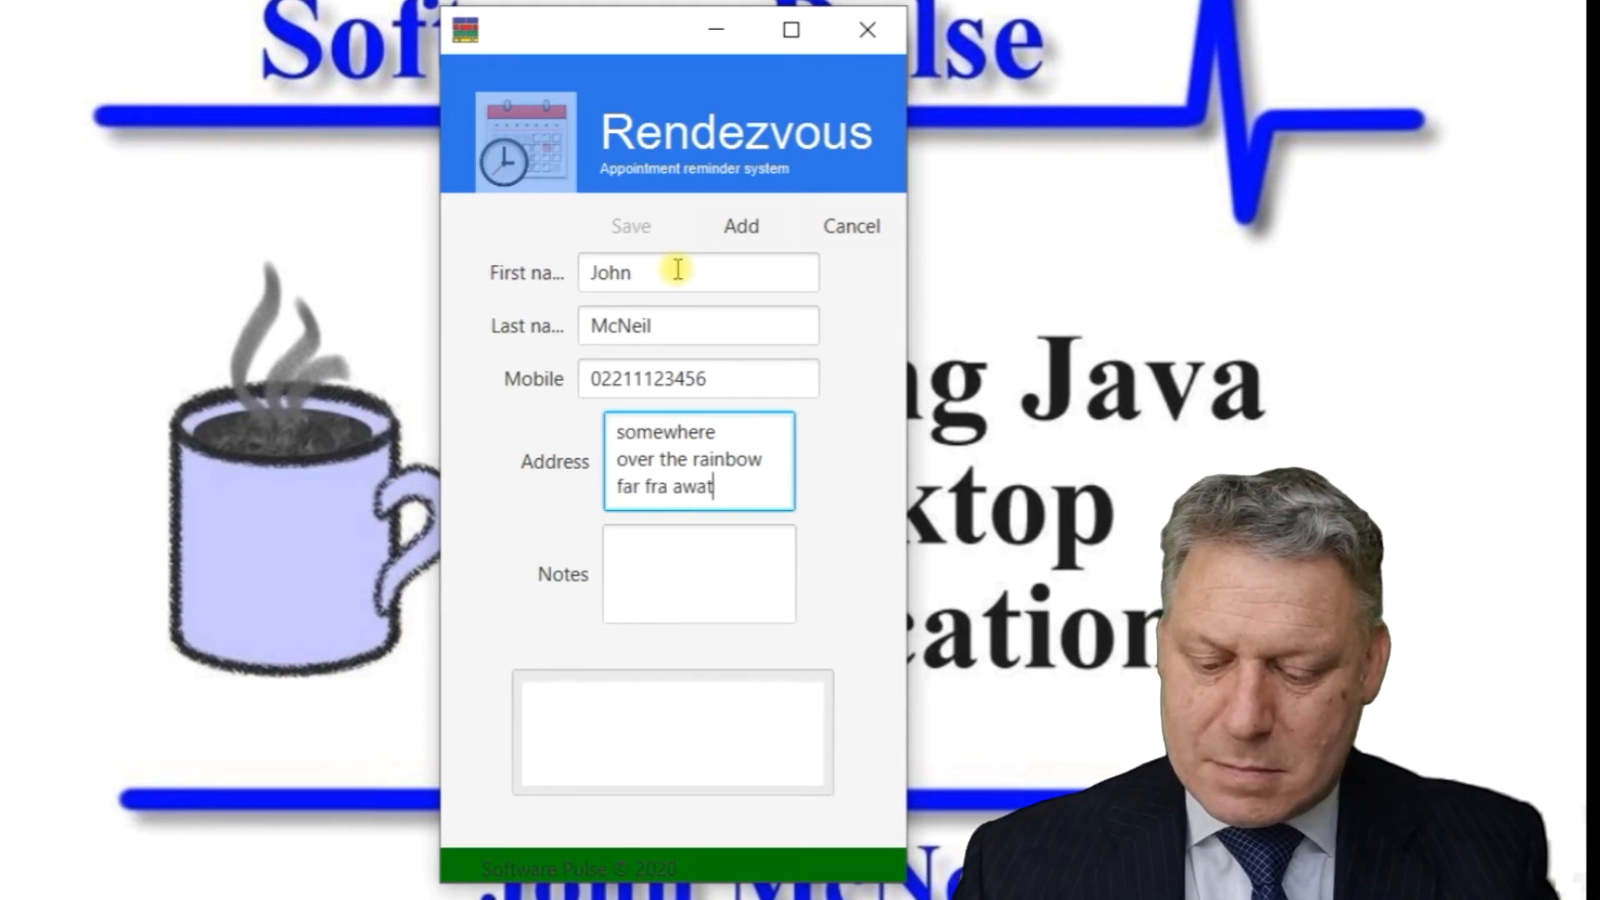
text(y)
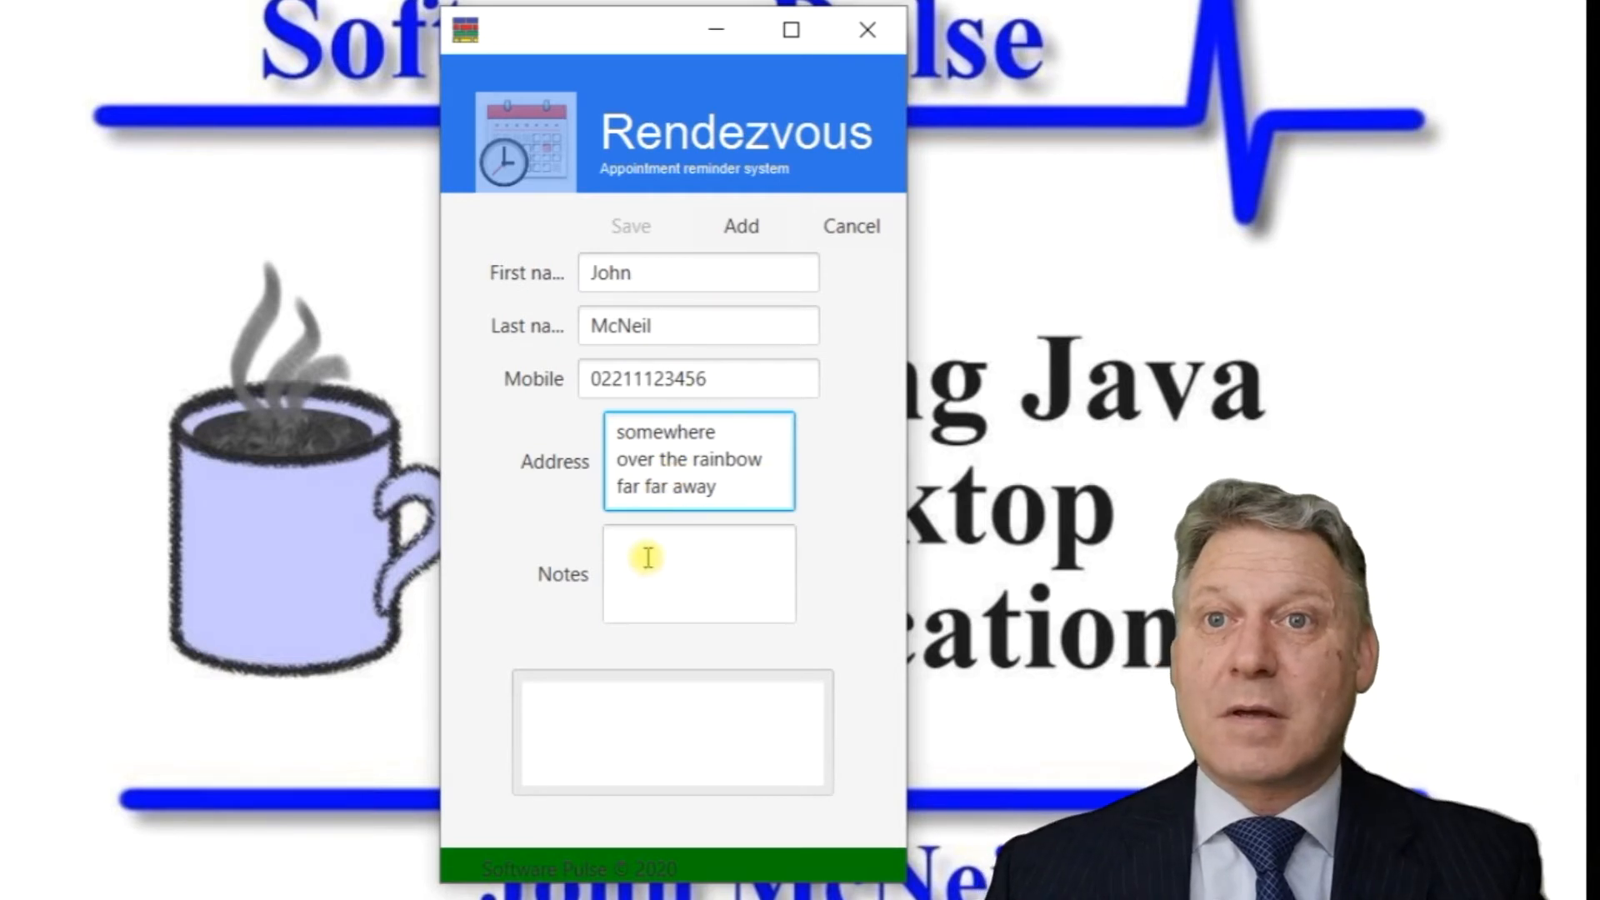
text(Boss)
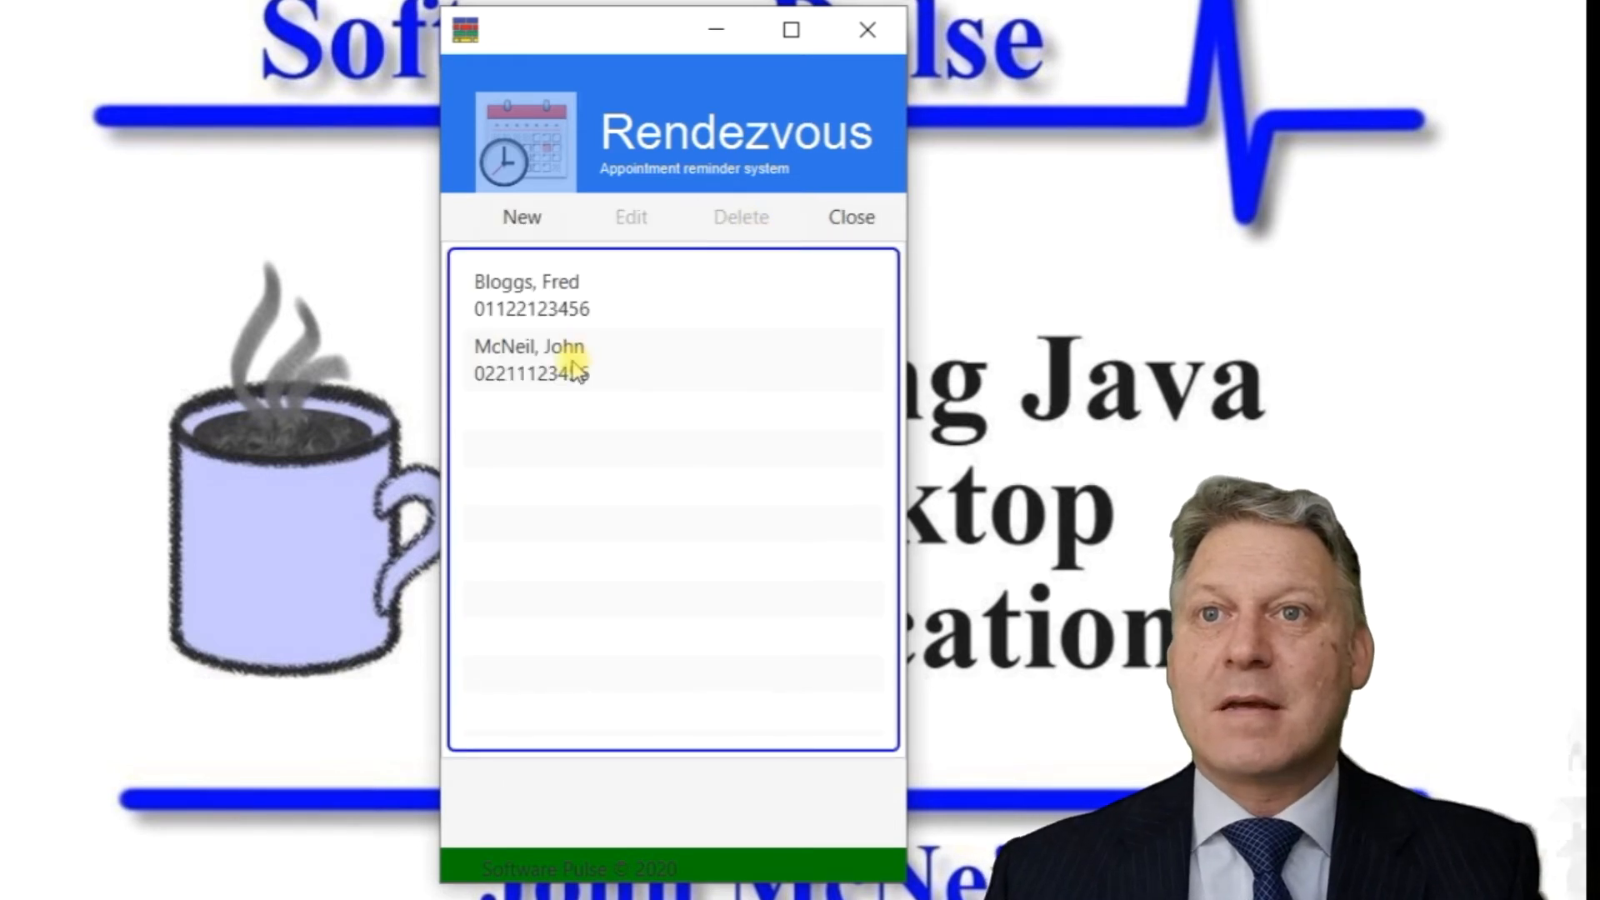
click(522, 216)
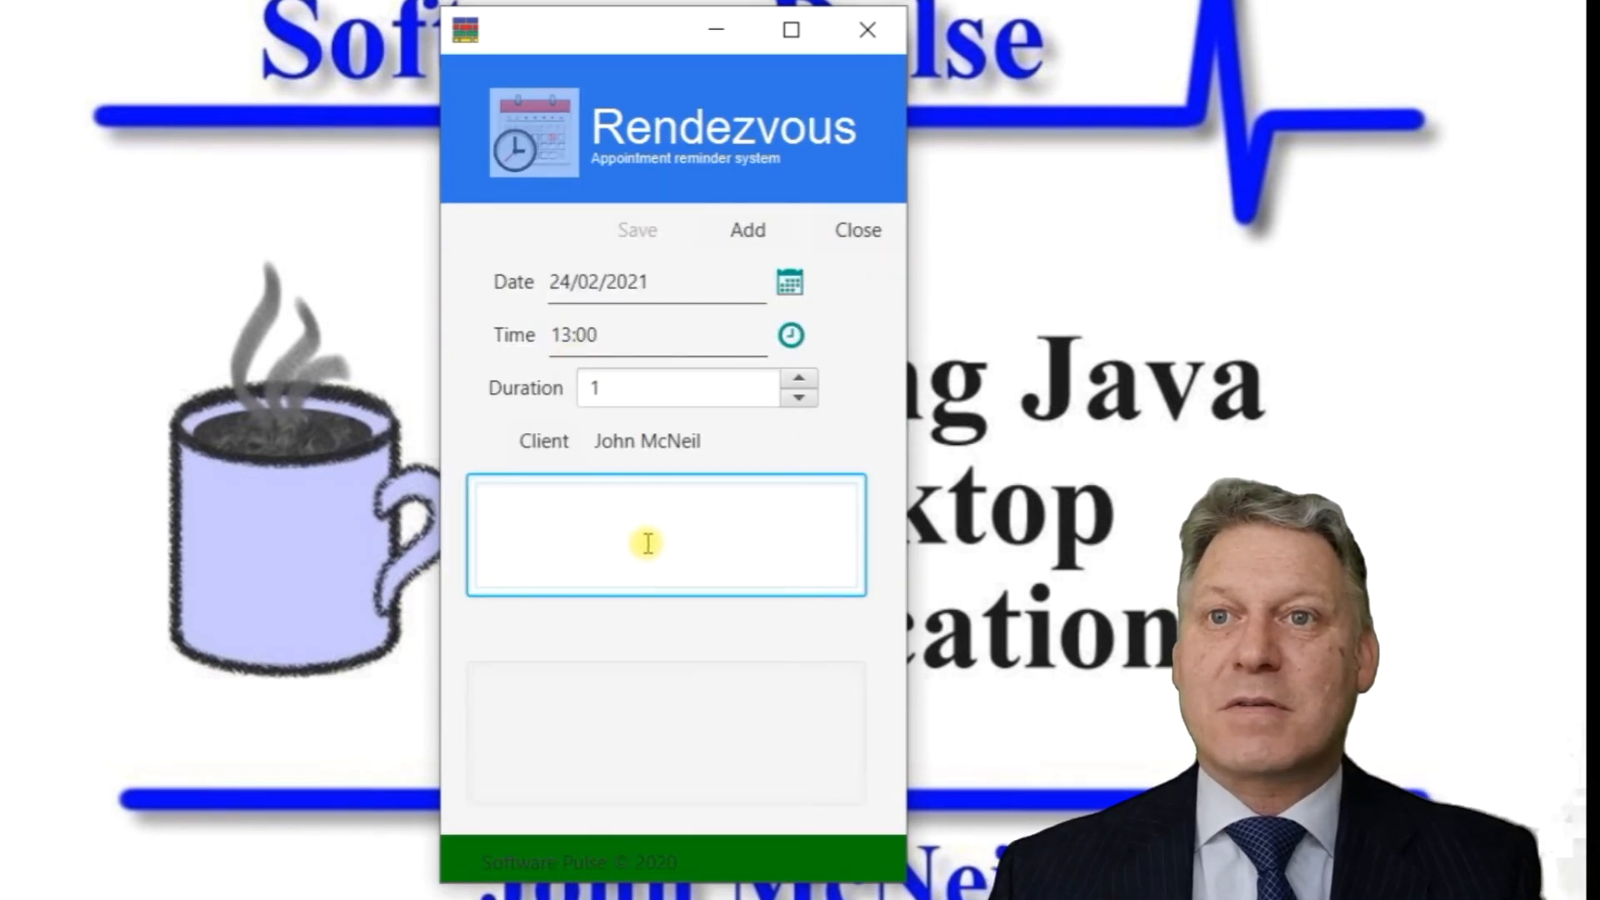
- Save the 'catchup' appointment and confirm it in the week view on Wednesday 24 February at 13:00
text(cat)
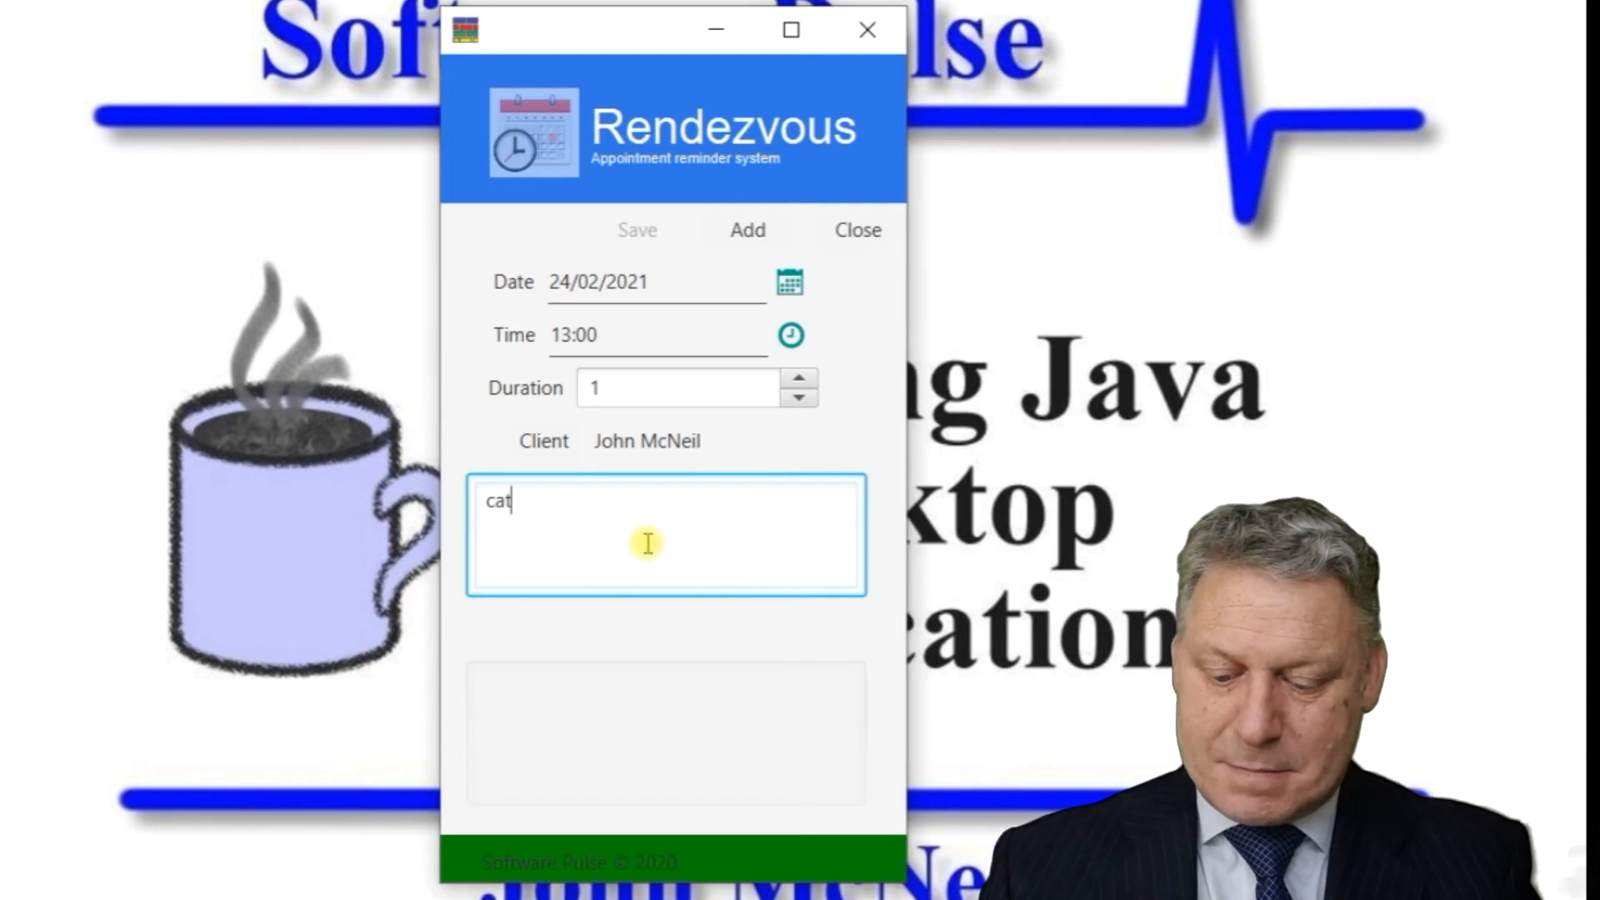
text(chup)
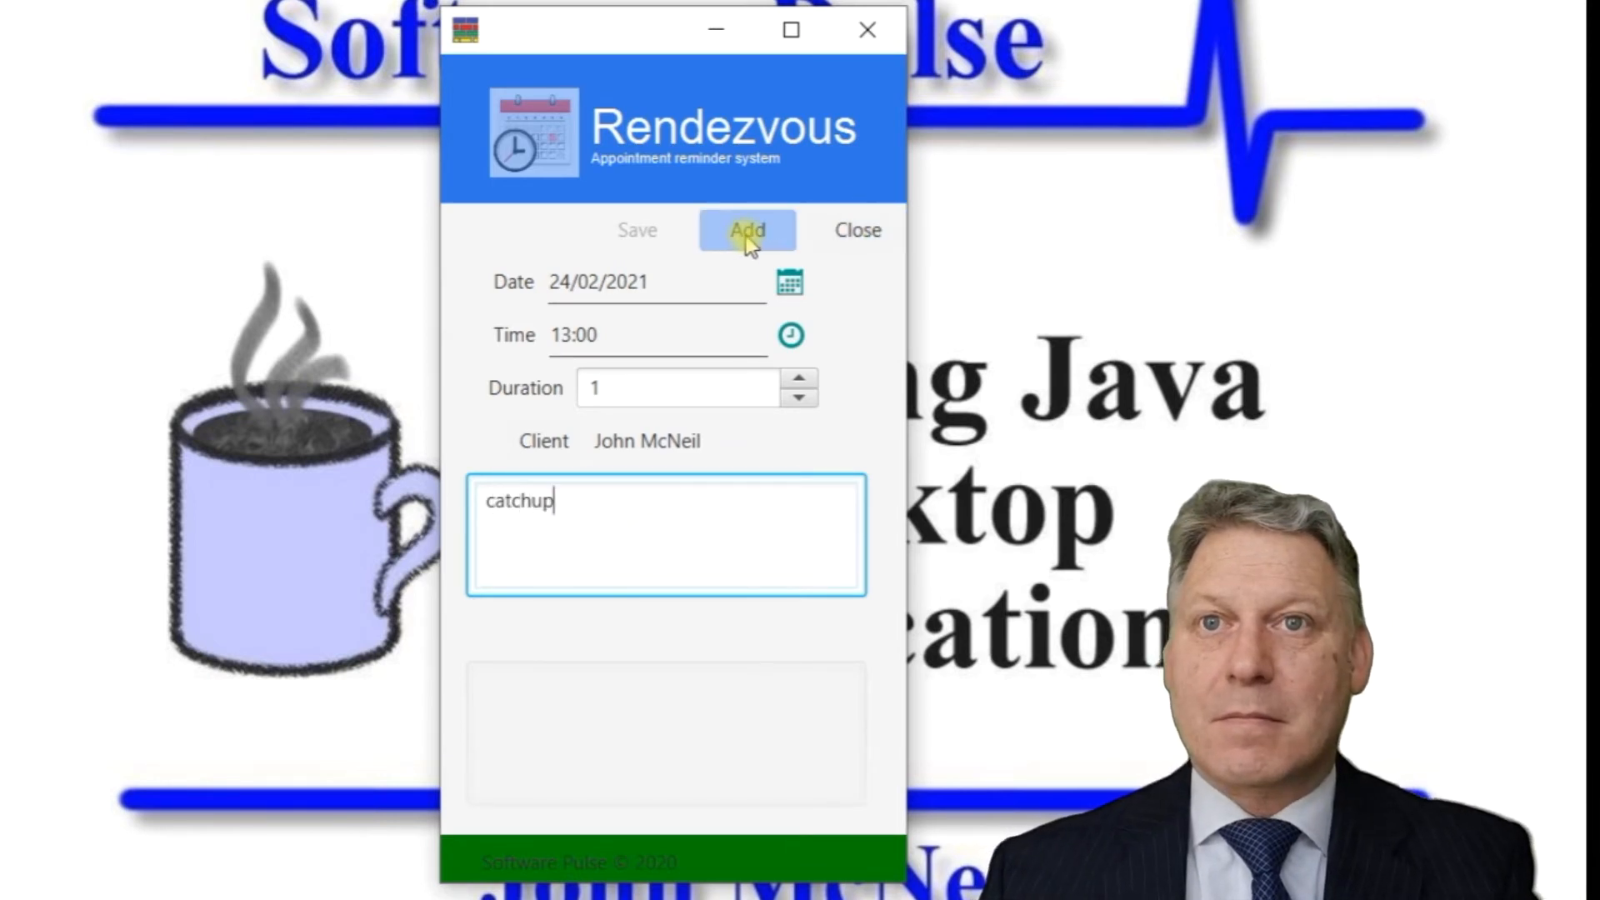
click(746, 230)
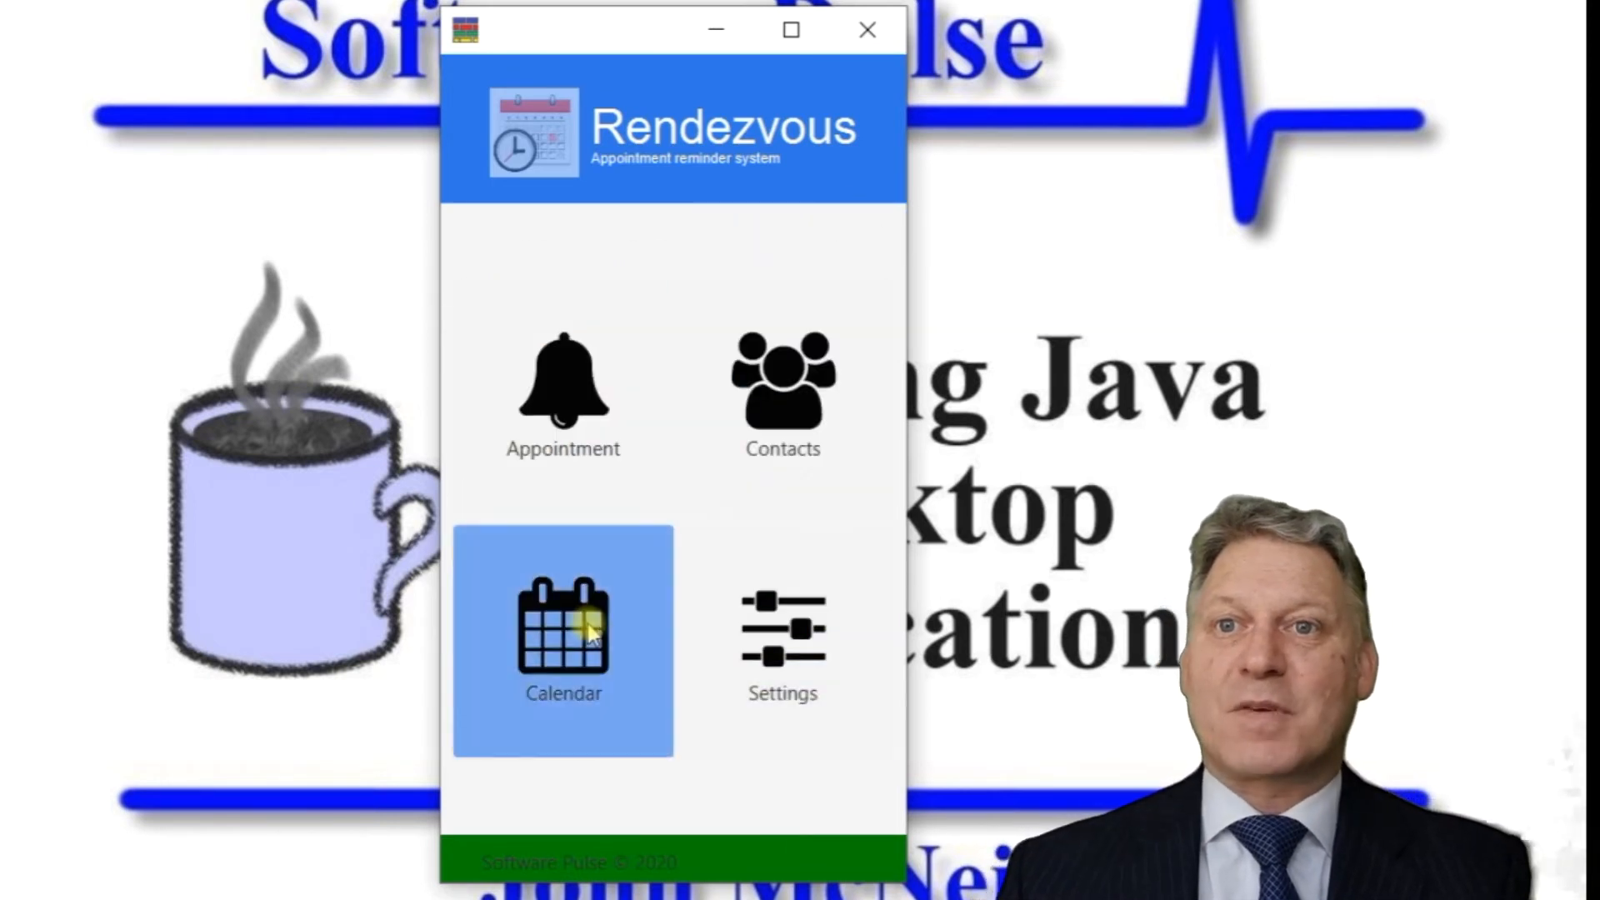
click(563, 633)
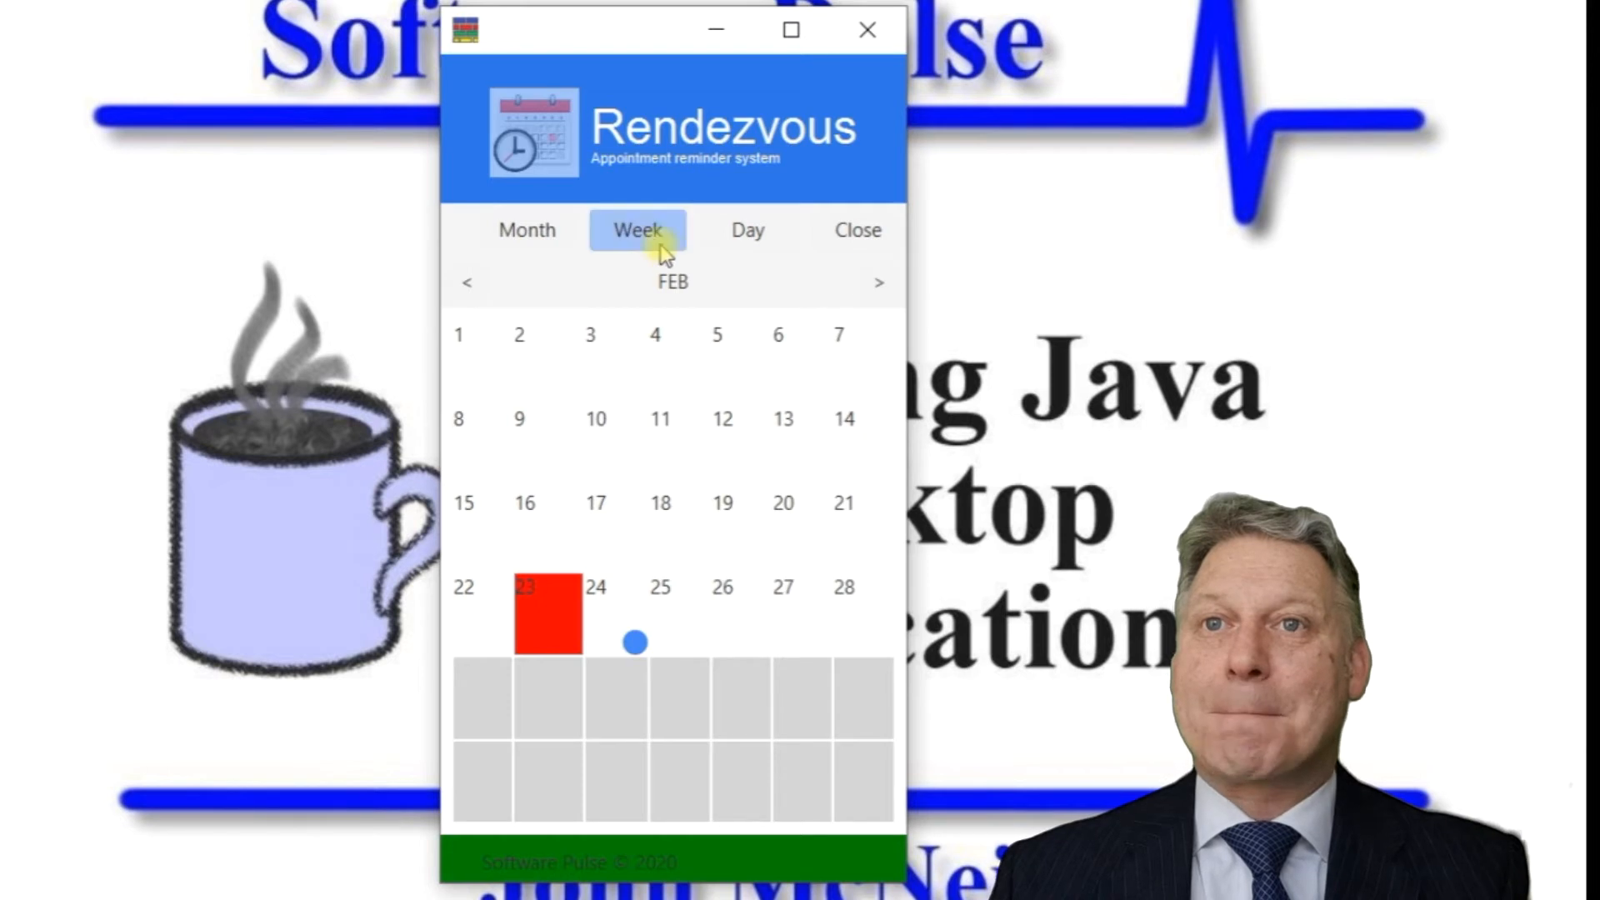
click(637, 230)
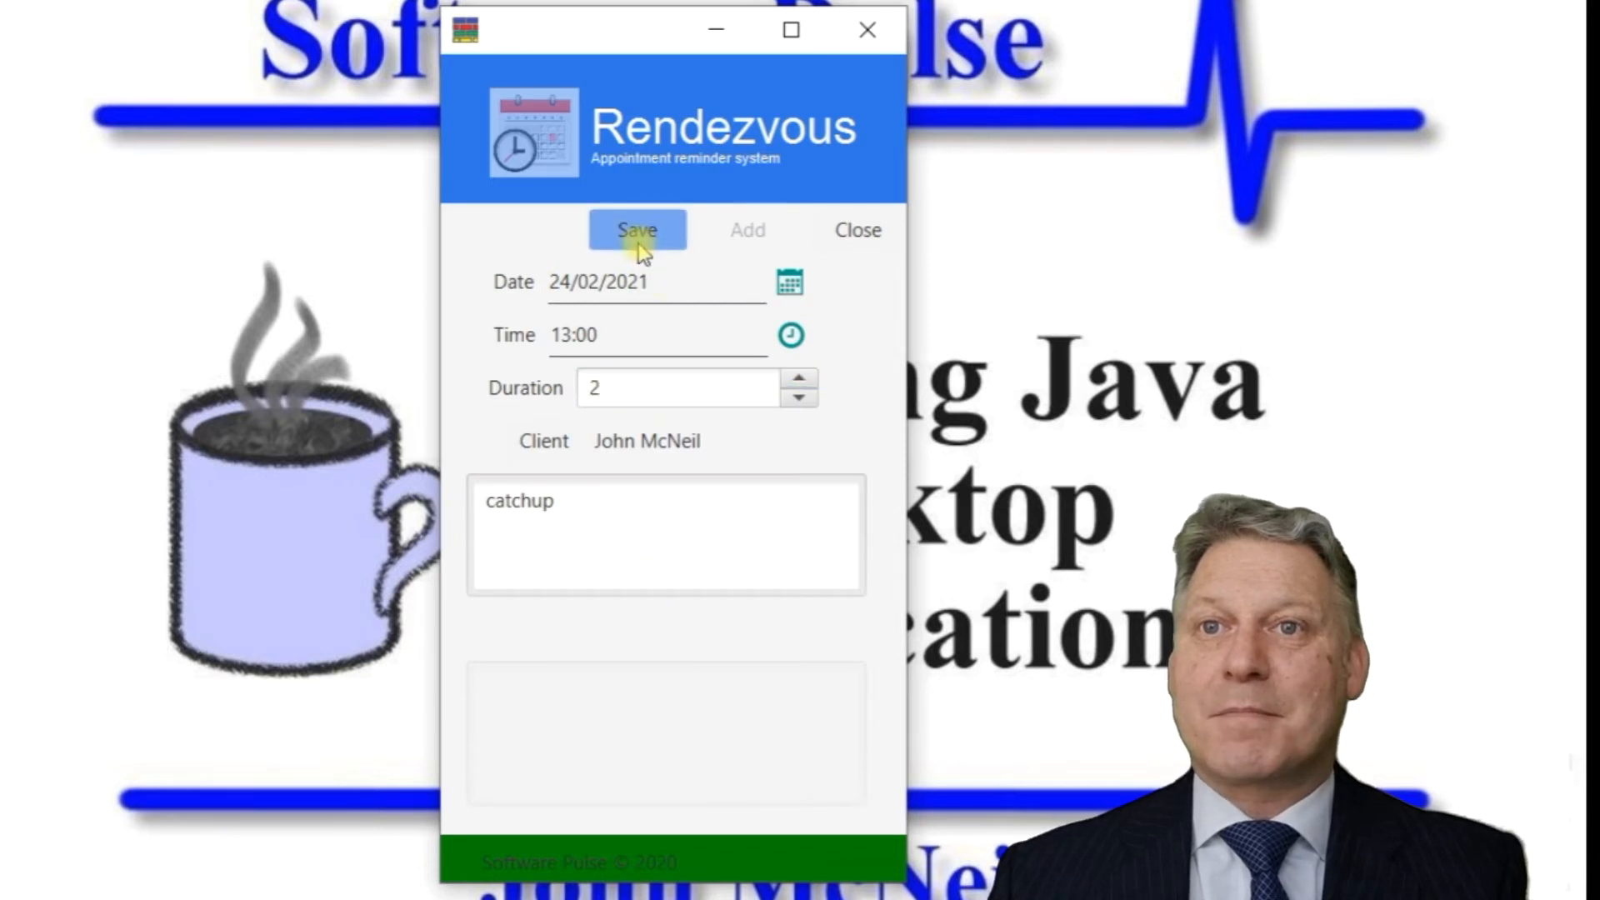
click(637, 230)
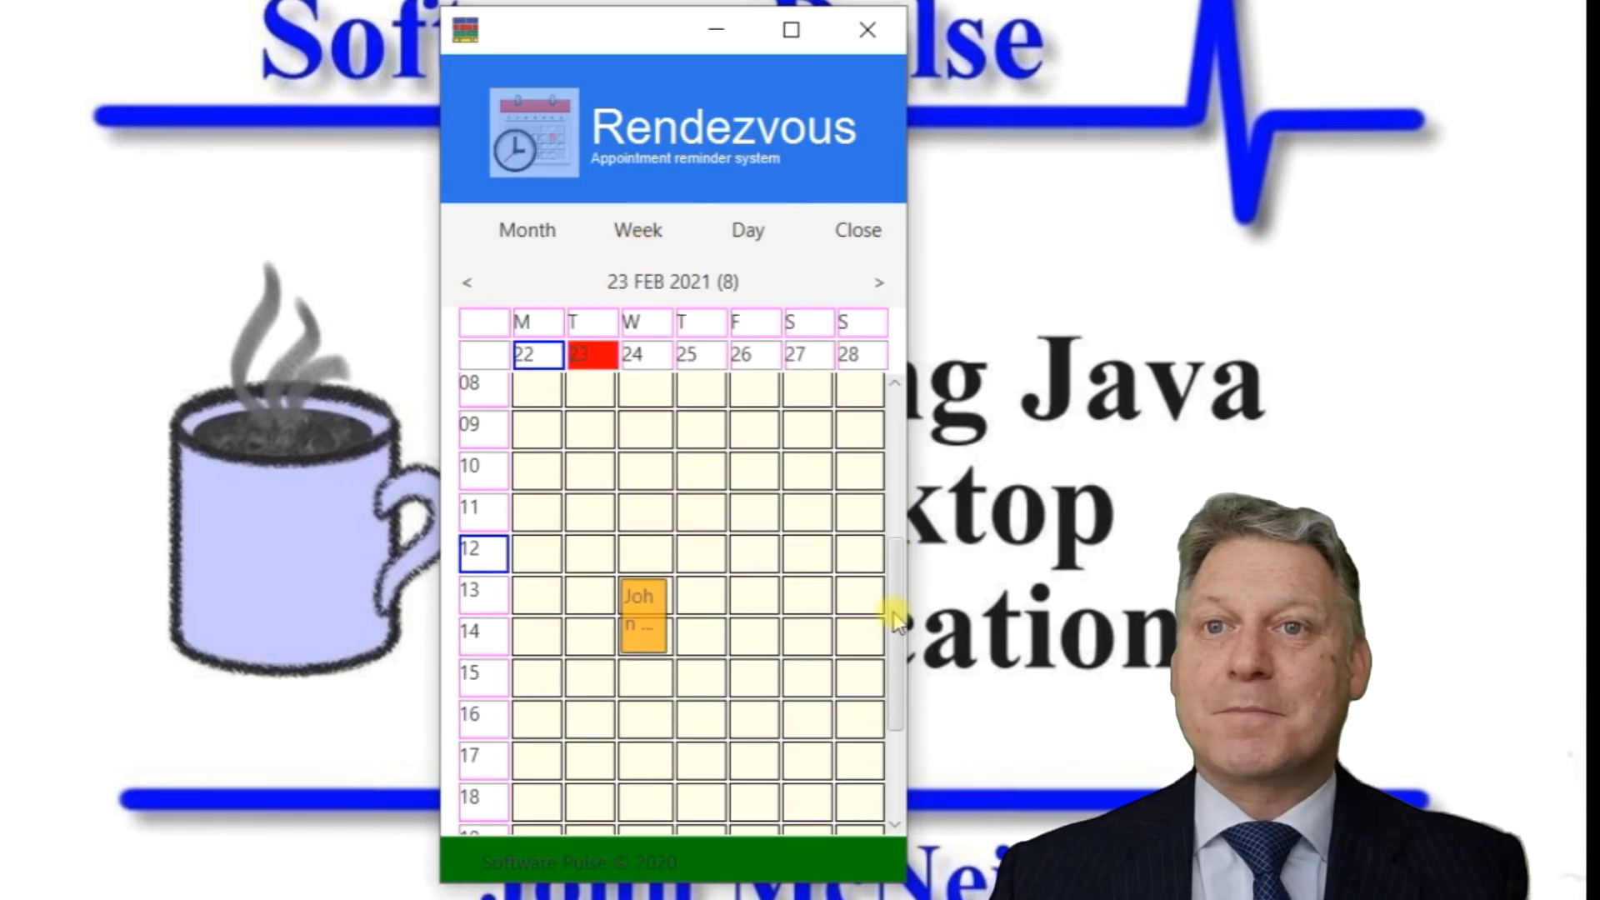
- View the 13:00–15:00 appointment in the day view for Wednesday 24 February, then return to the main menu
click(747, 230)
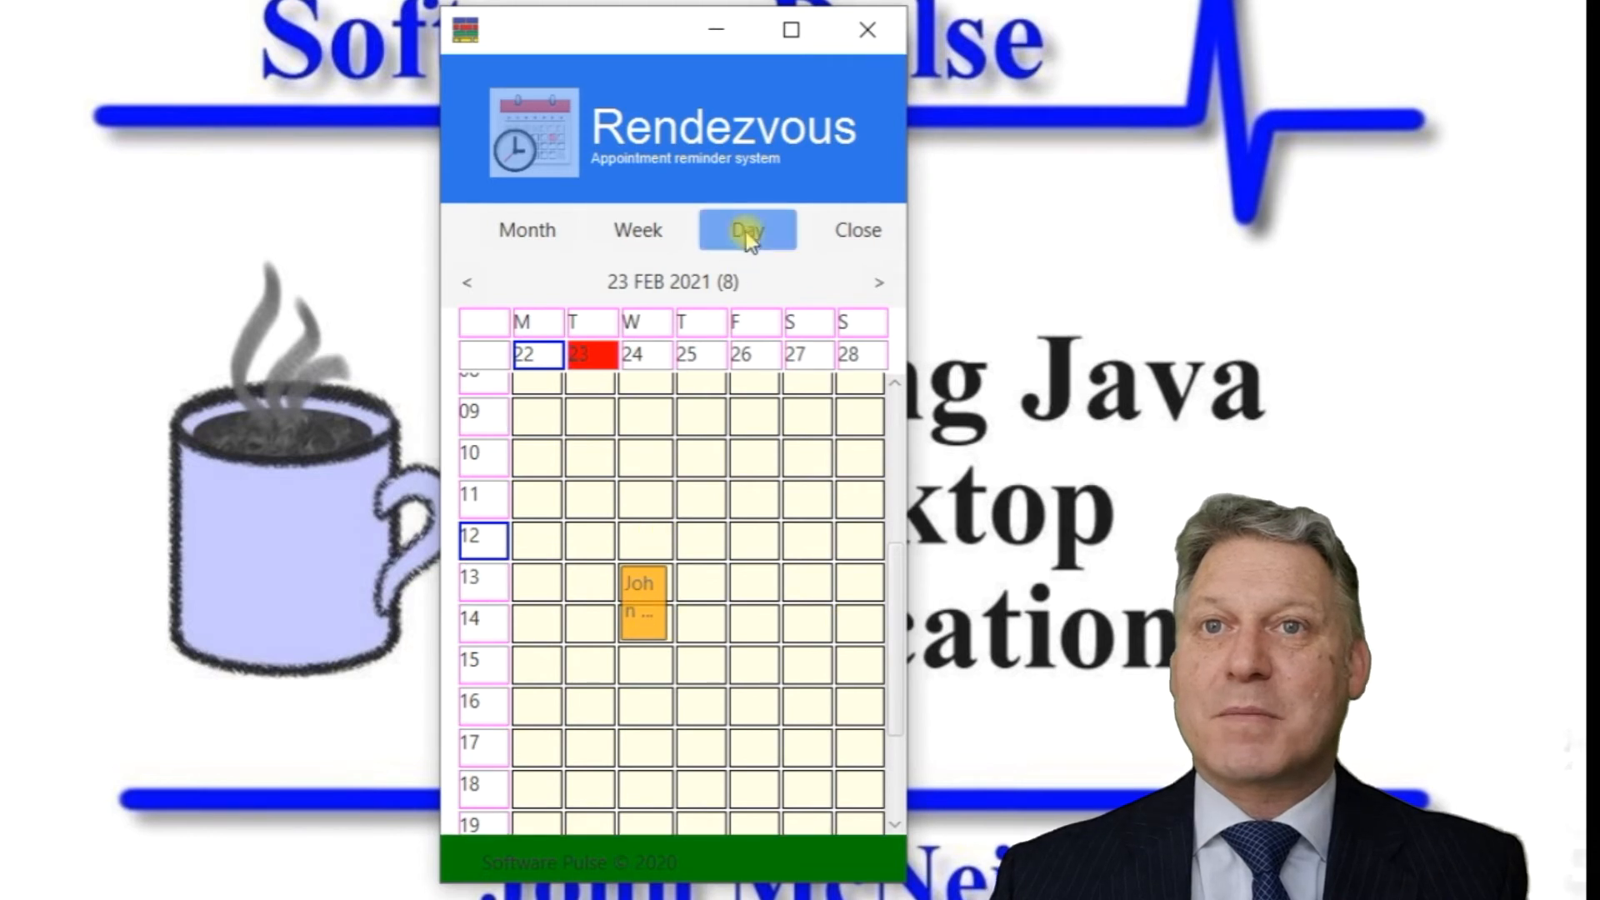
click(746, 230)
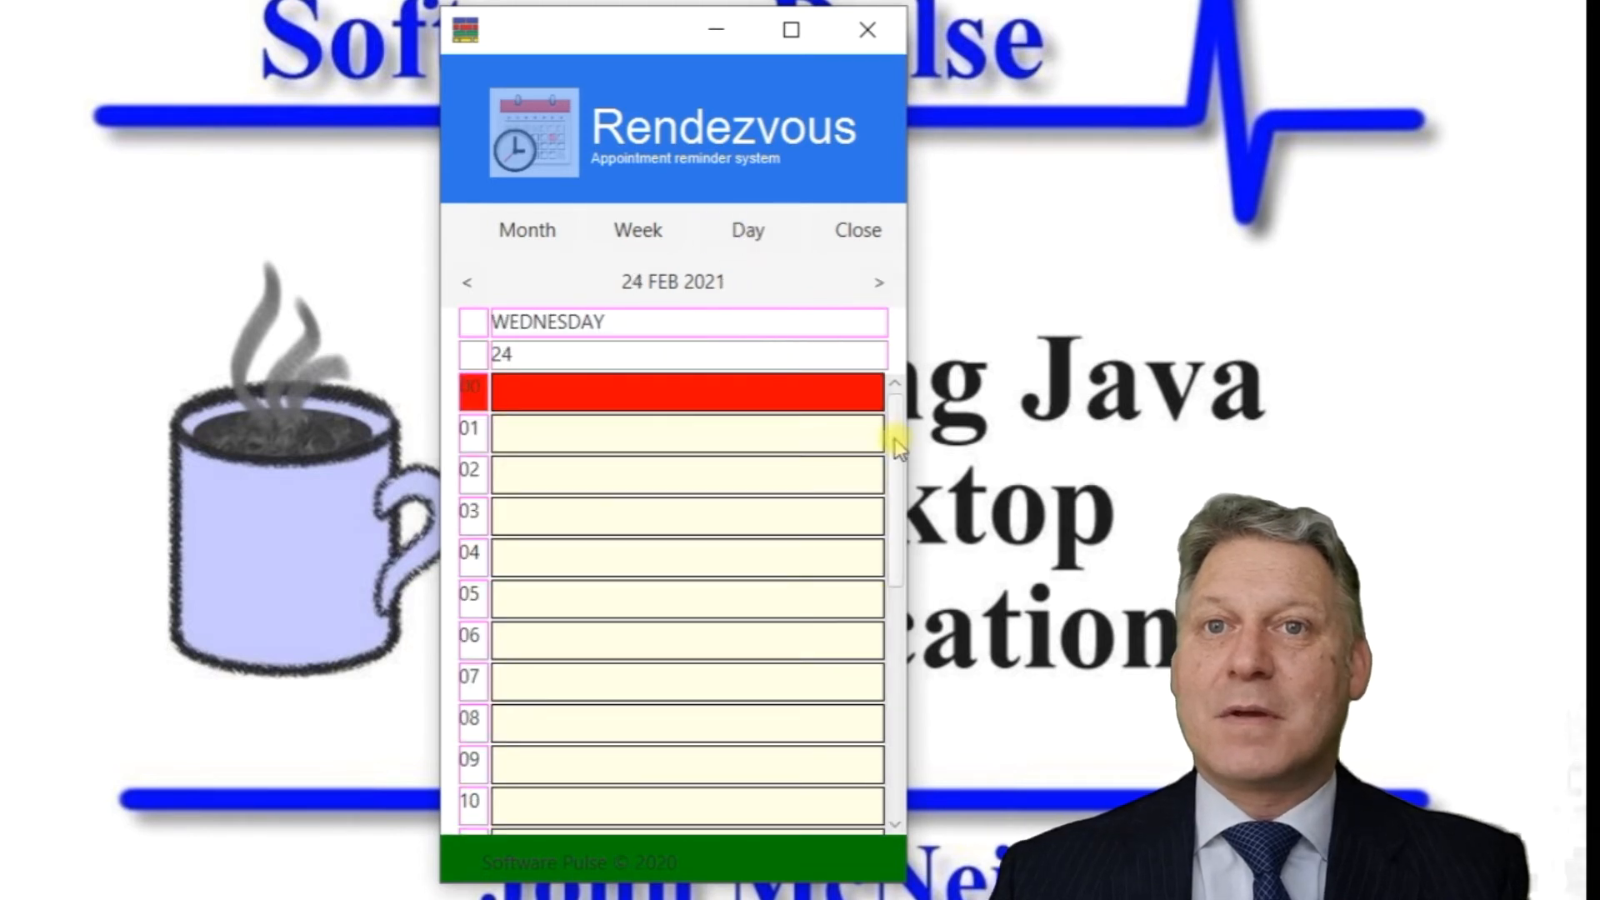
scroll(down, 3)
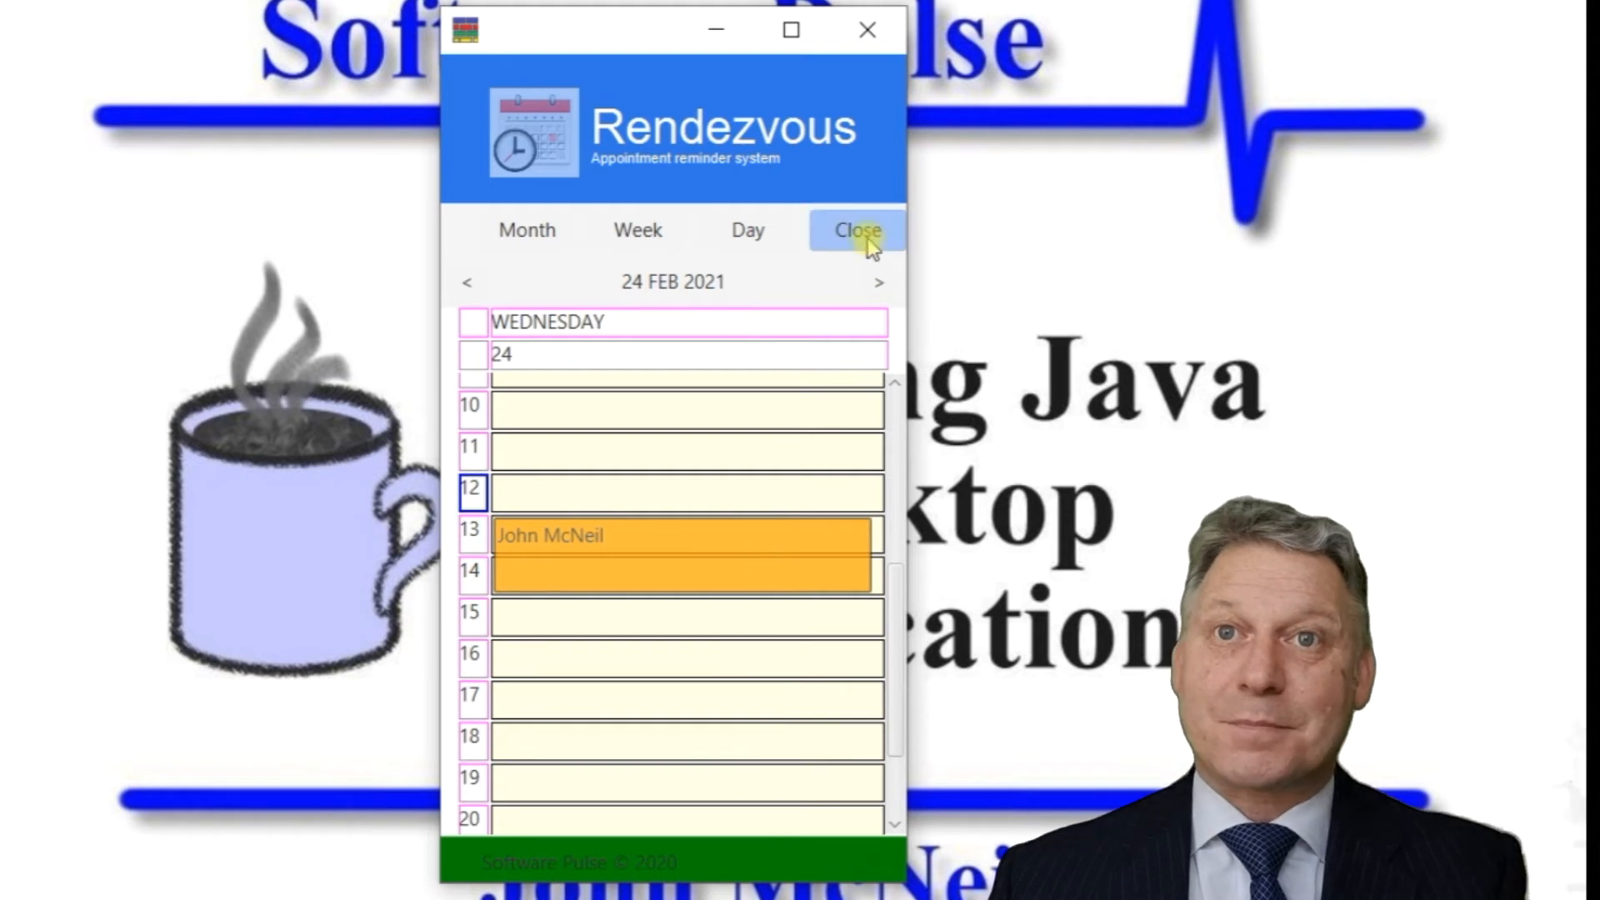
click(856, 230)
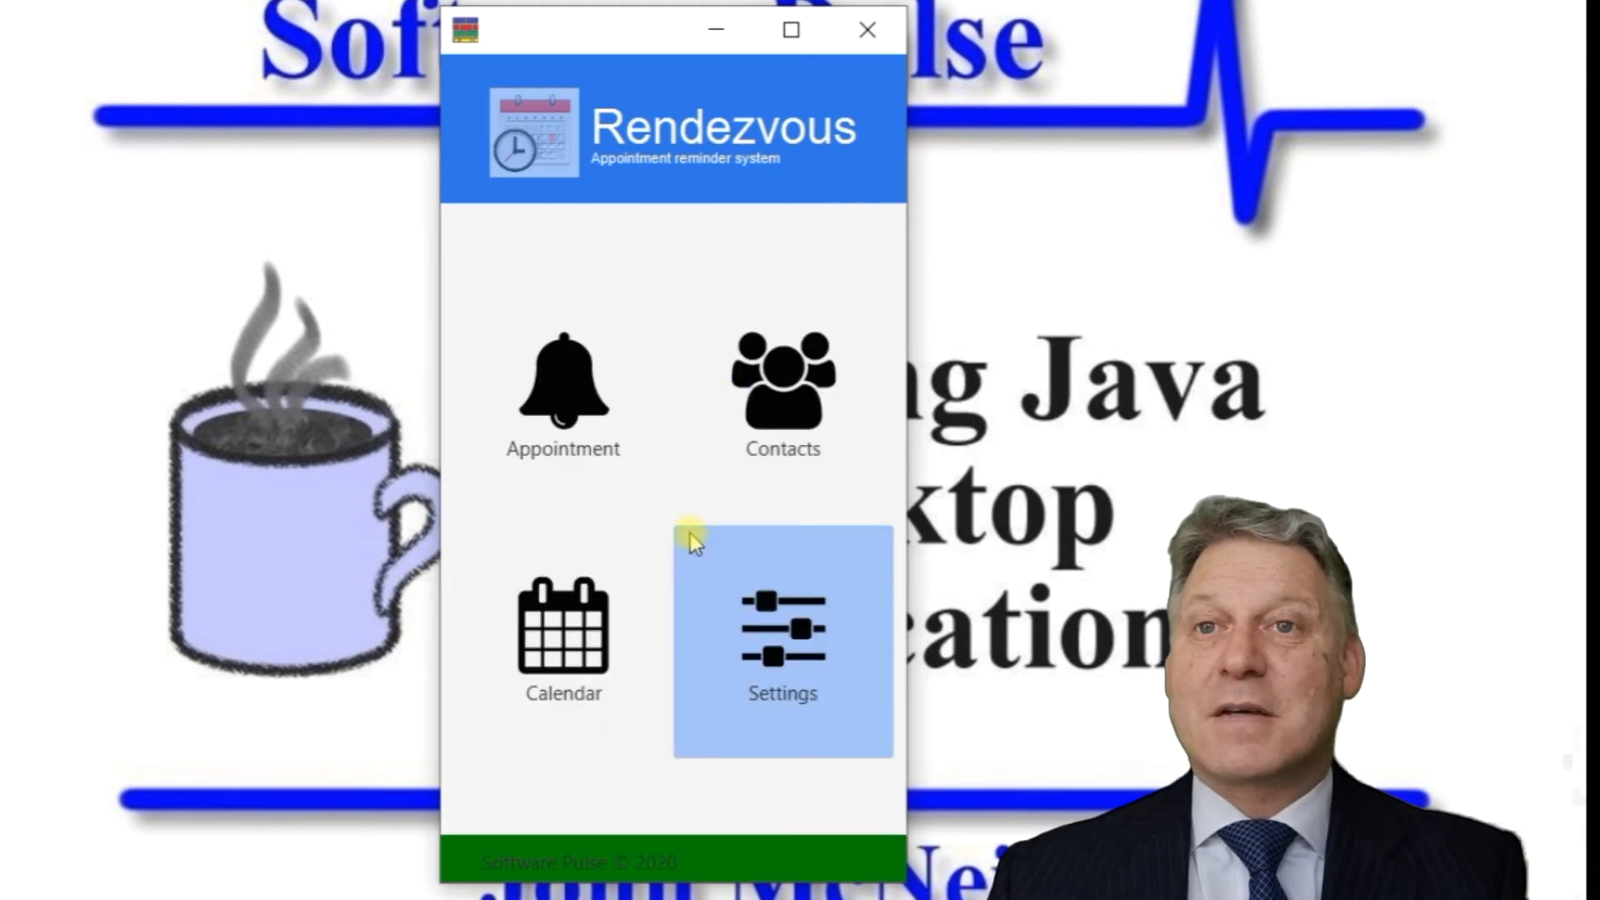
click(564, 638)
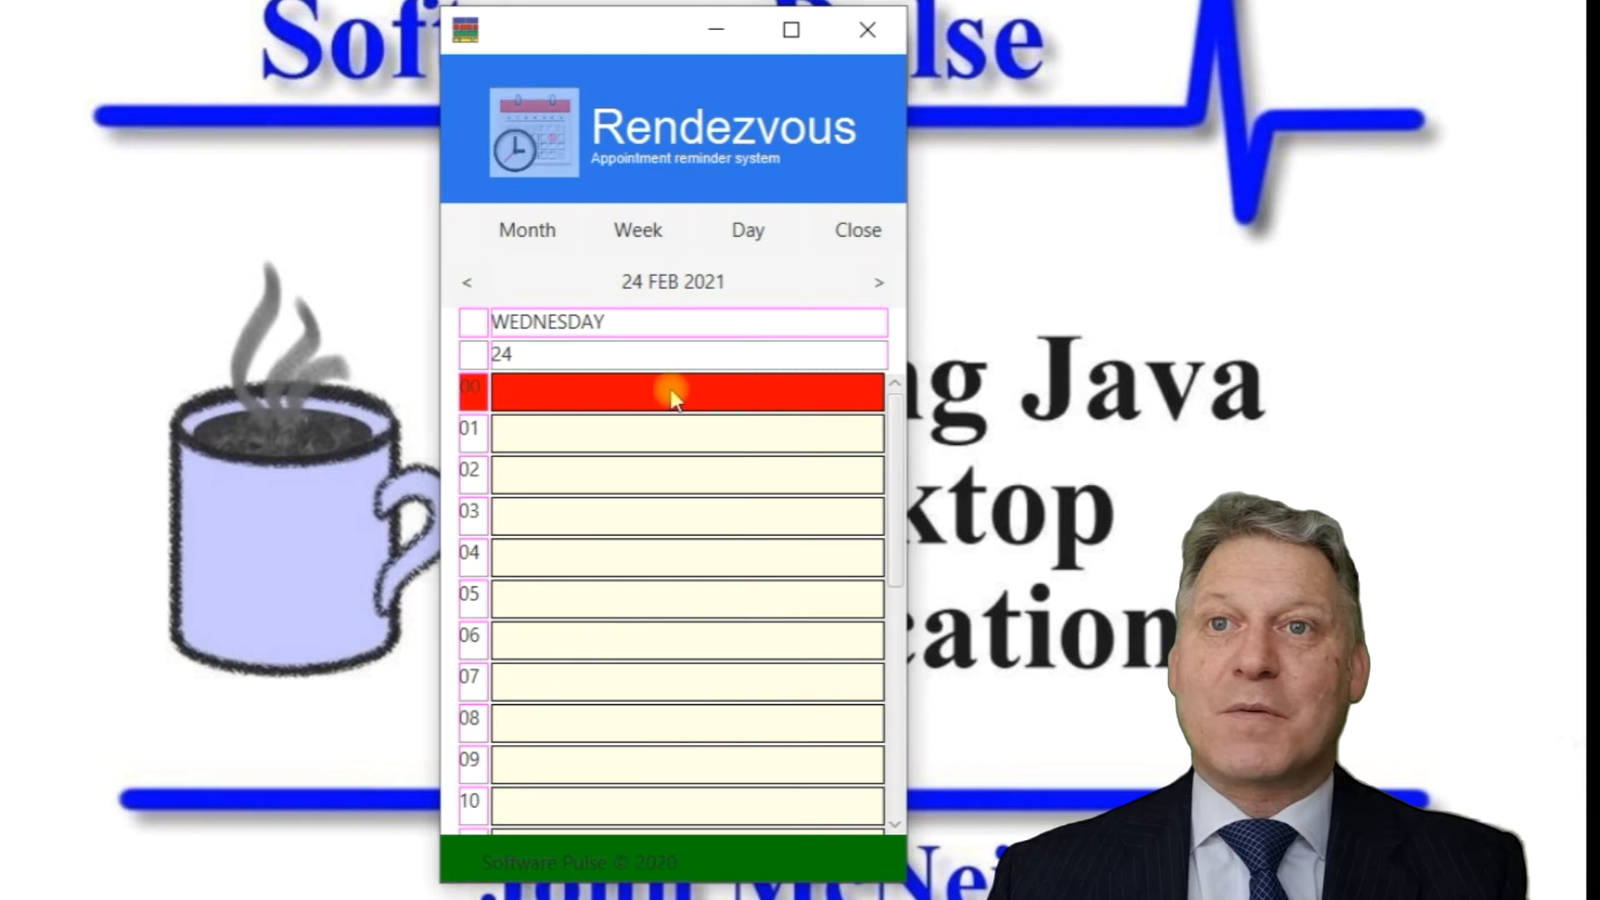
click(876, 282)
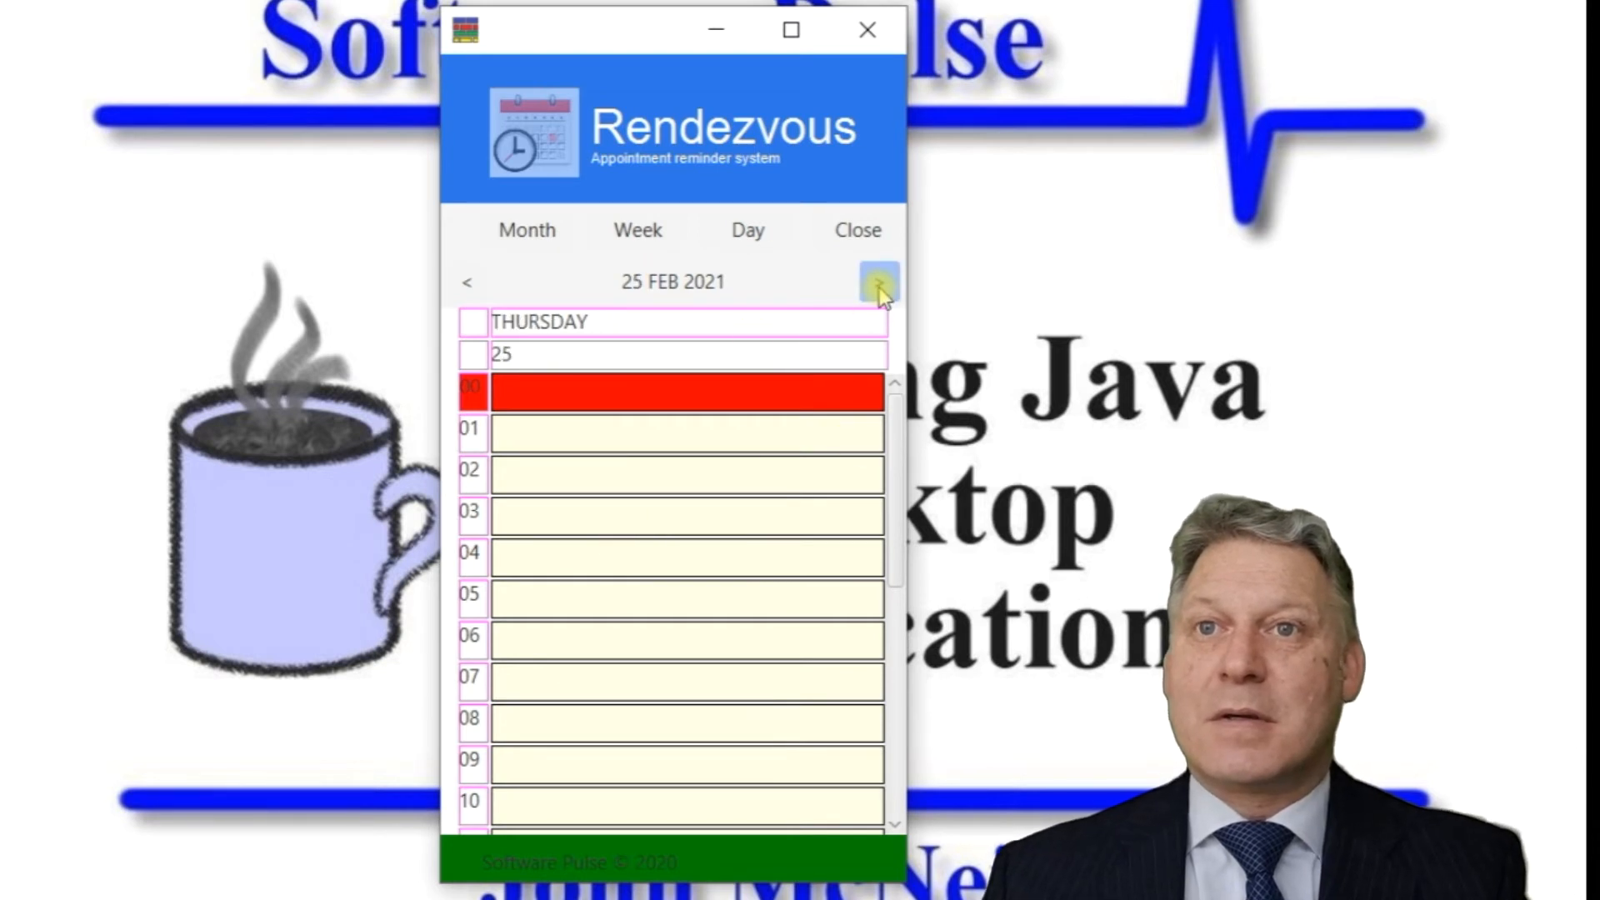
mouse_move(607, 763)
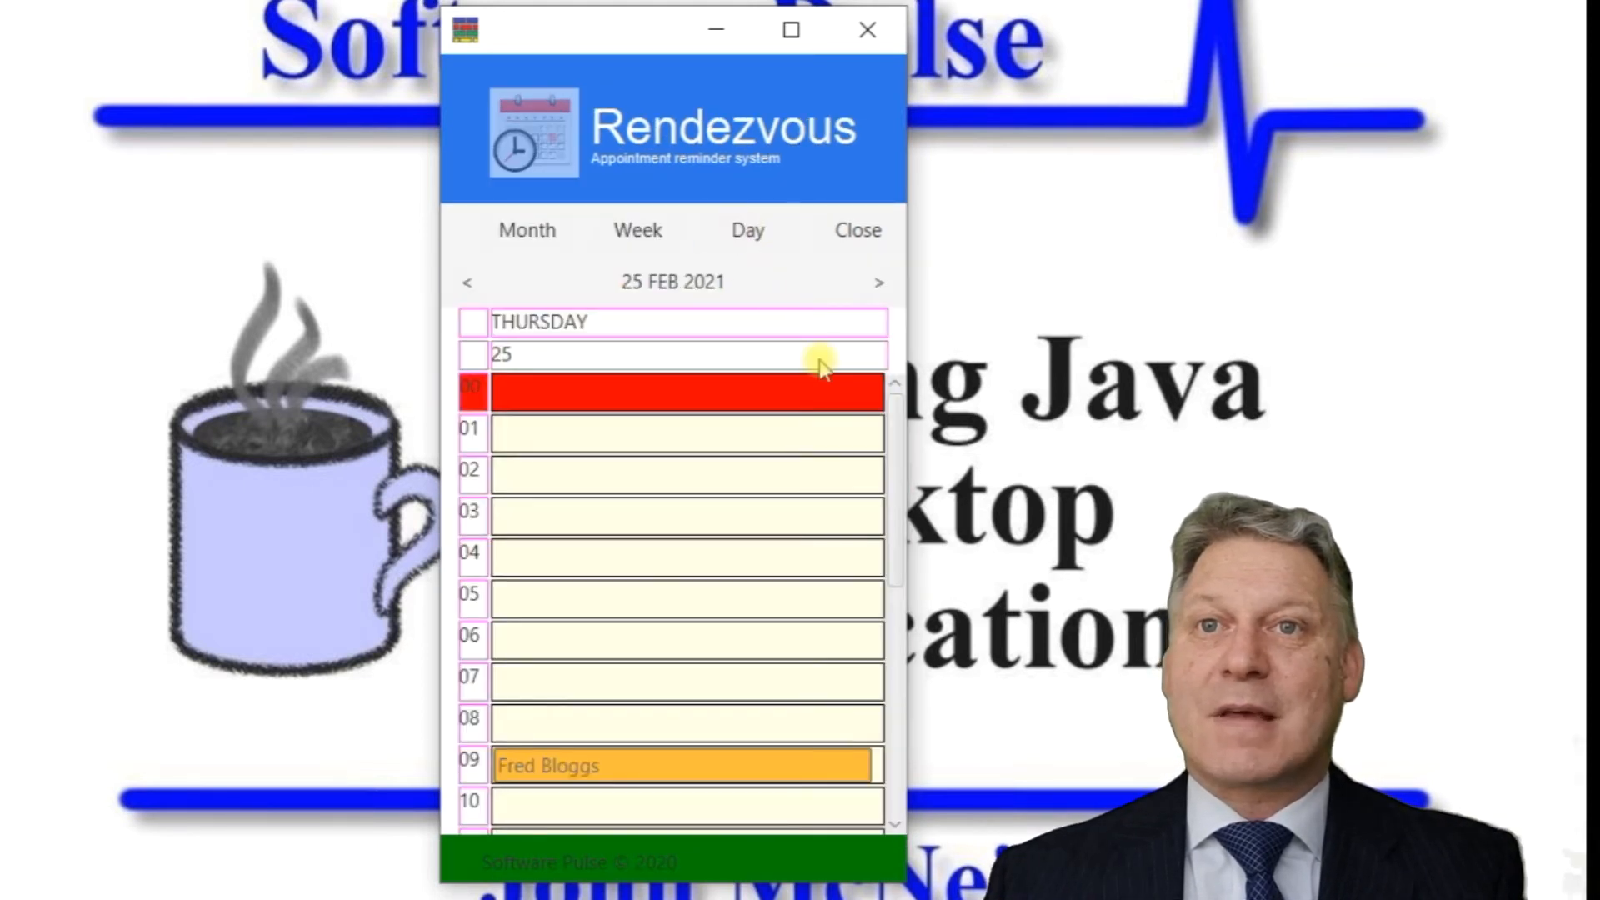
click(637, 230)
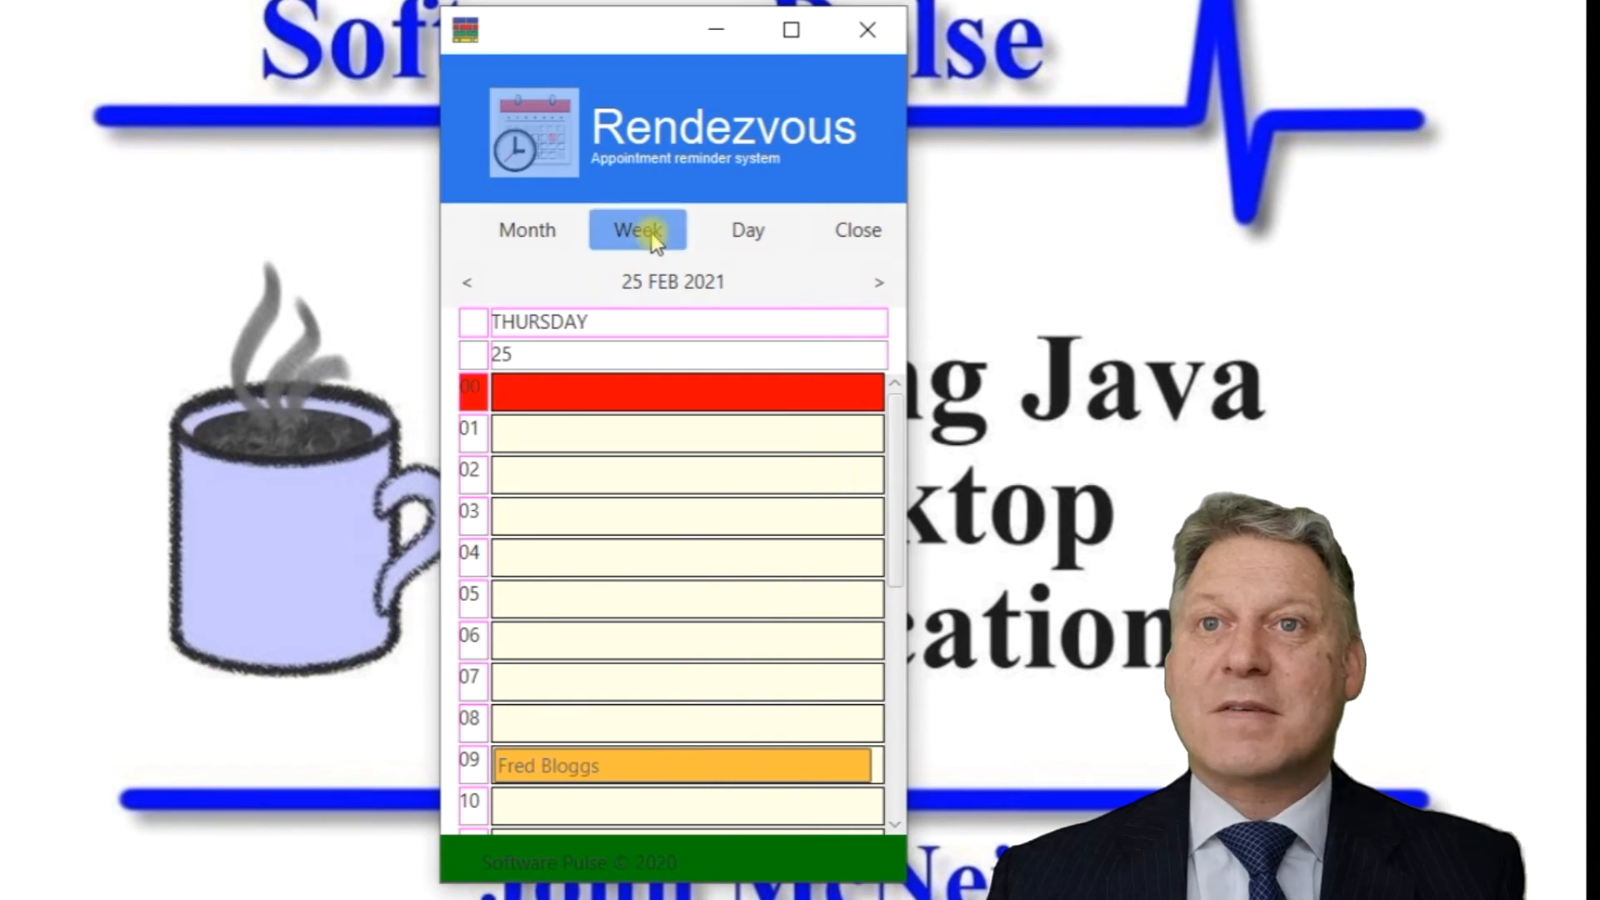
click(637, 230)
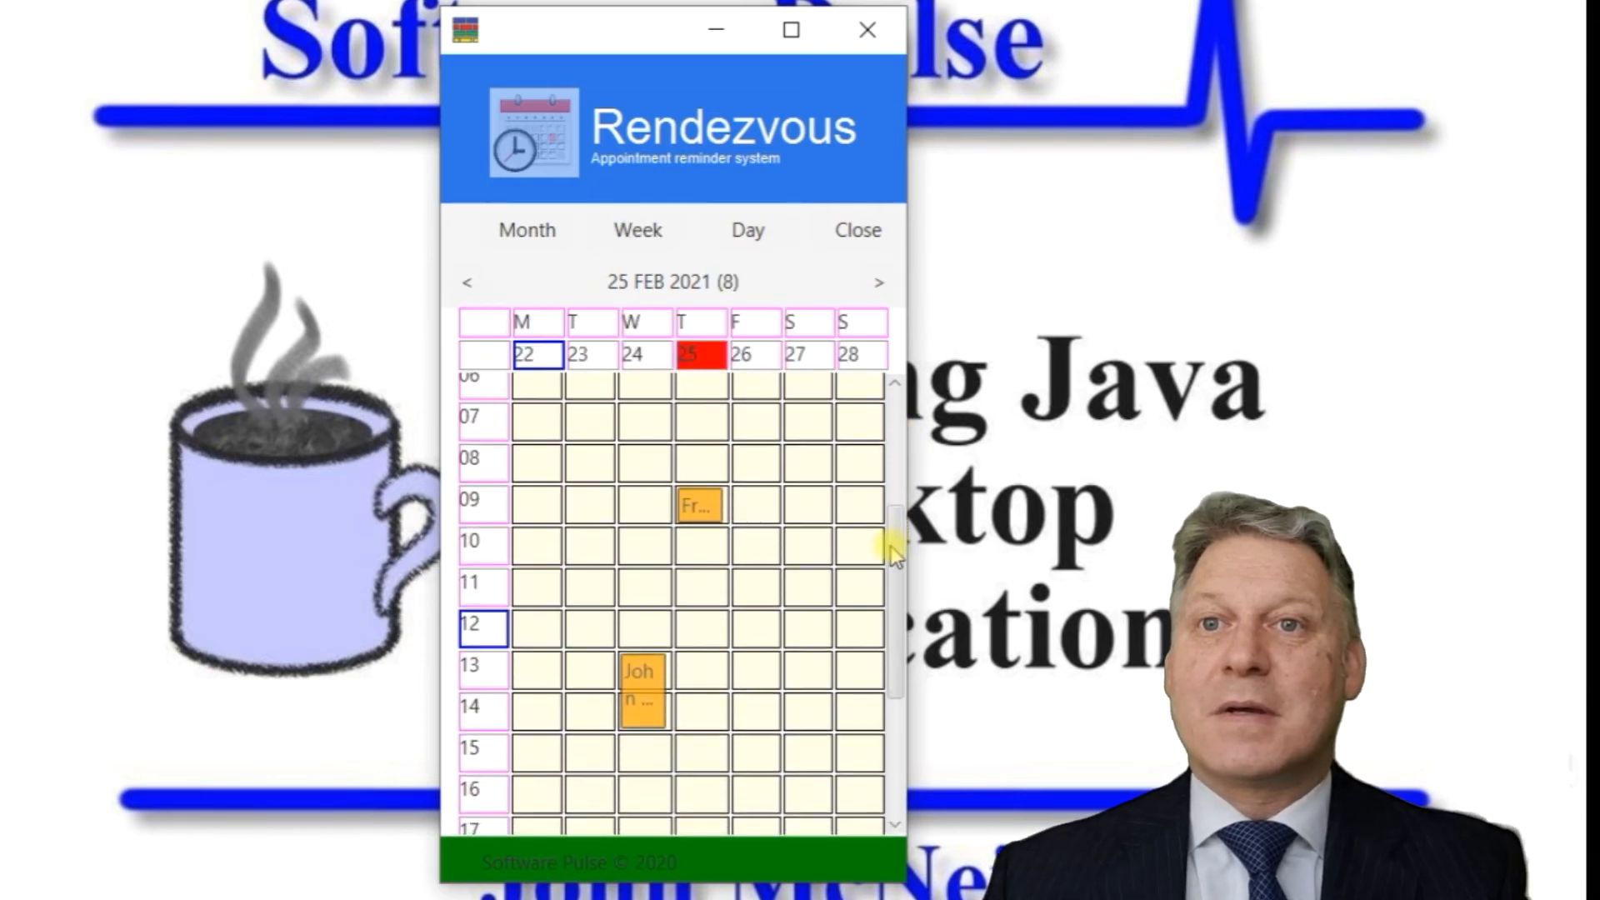
click(527, 230)
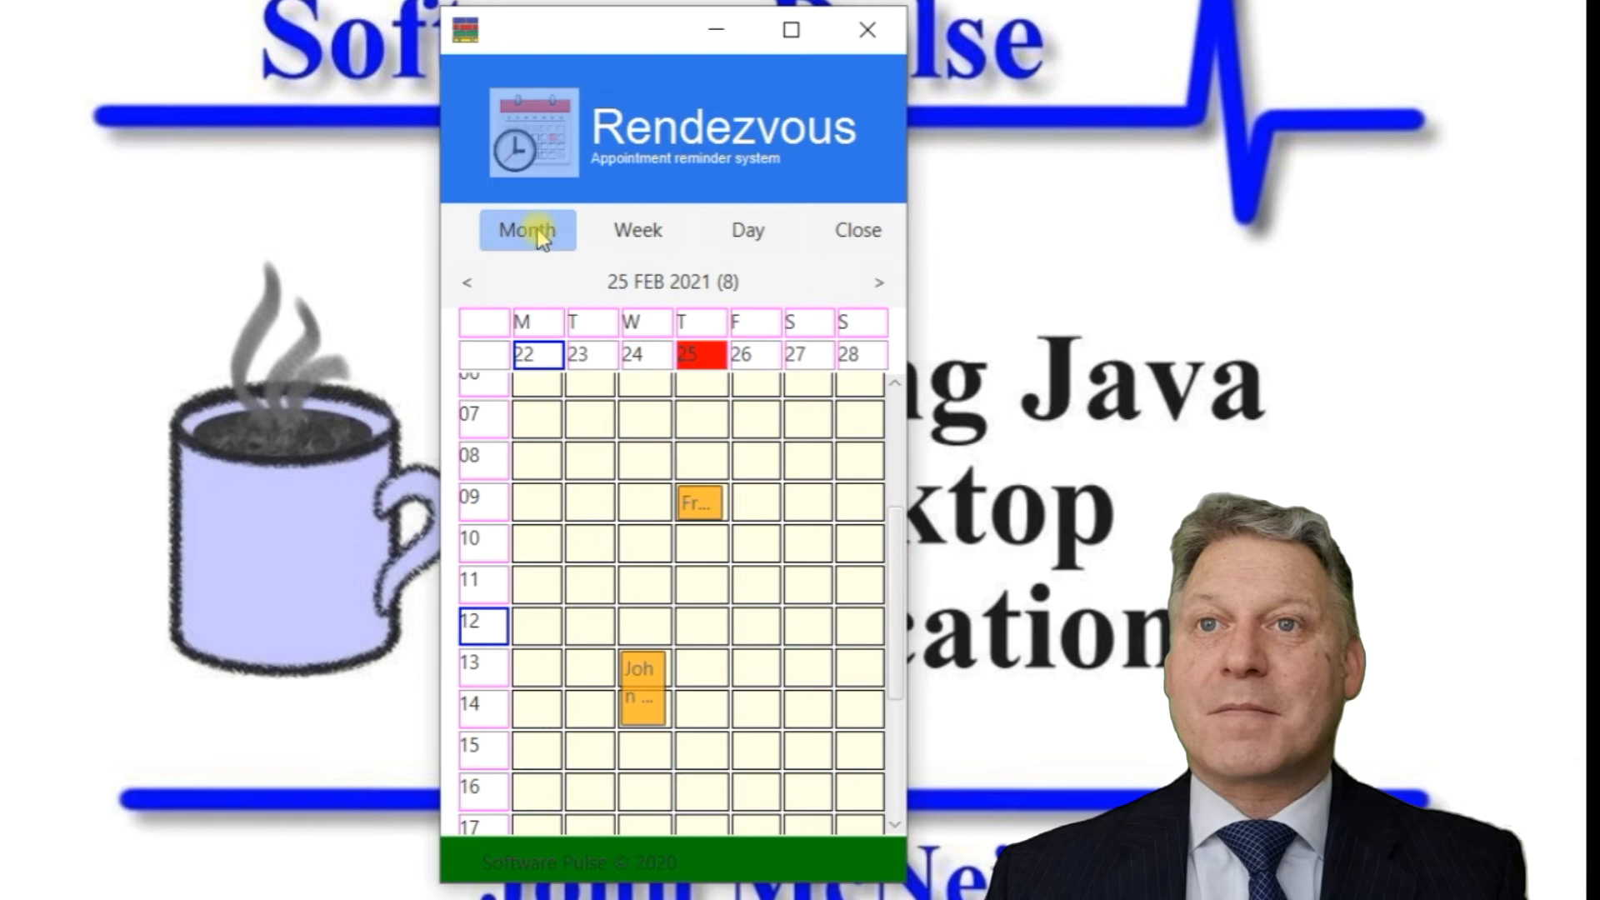
click(527, 230)
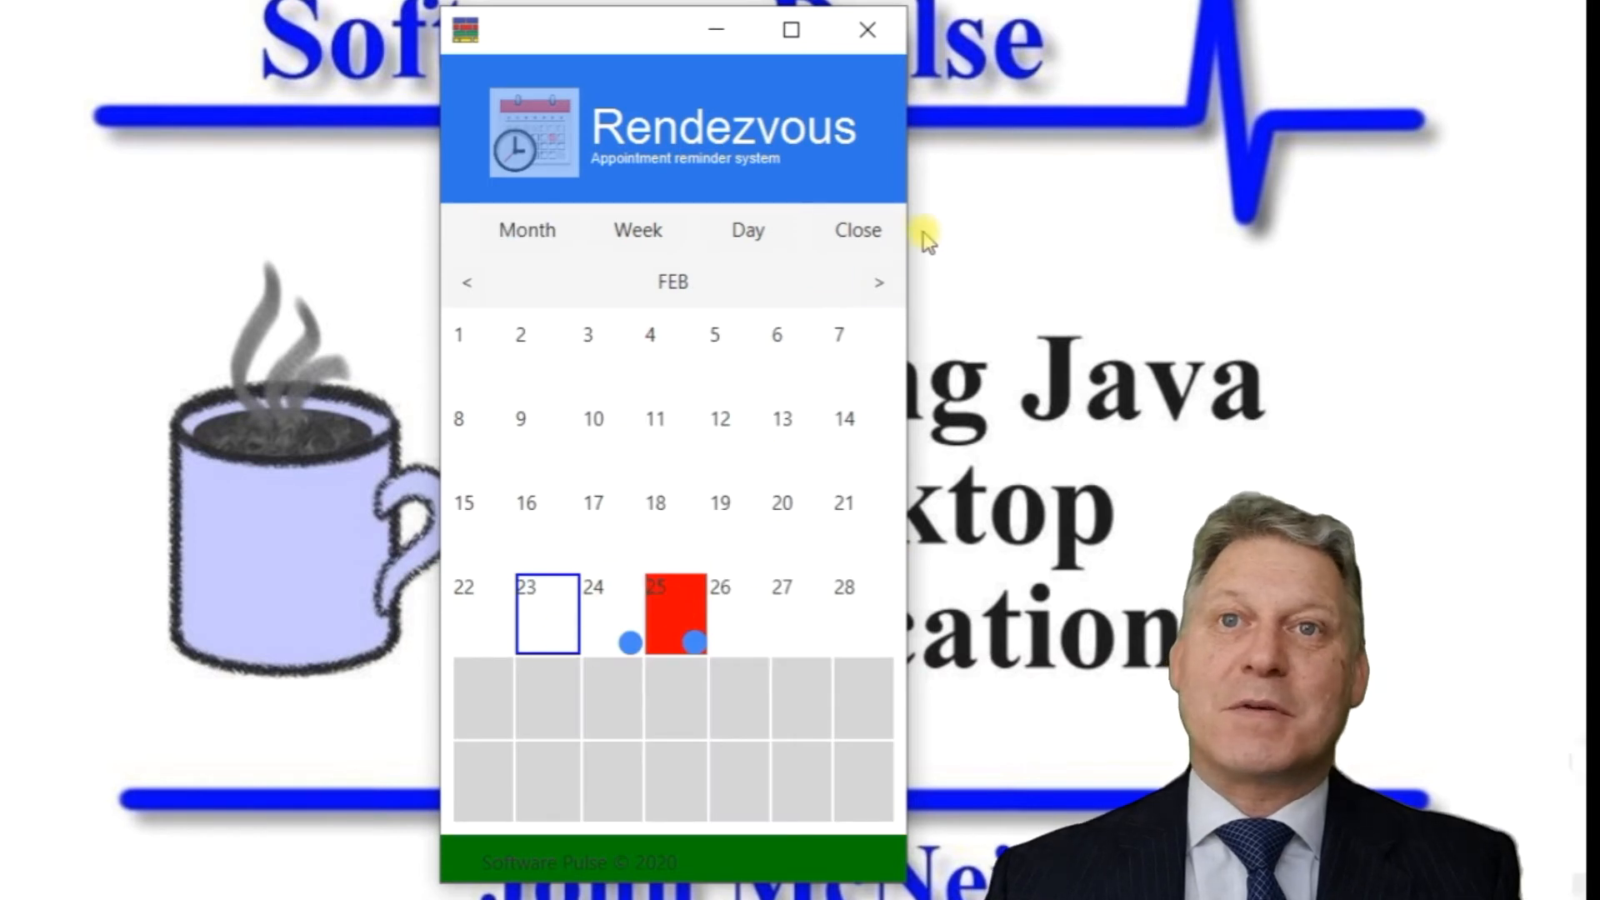
click(858, 230)
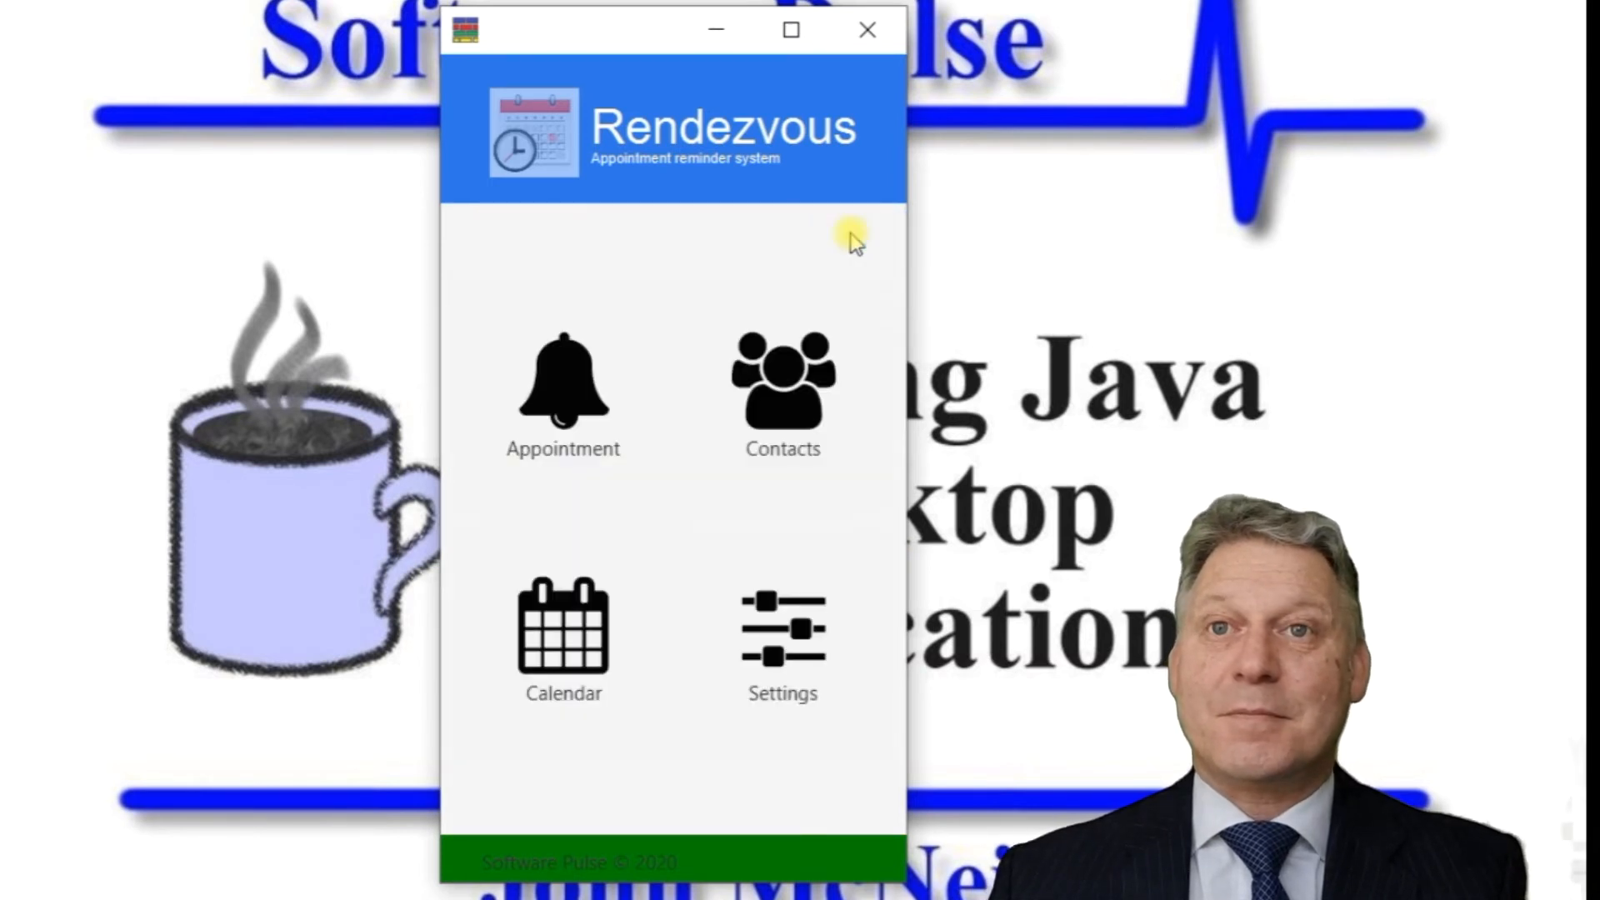
mouse_move(714, 56)
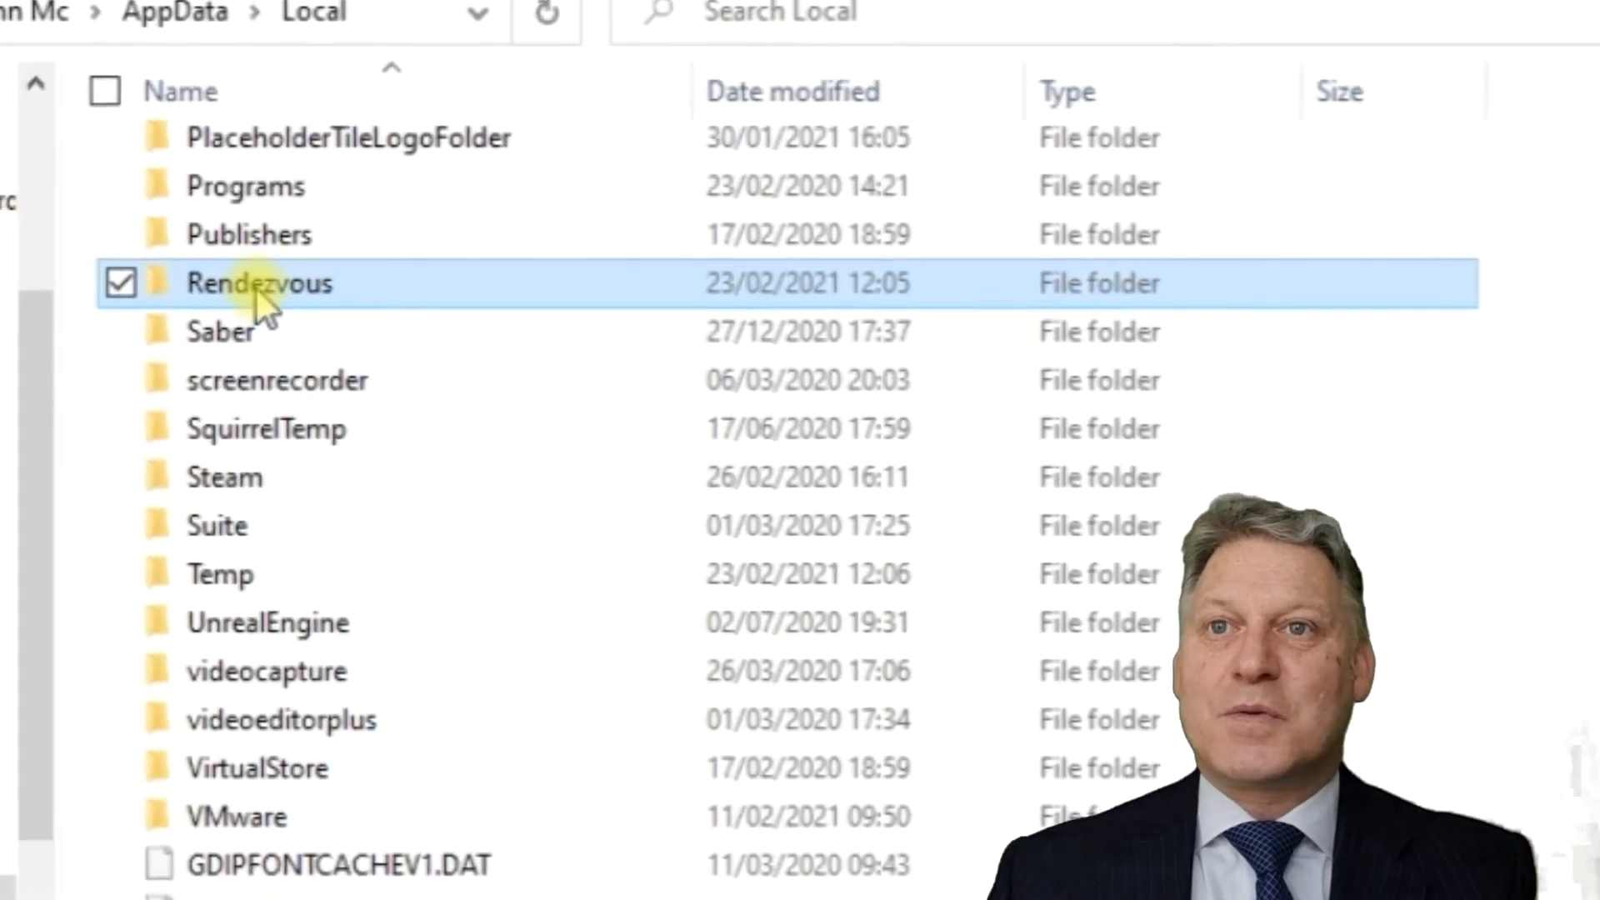
- Browse the Rendezvous install folder's runtime folder, then move into its app folder
double_click(258, 282)
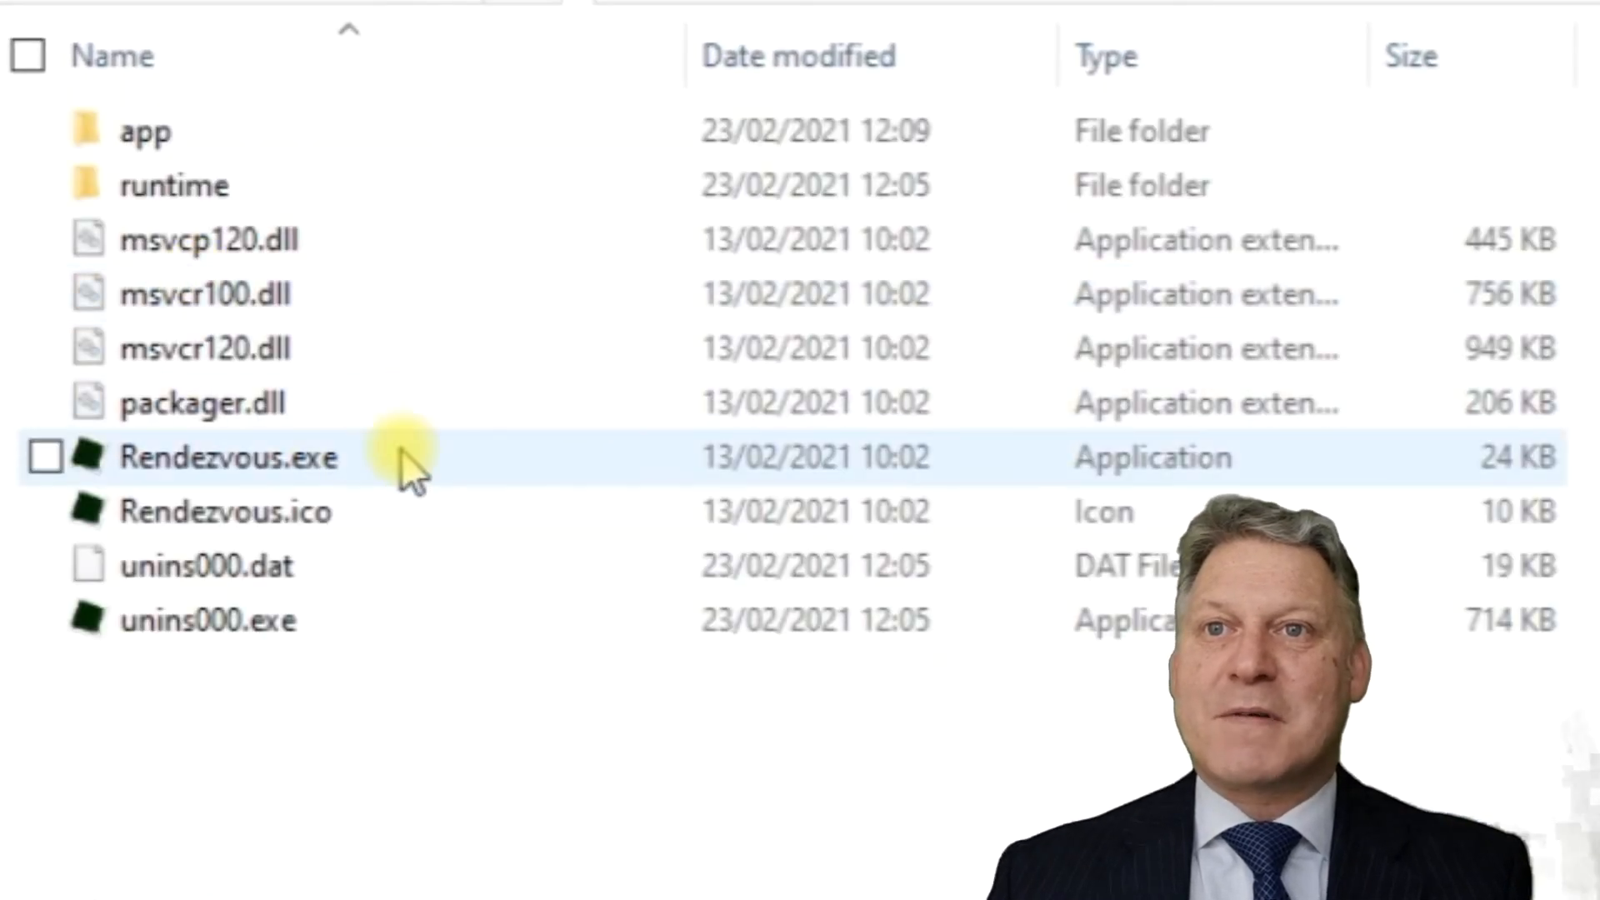
click(46, 458)
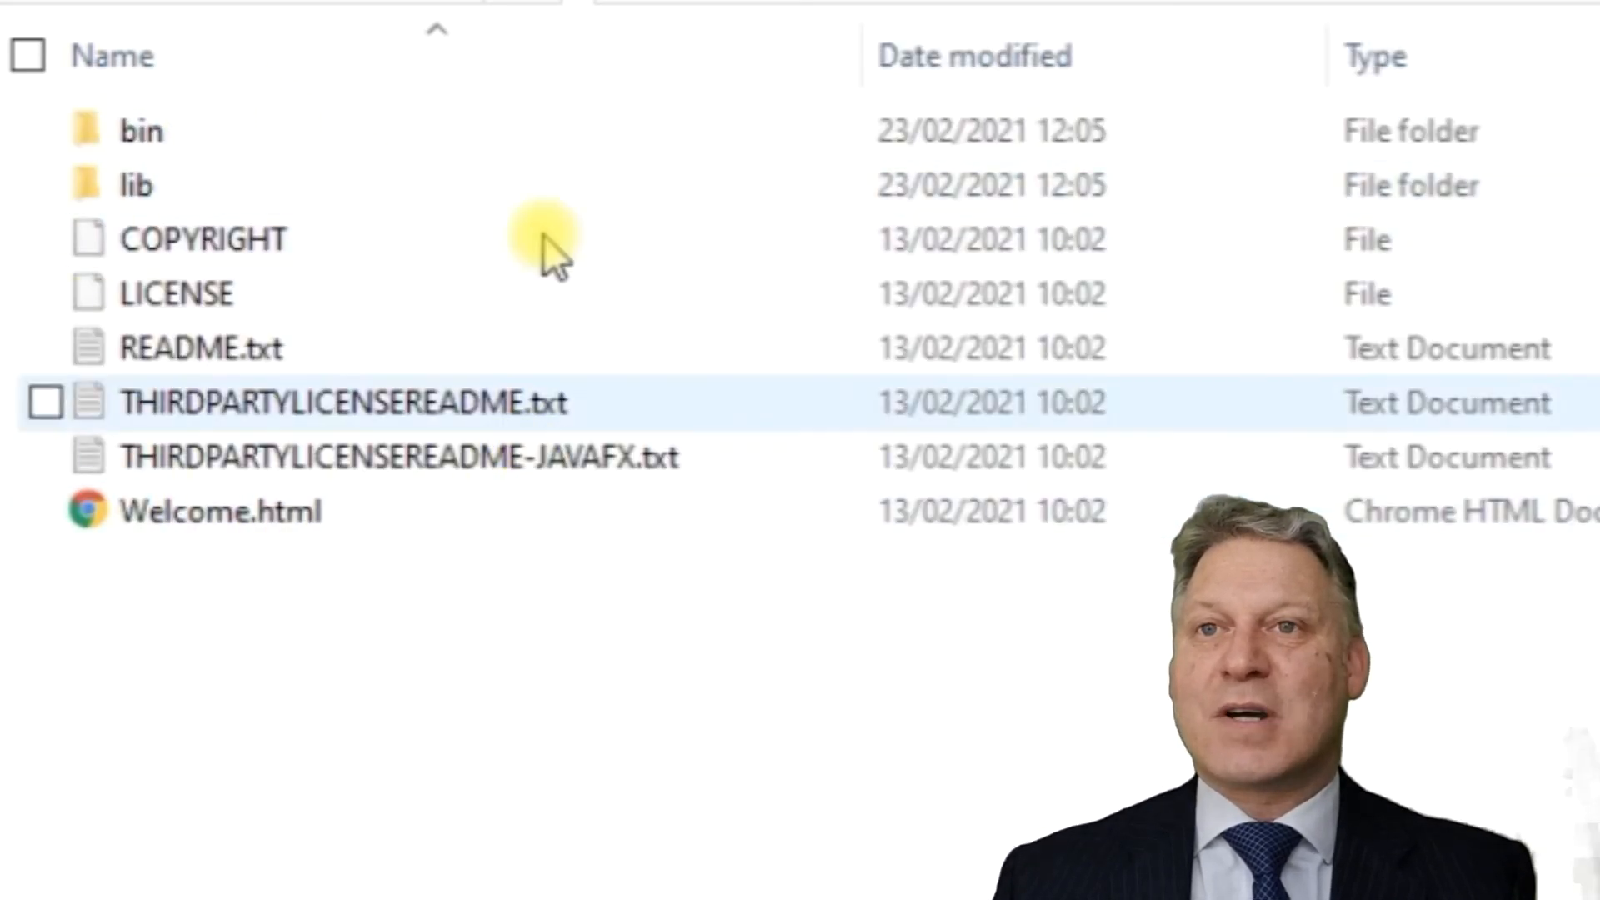
click(219, 510)
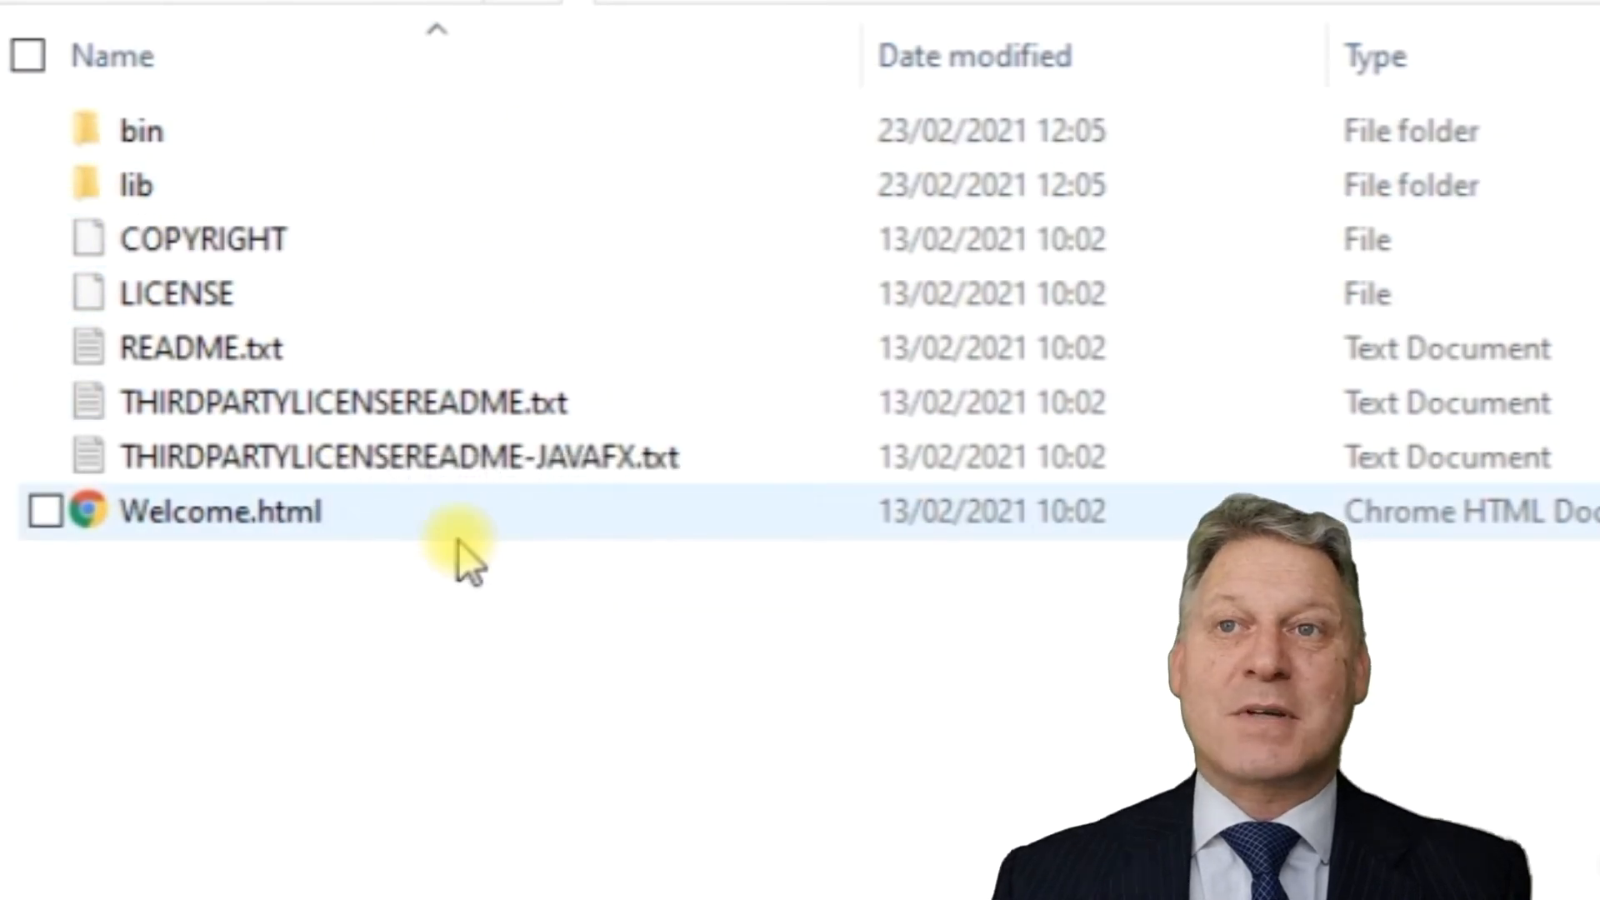
mouse_move(460, 541)
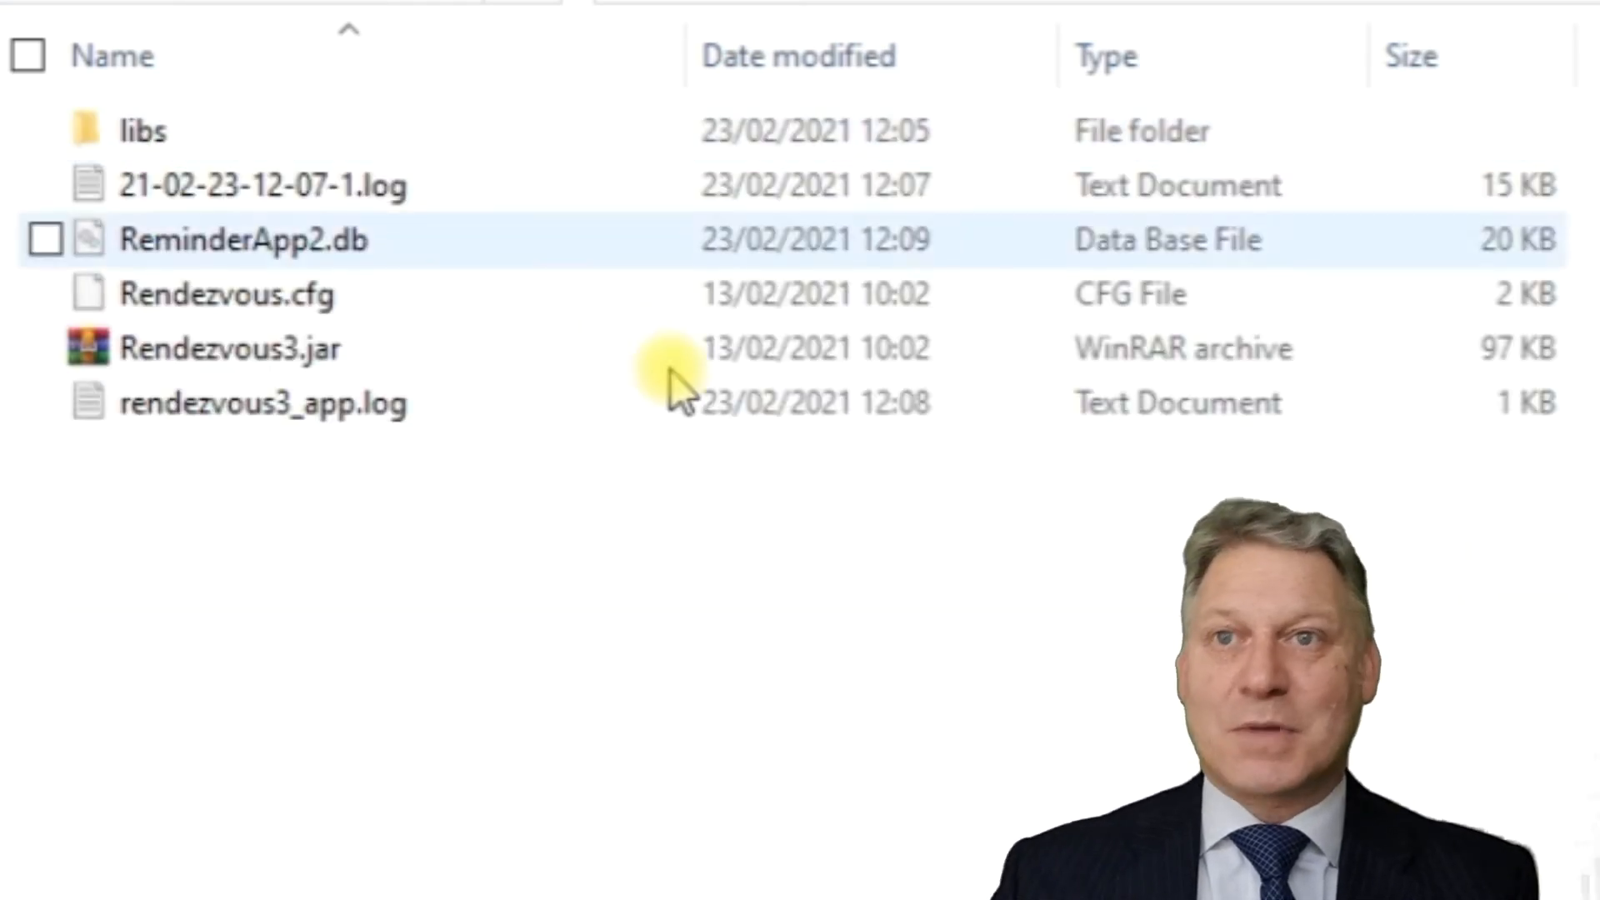
- Select Rendezvous3.jar in the app folder and scroll through the libs jars
click(230, 348)
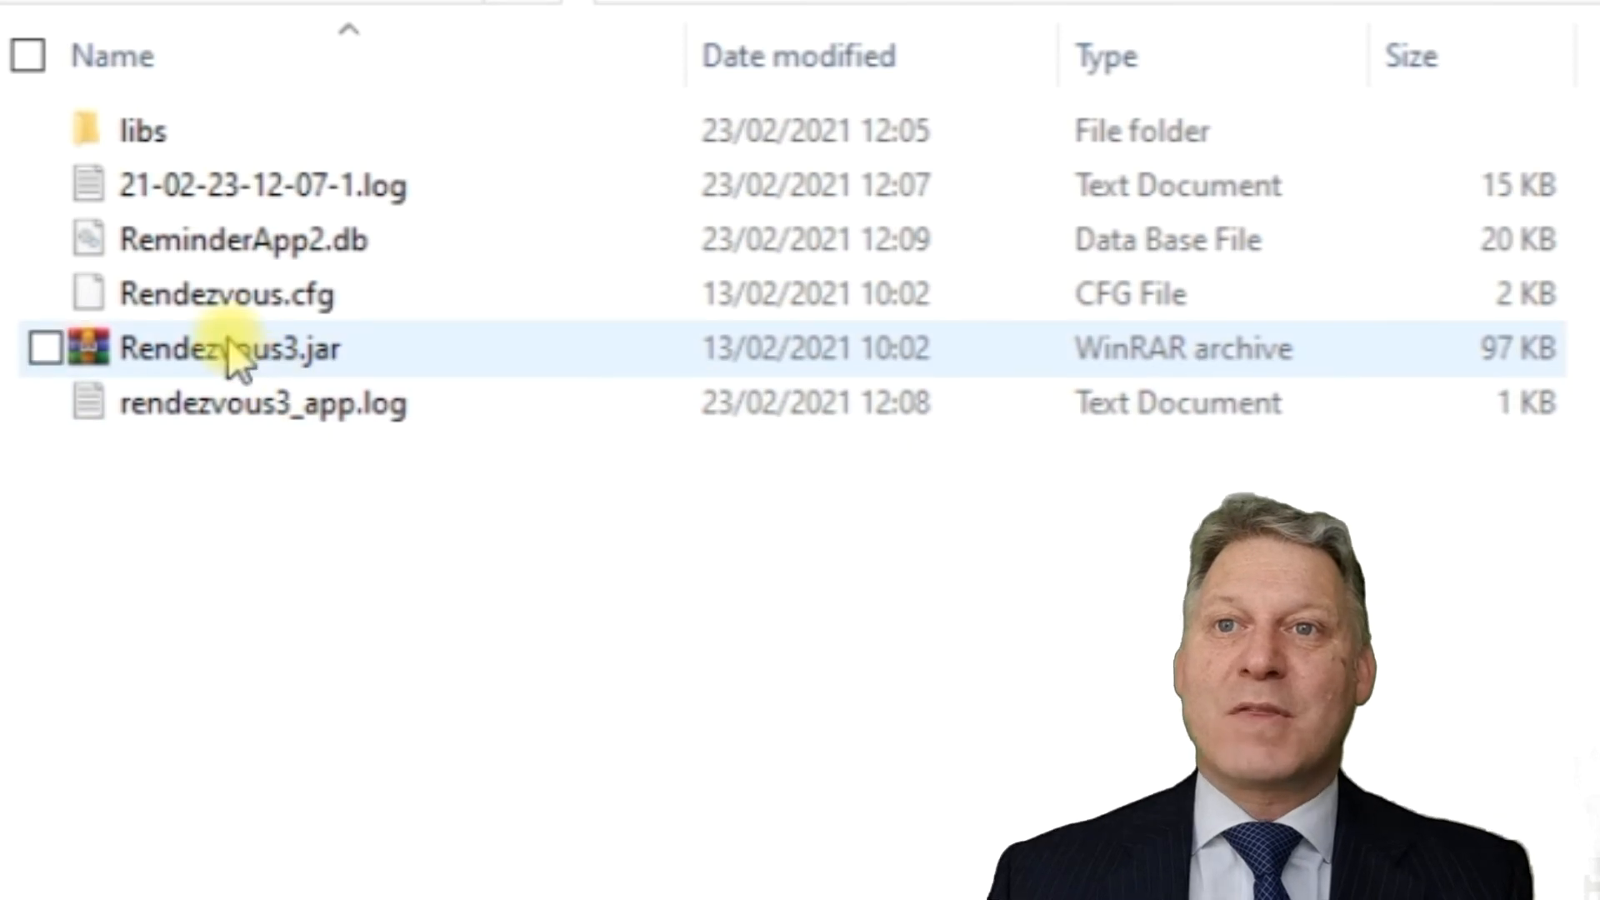
click(45, 348)
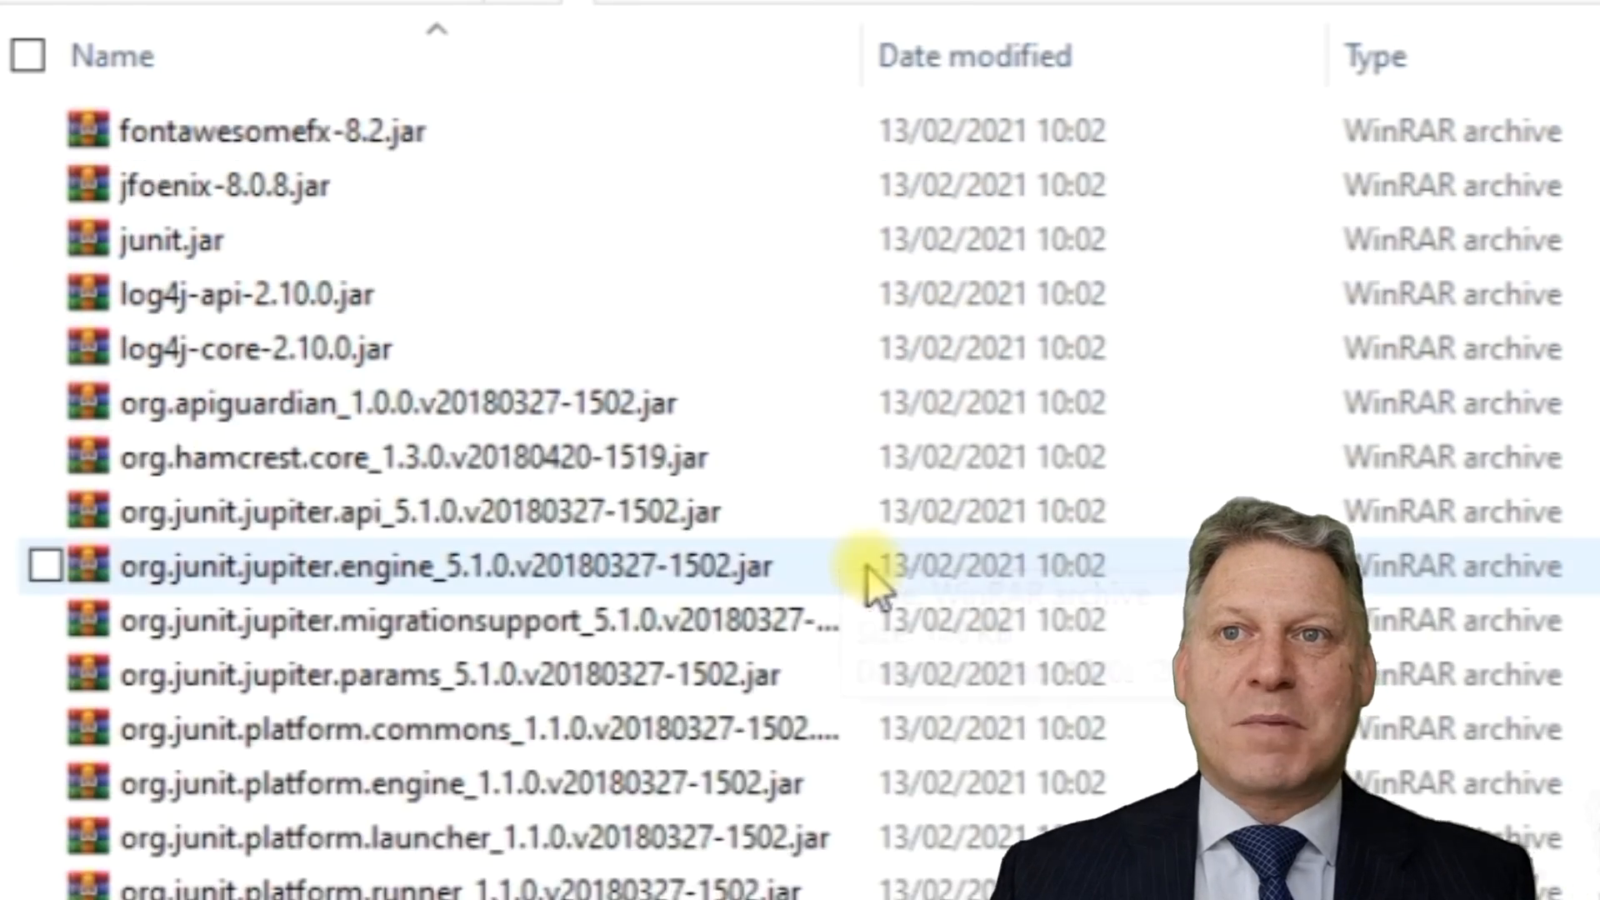
scroll(down, 3)
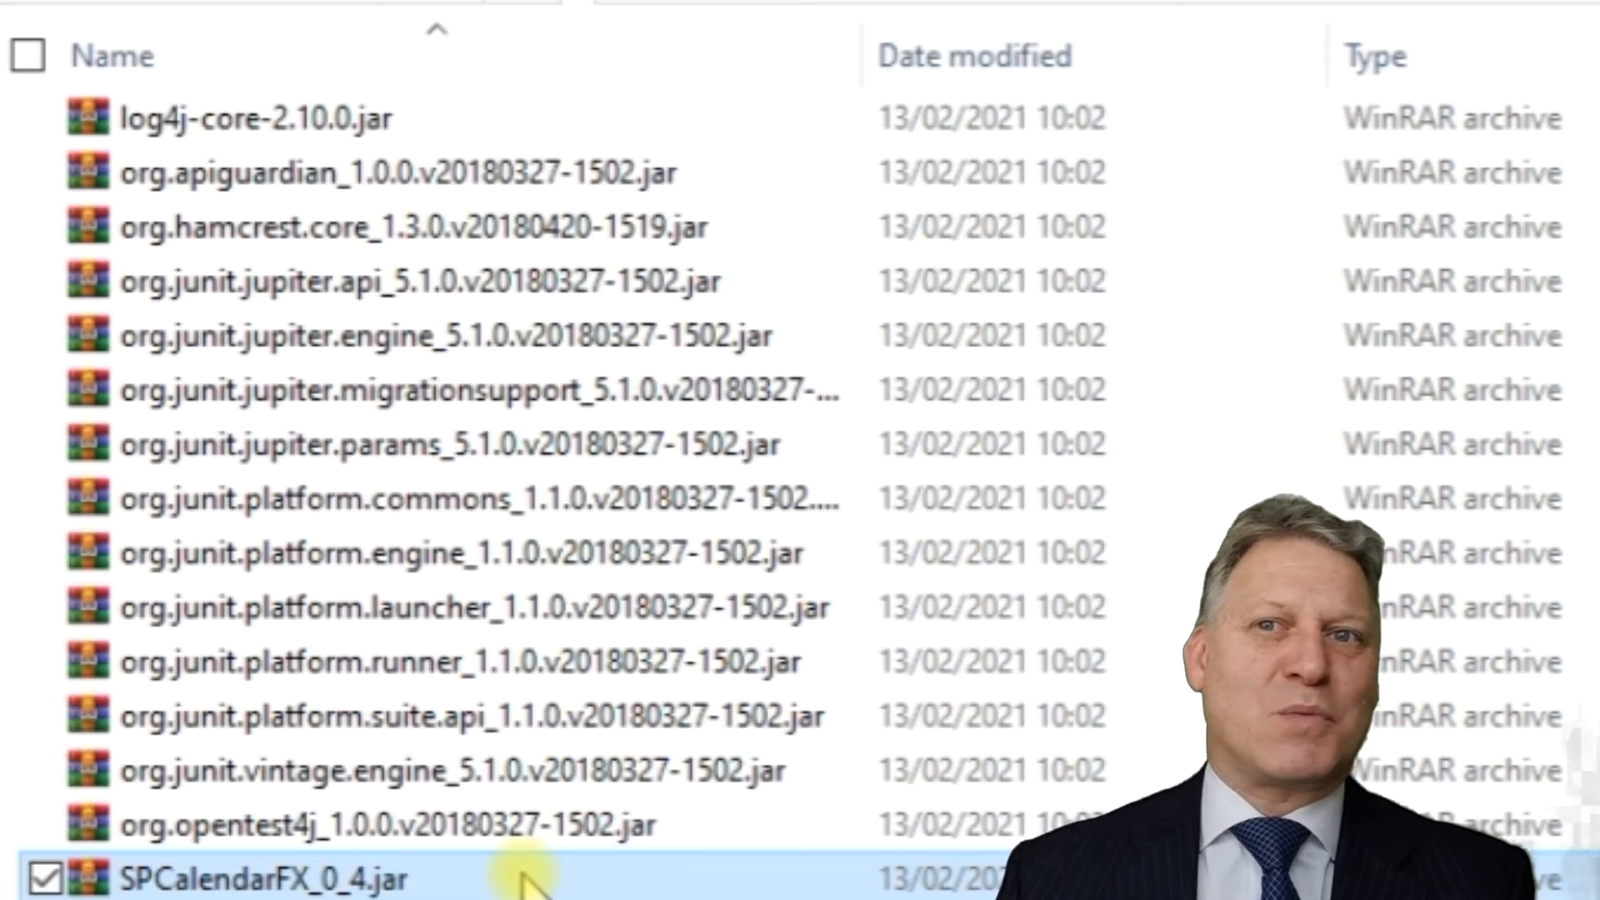
mouse_move(87, 10)
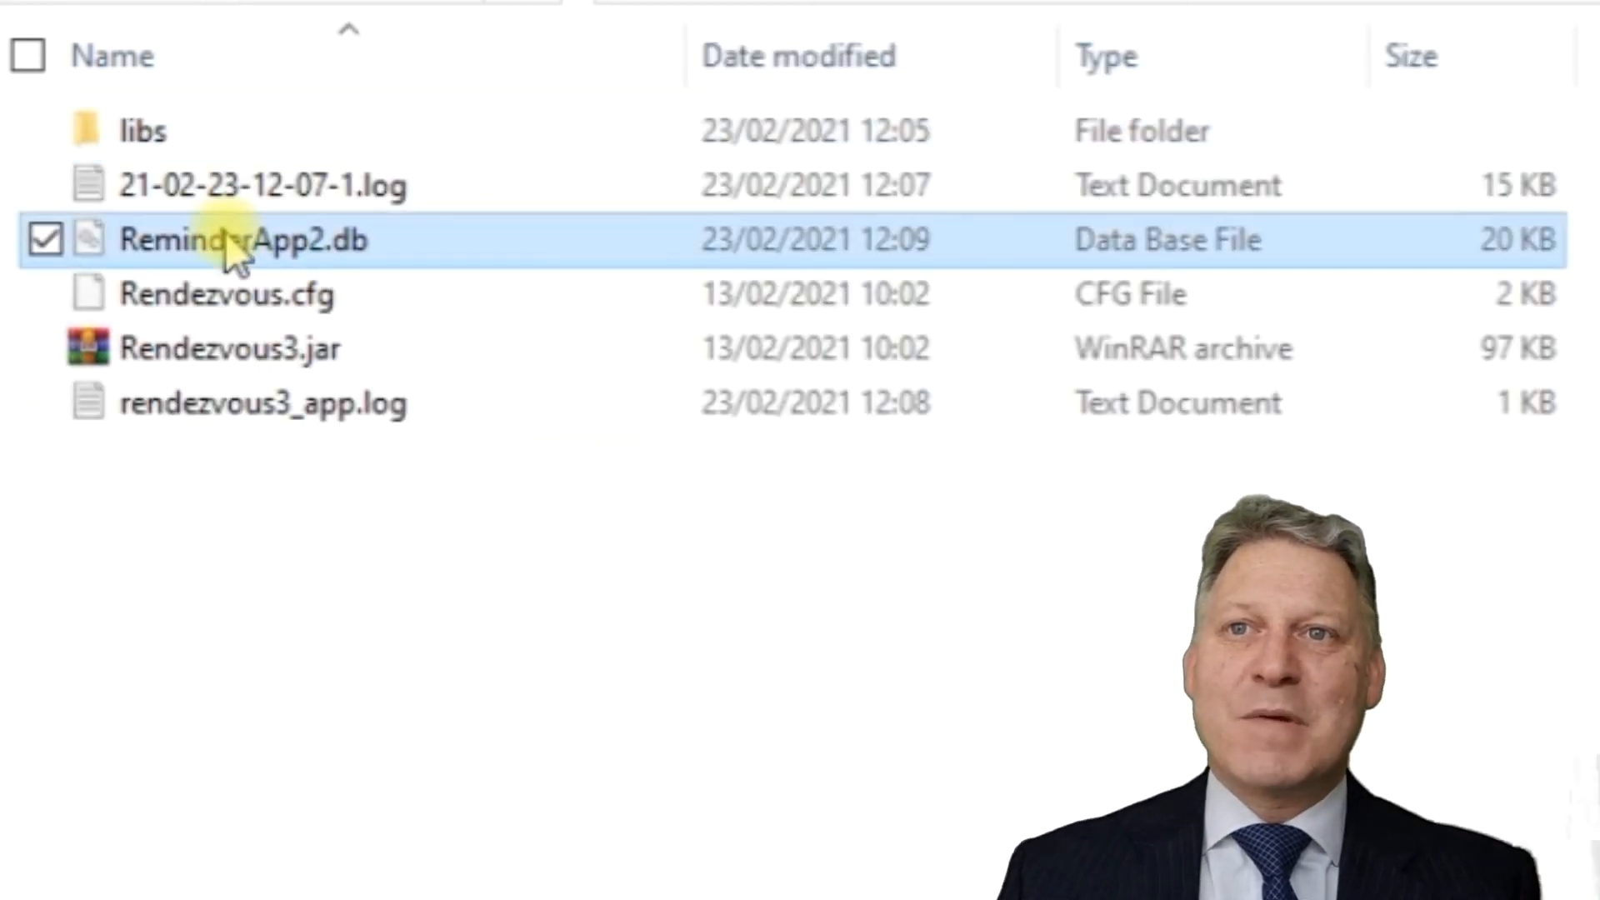
mouse_move(664, 592)
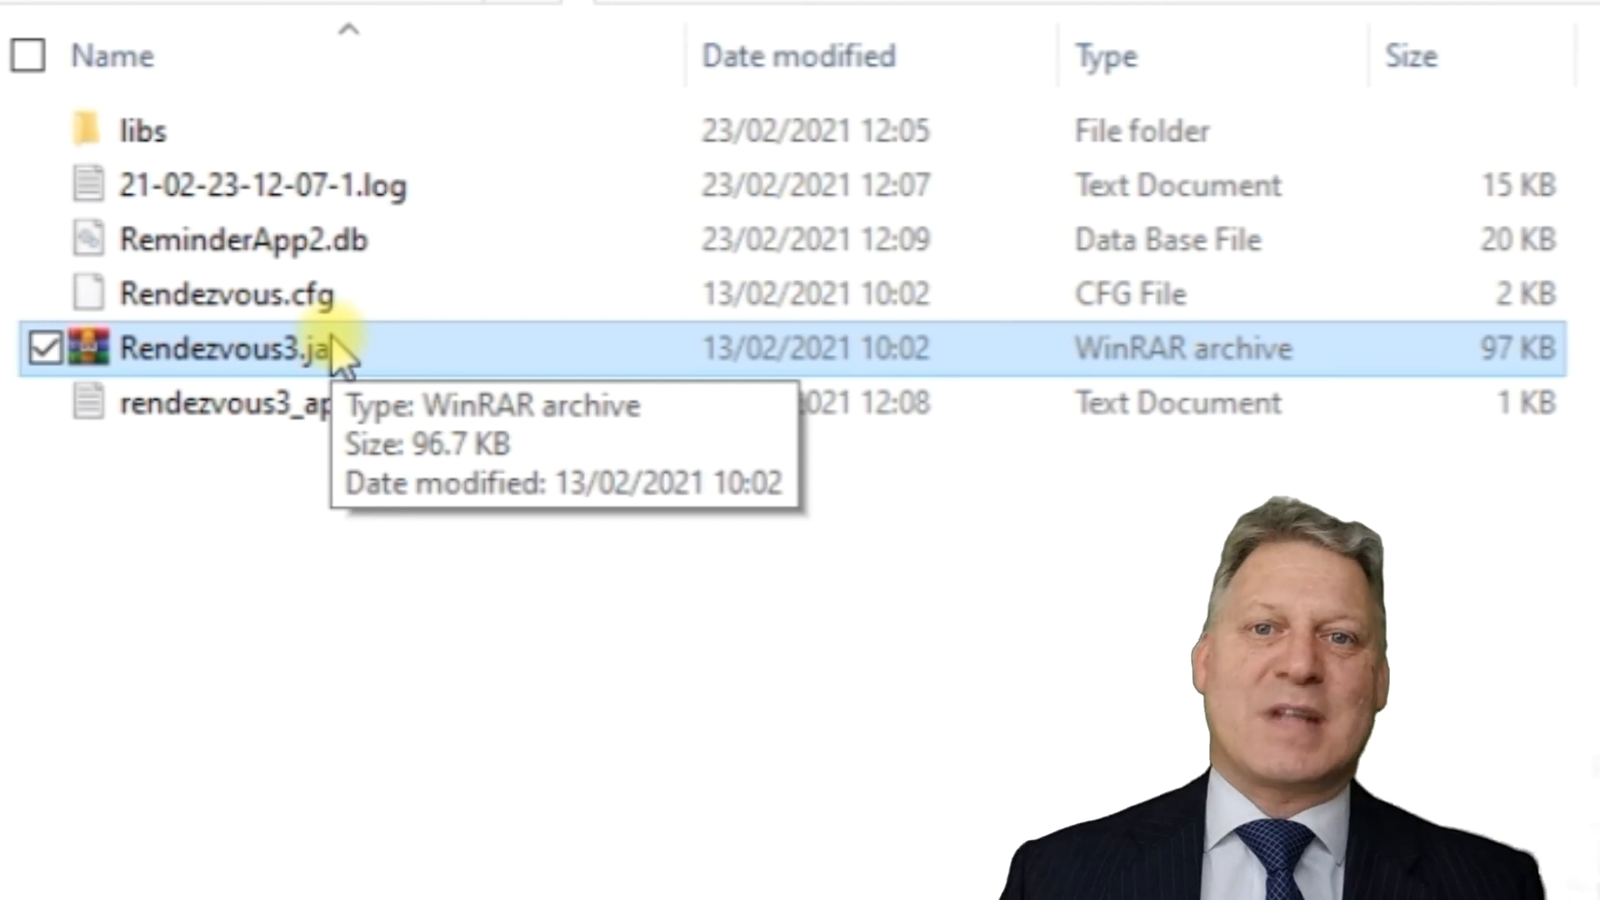
mouse_move(270, 465)
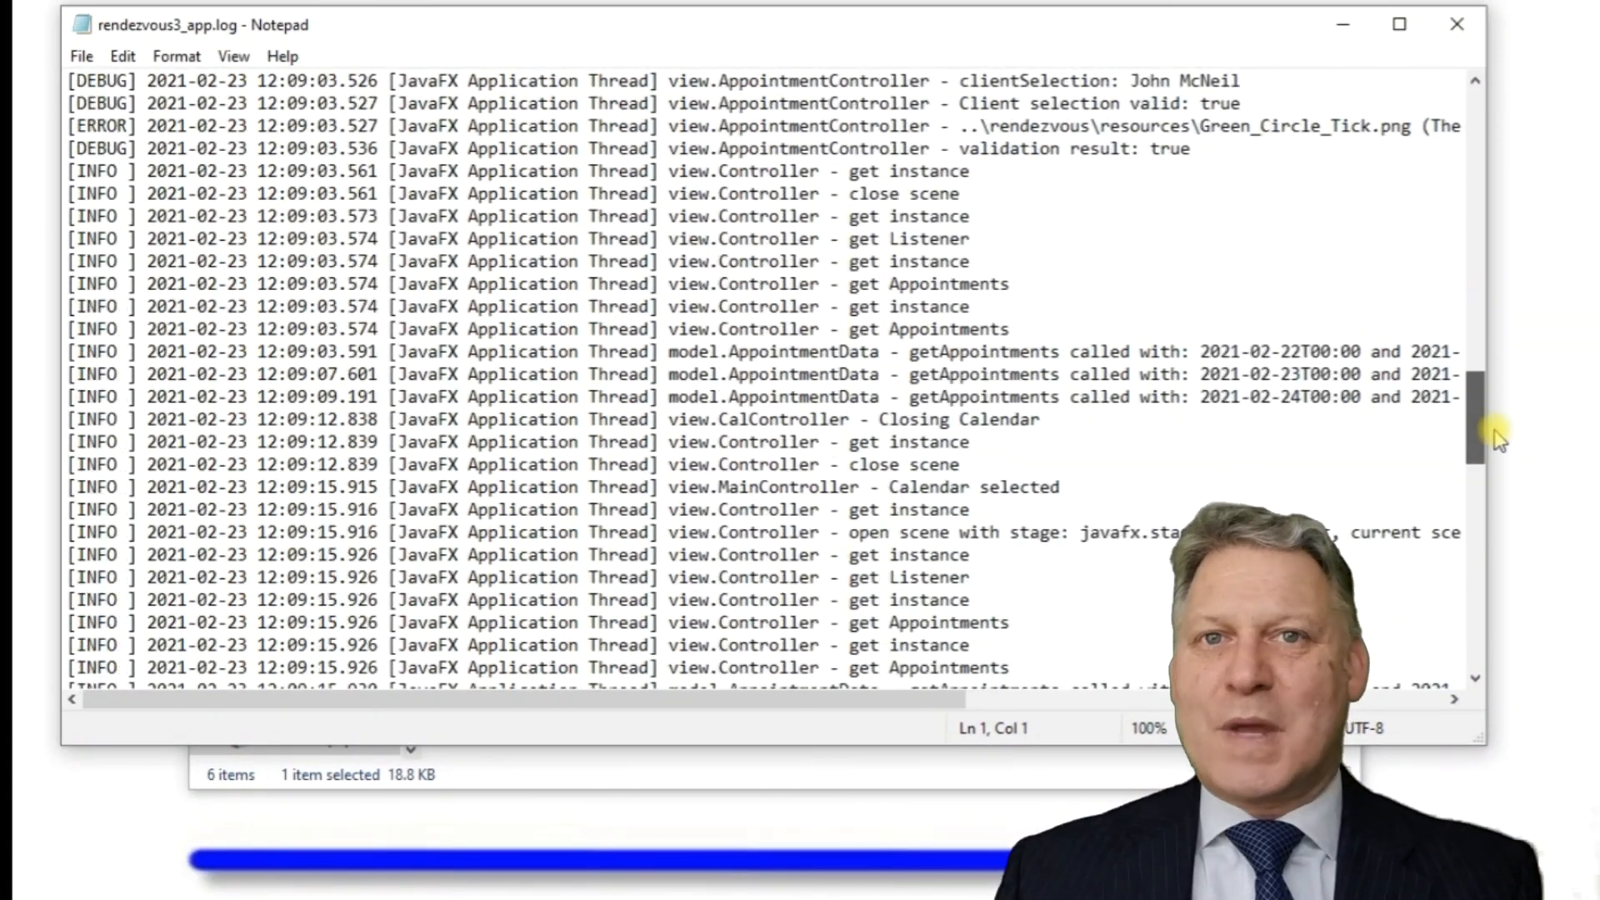
scroll(down, 3)
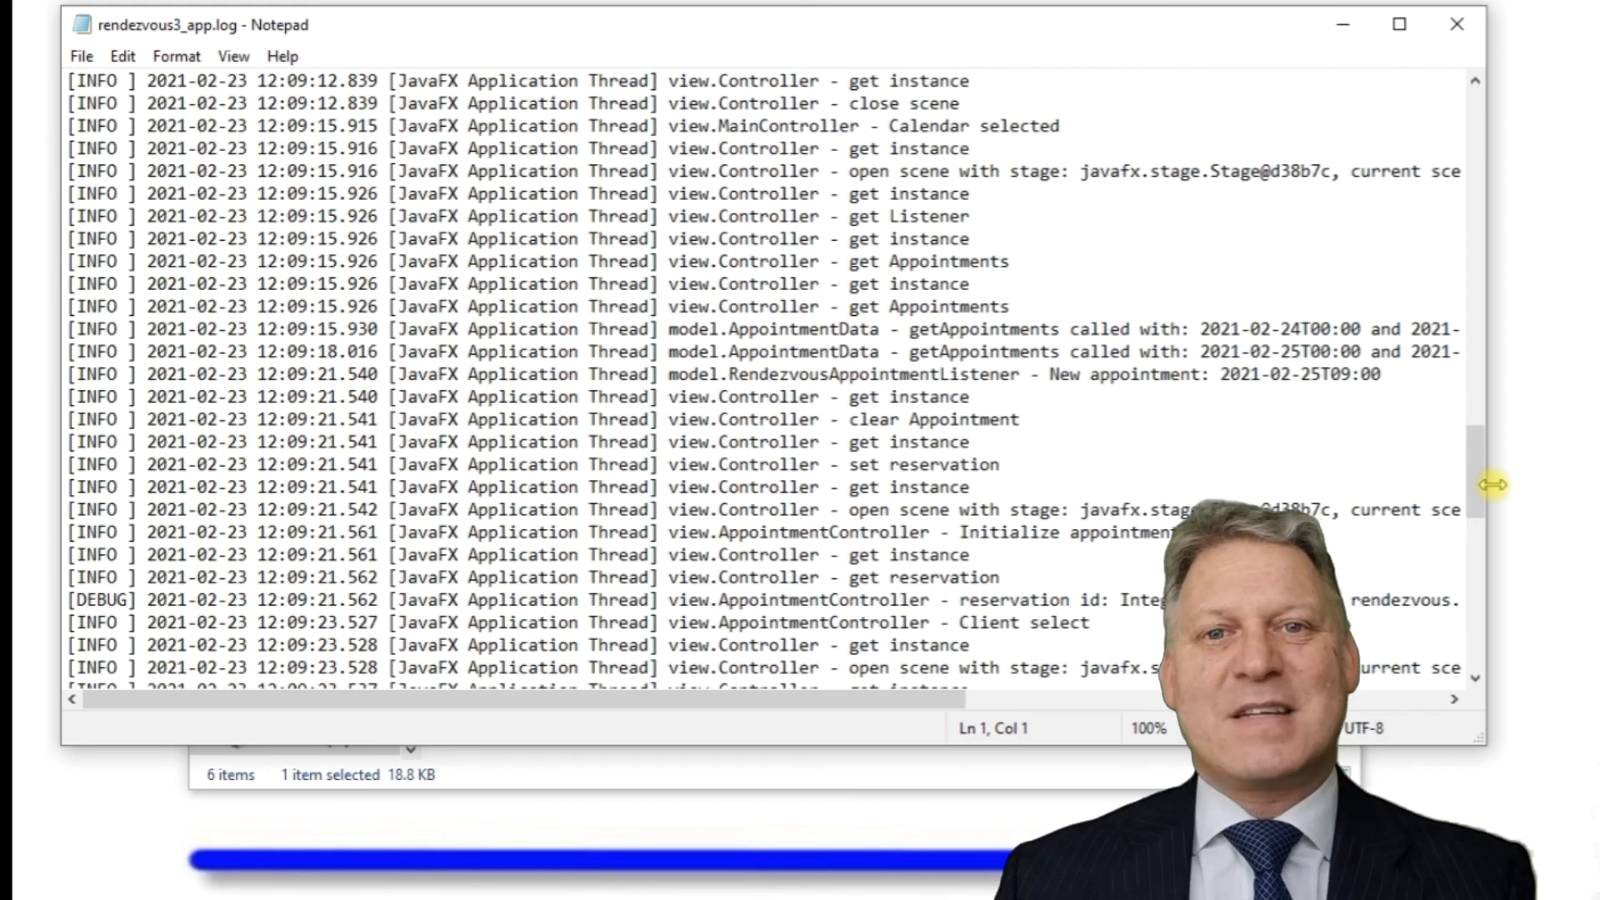
scroll(down, 3)
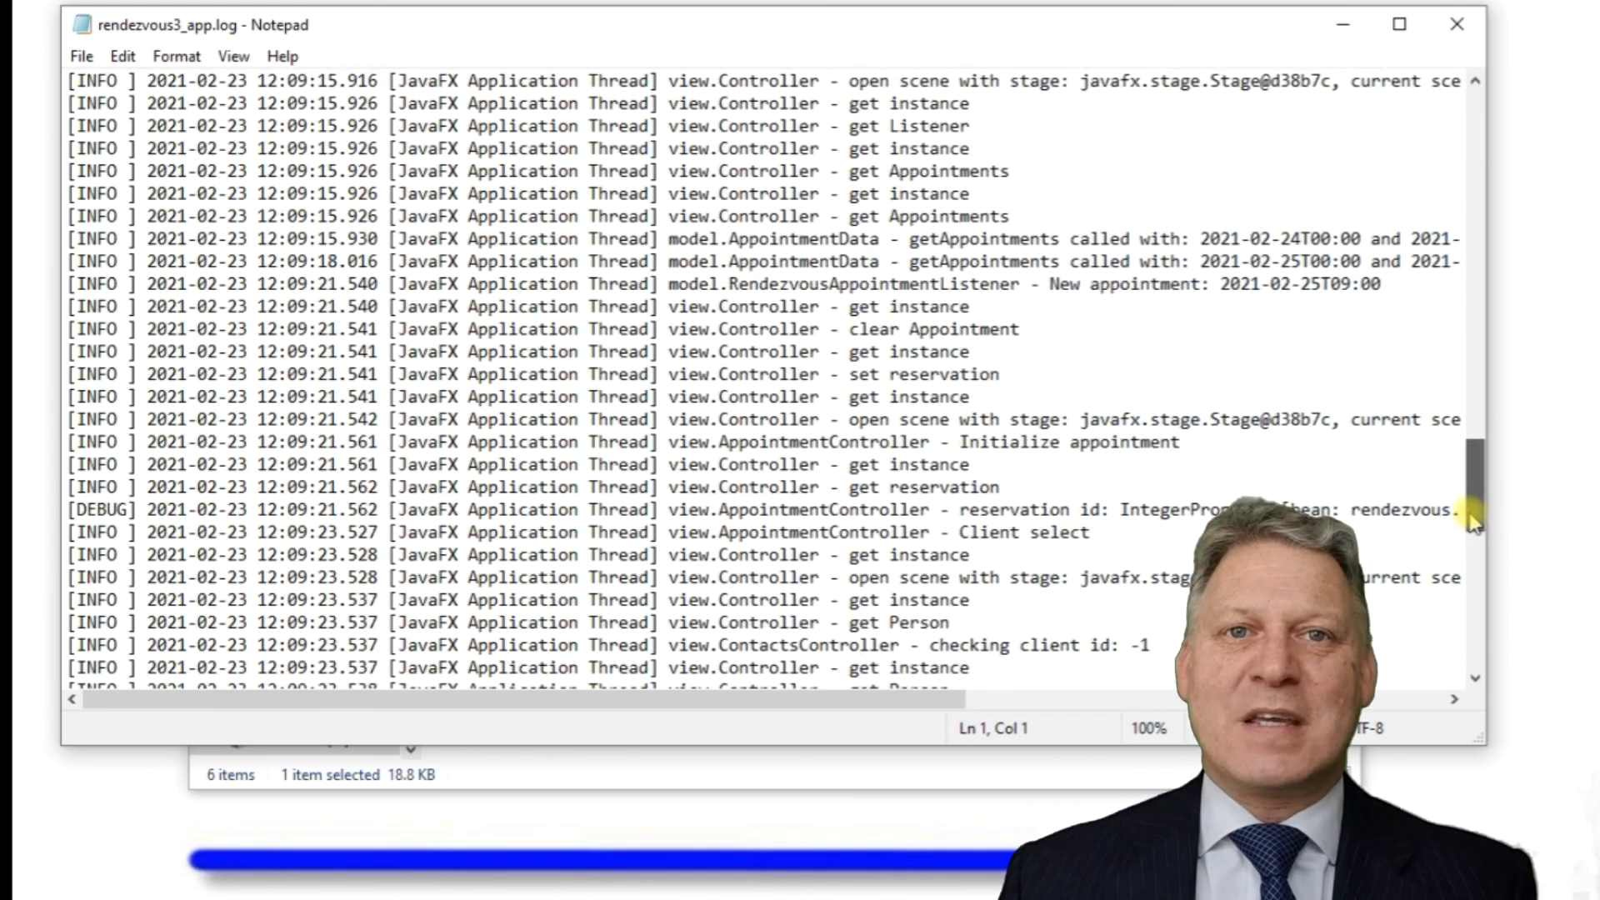
scroll(up, 3)
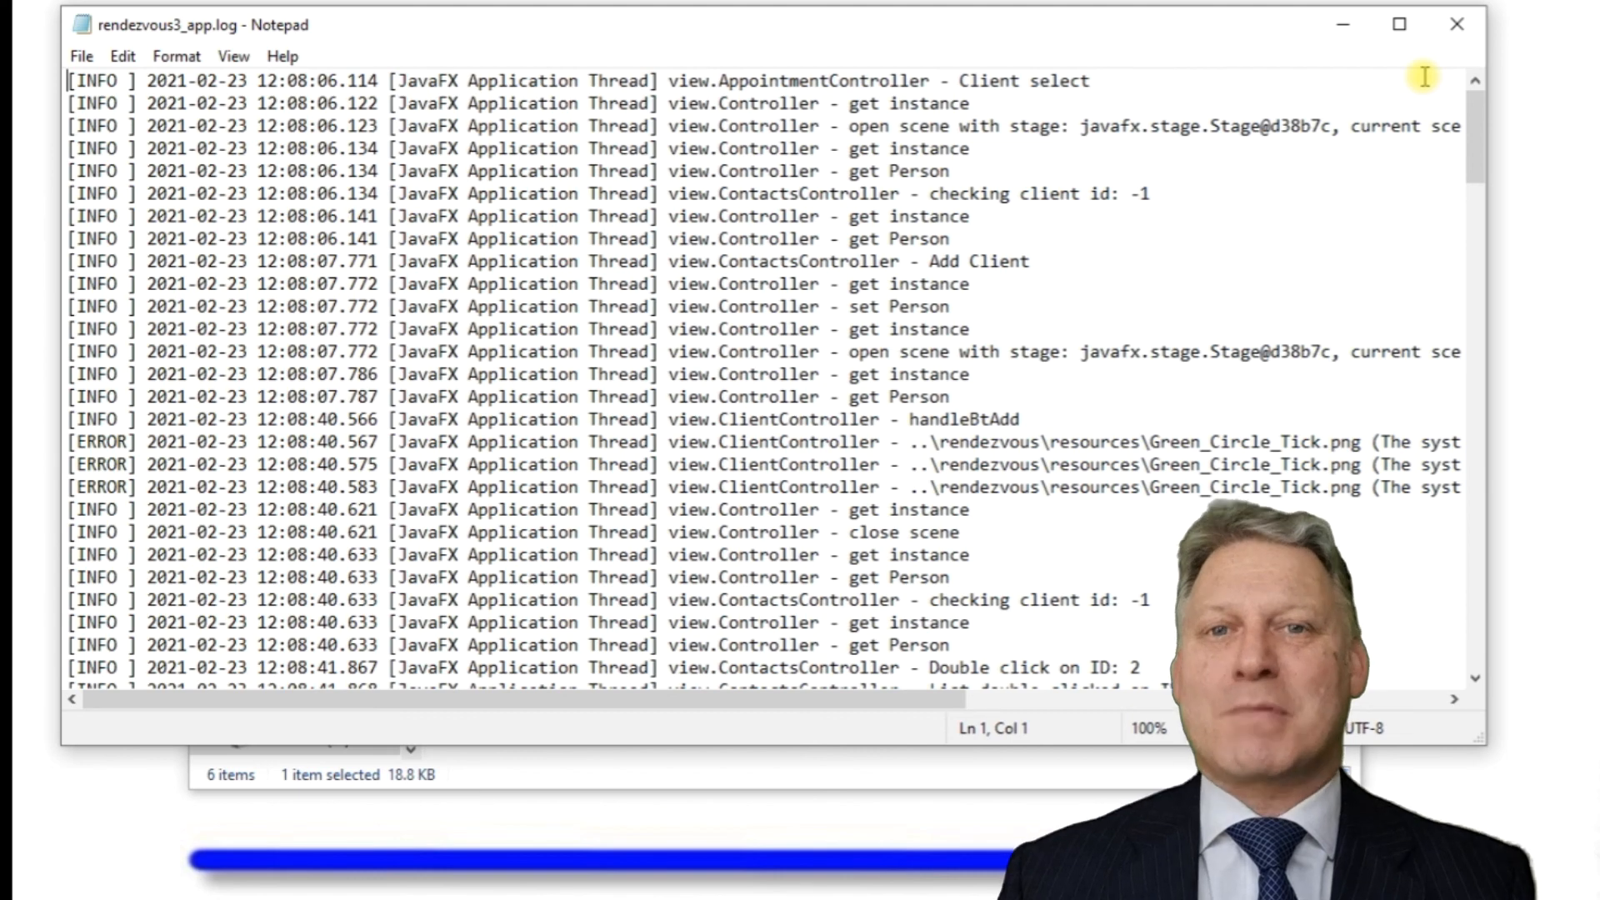
mouse_move(1457, 23)
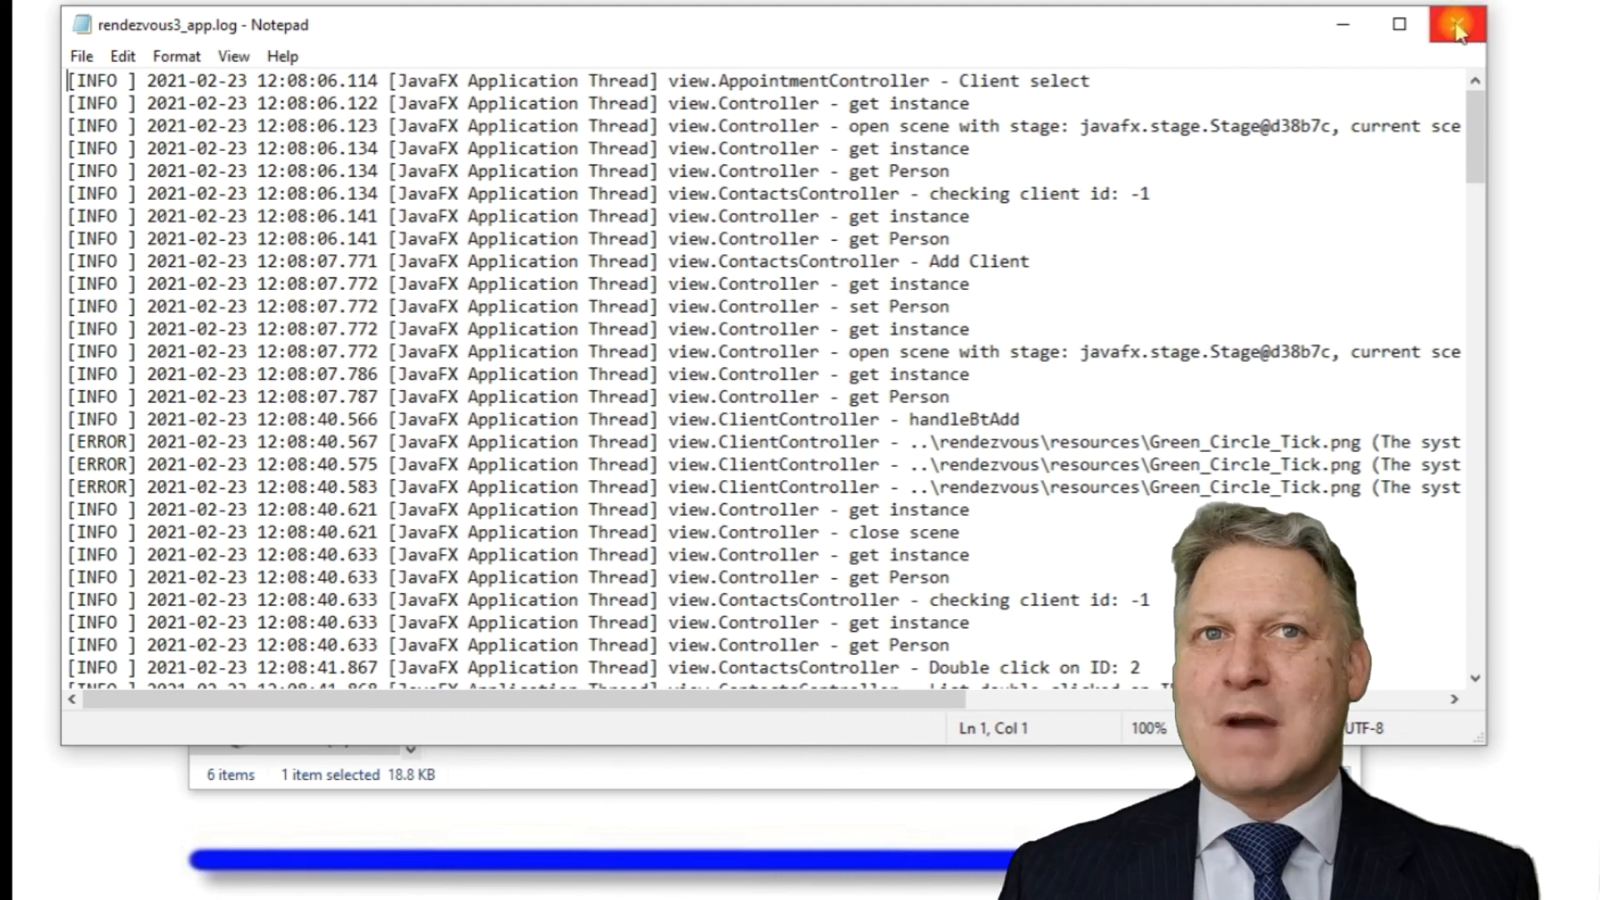
- Close Notepad on rendezvous3_app.log, returning to the app folder listing it at 19 KB
click(1455, 24)
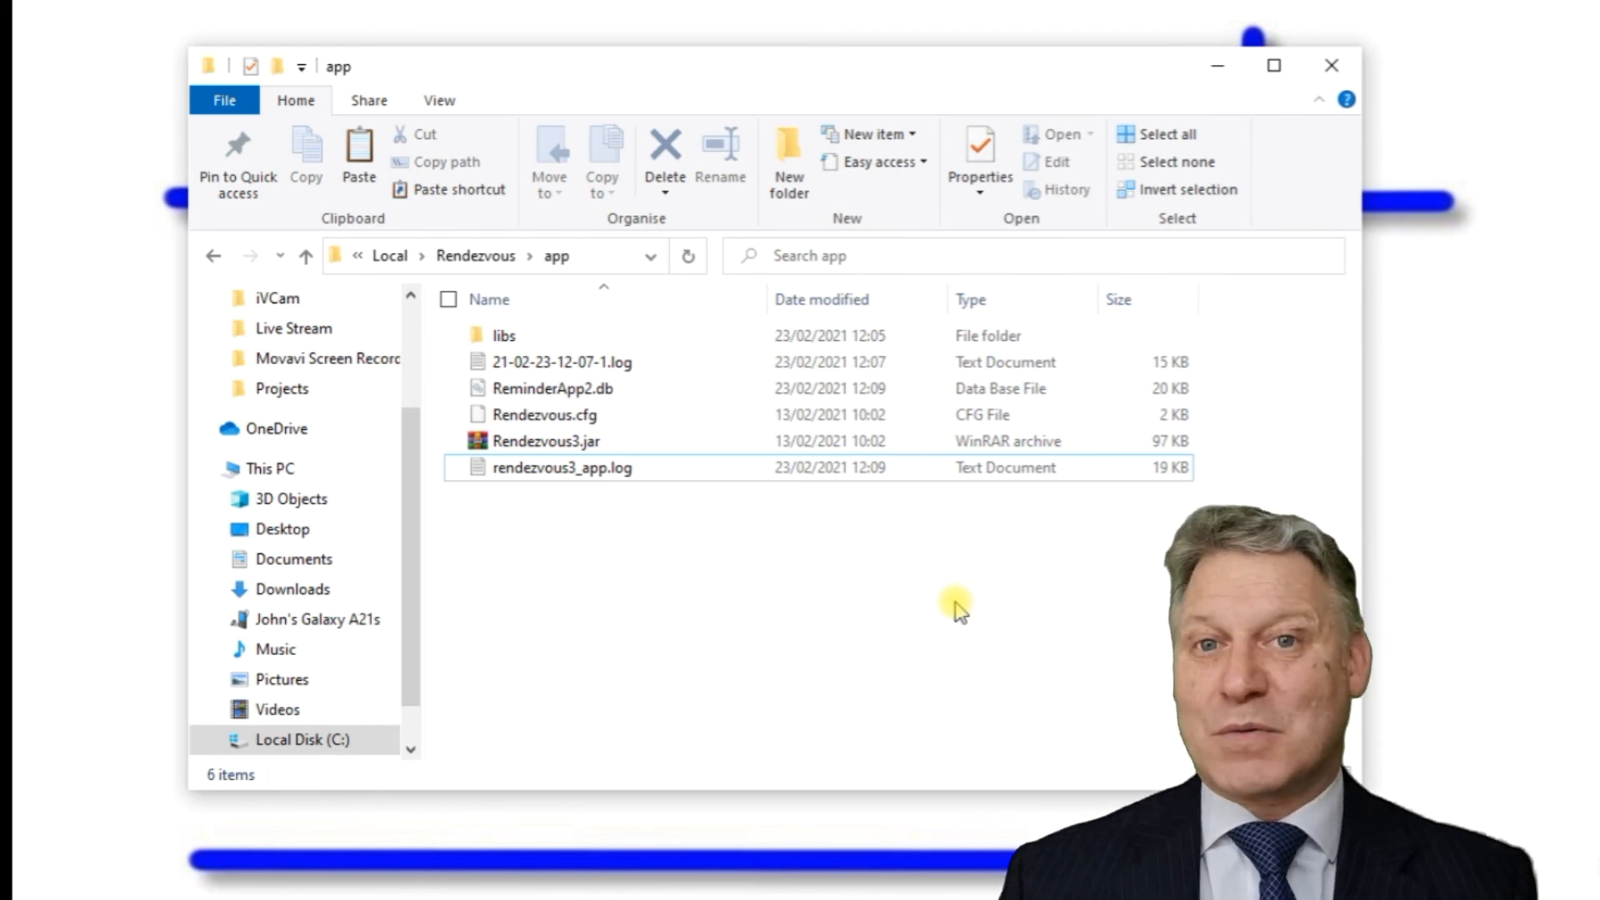
mouse_move(1217, 65)
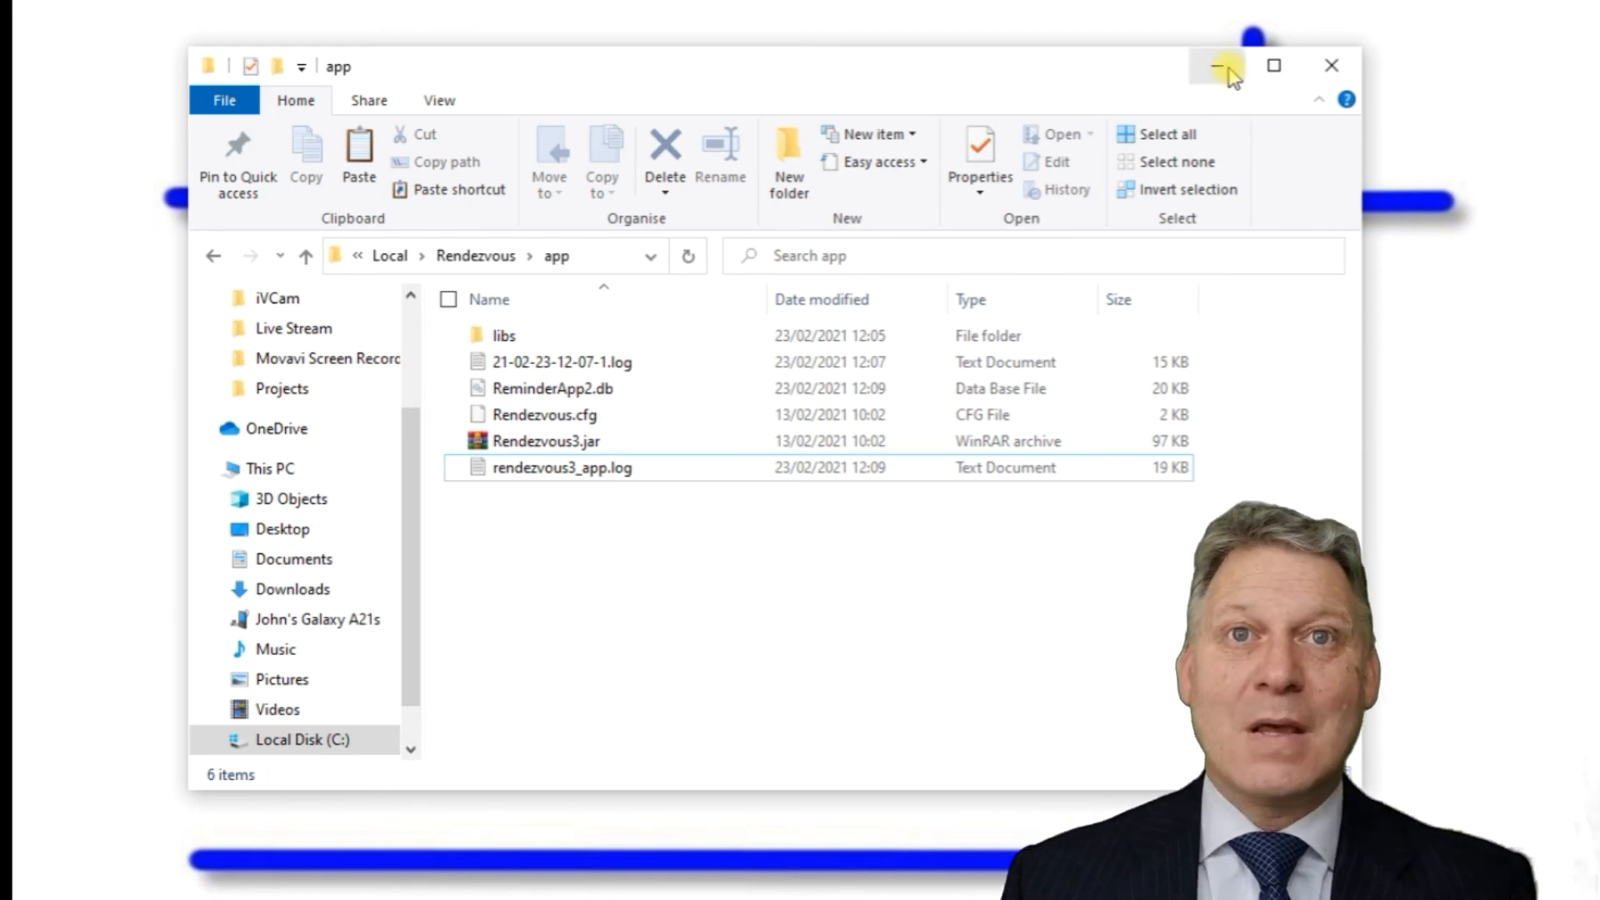